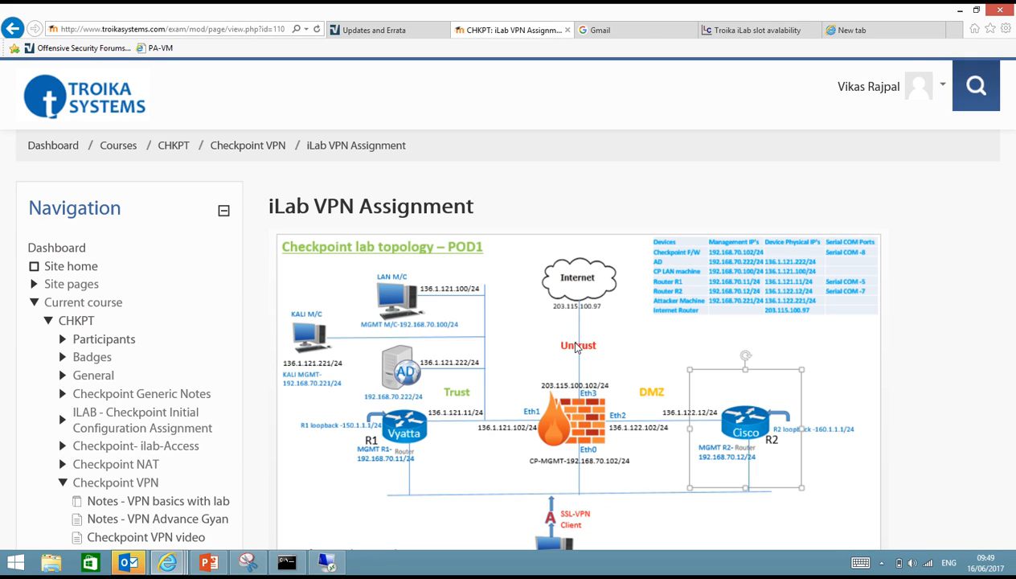
Scroll the iLab VPN Assignment to Task-4 and highlight 'Task1 using route based VPN'.
{"action": "scroll", "scroll_direction": "down", "scroll_amount": 3}
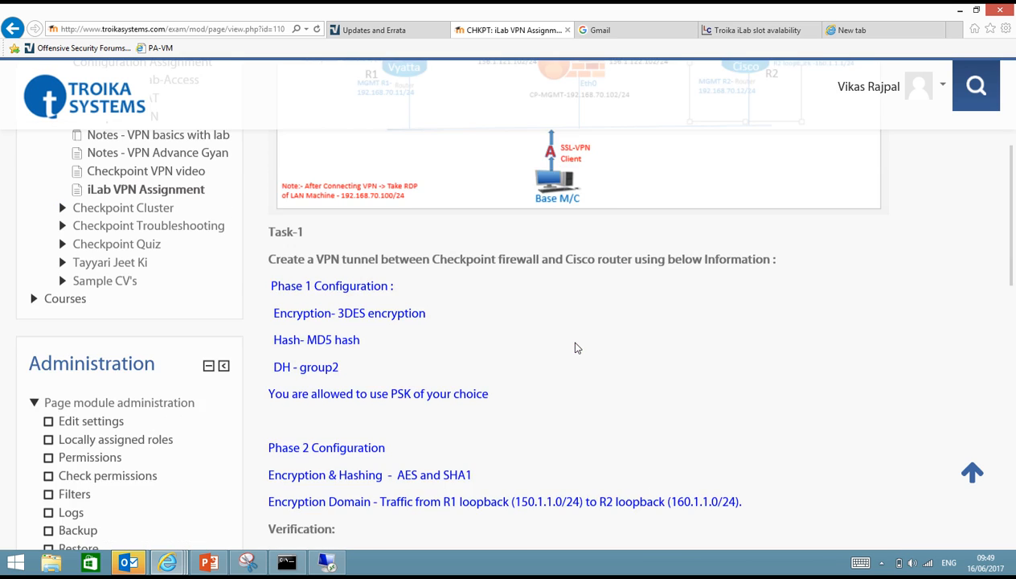
{"action": "scroll", "scroll_direction": "down", "scroll_amount": 3}
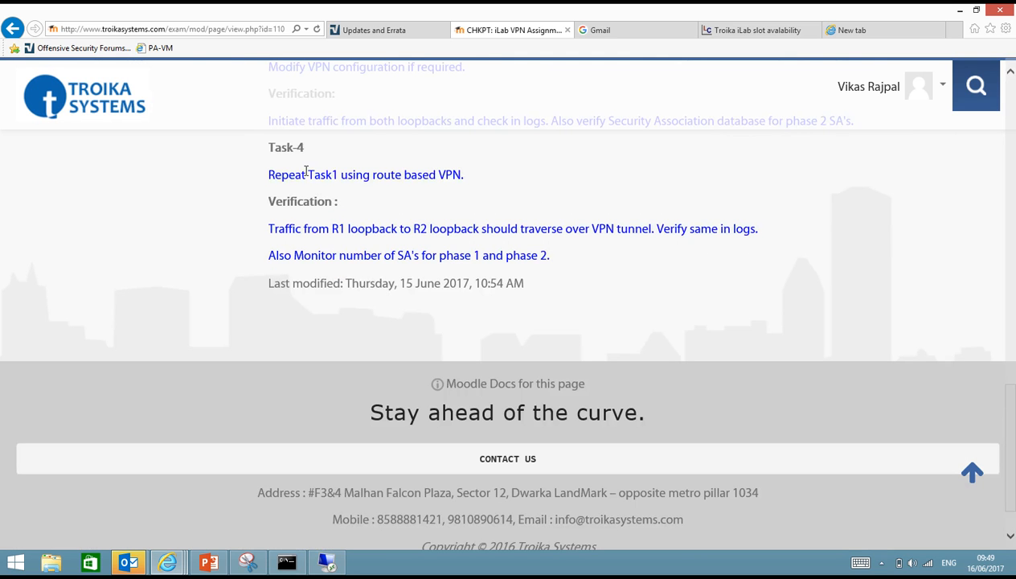
{"action": "left_click_drag", "start_coordinate": [308, 173], "coordinate": [463, 173]}
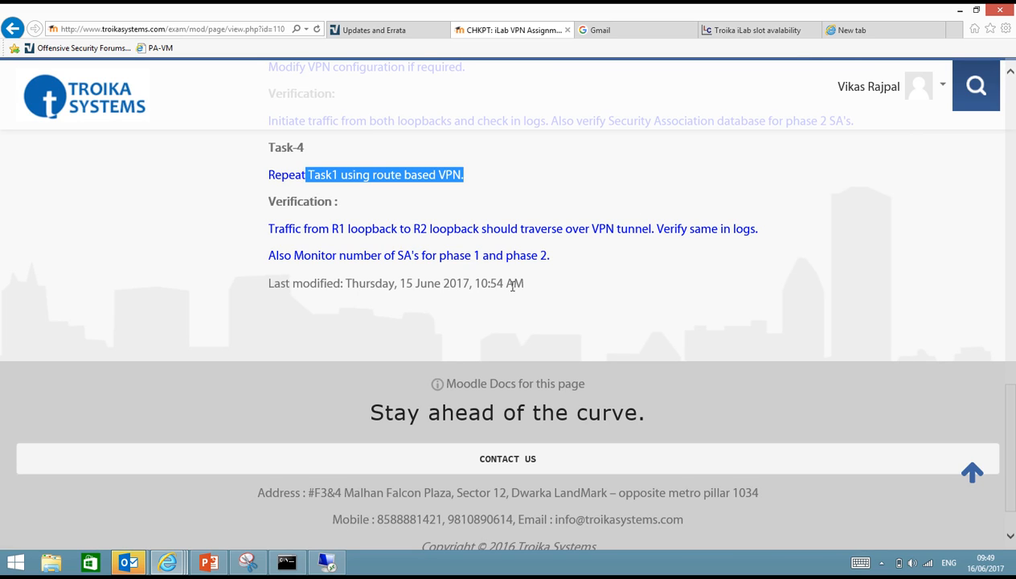
{"action": "mouse_move", "coordinate": [405, 466]}
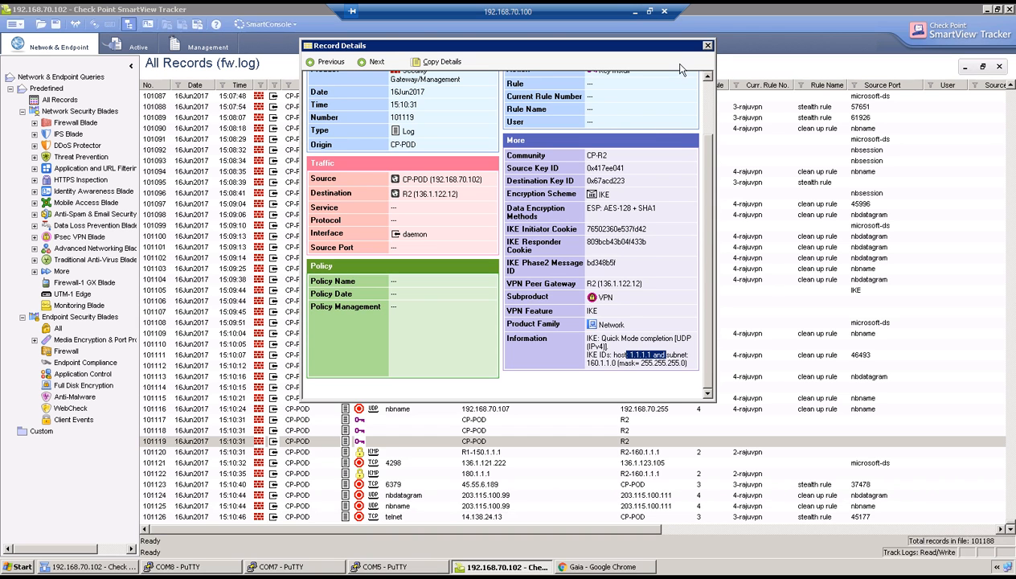
Close the IKE record details in SmartView Tracker and switch to the R2 console.
{"action": "left_click", "coordinate": [707, 45]}
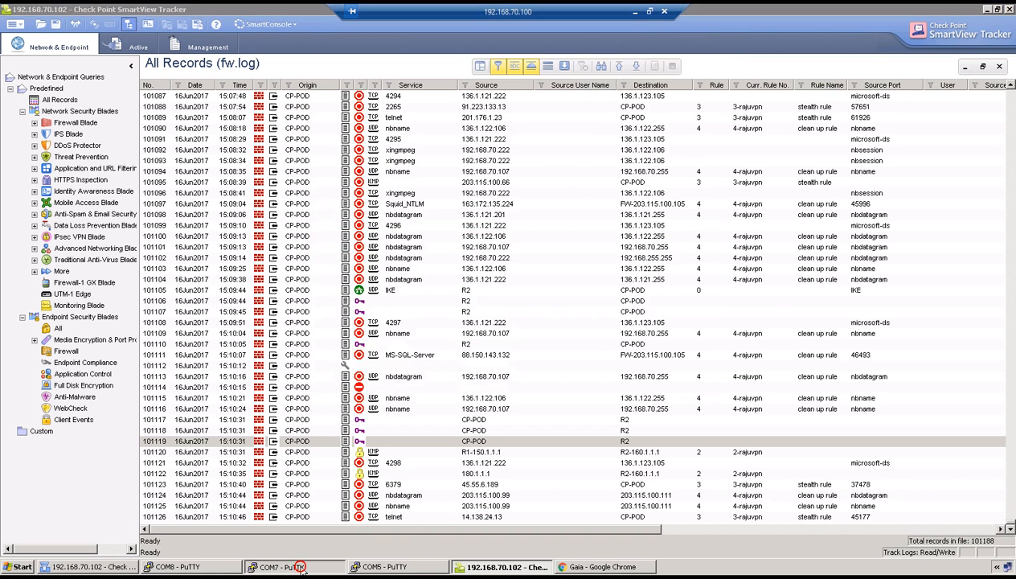
{"action": "left_click", "coordinate": [286, 566]}
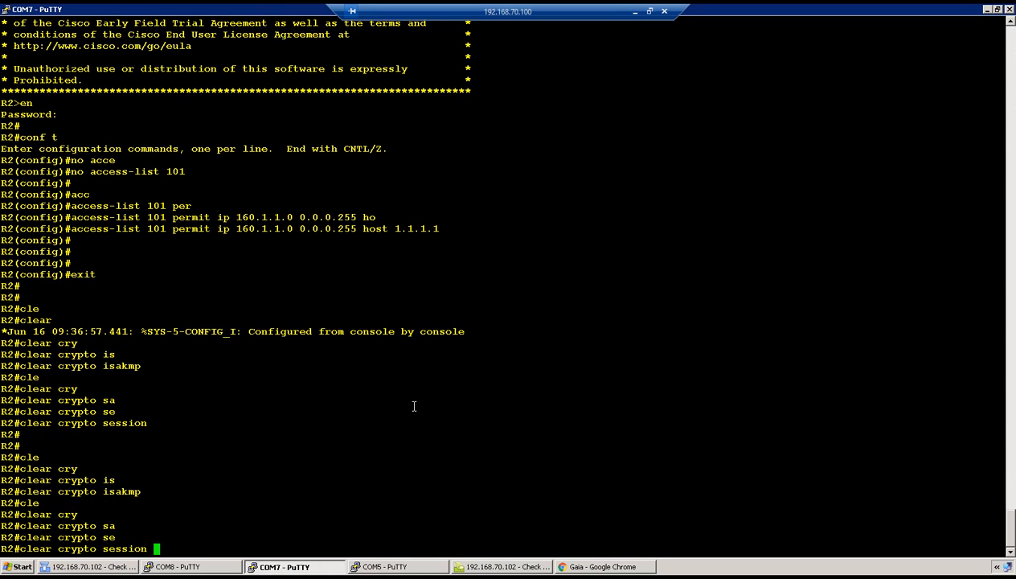
In the gateway's vpn tu menu, delete all IPsec and IKE SAs for all peers.
{"action": "left_click", "coordinate": [192, 566]}
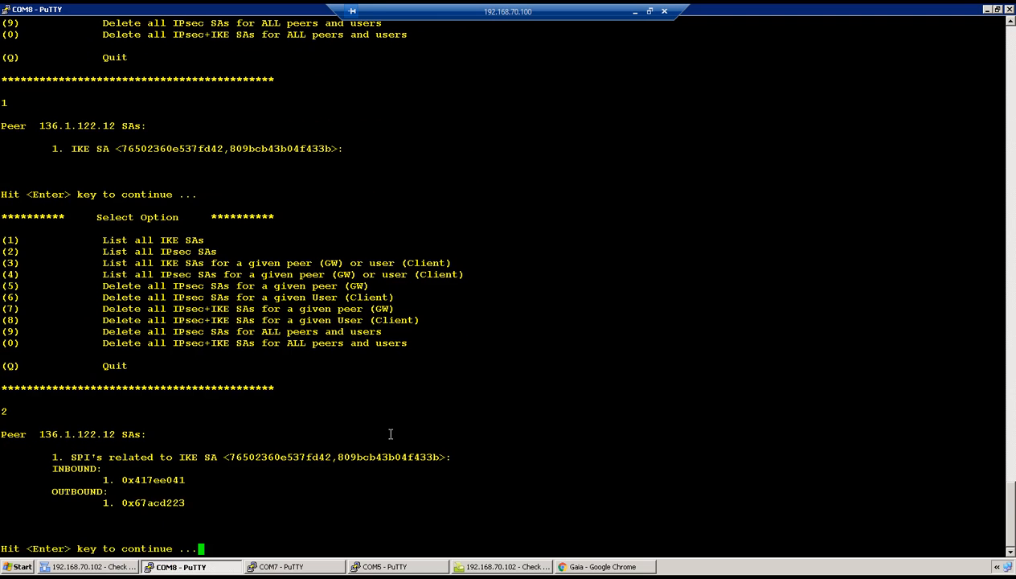
{"action": "key", "text": "Return"}
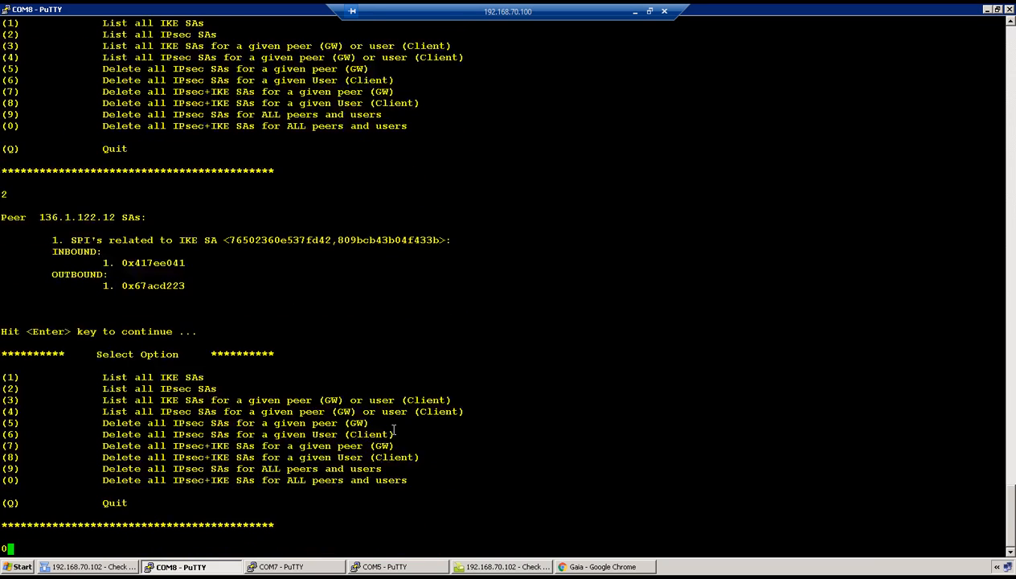
{"action": "key", "text": "Return"}
{"action": "type", "text": "q"}
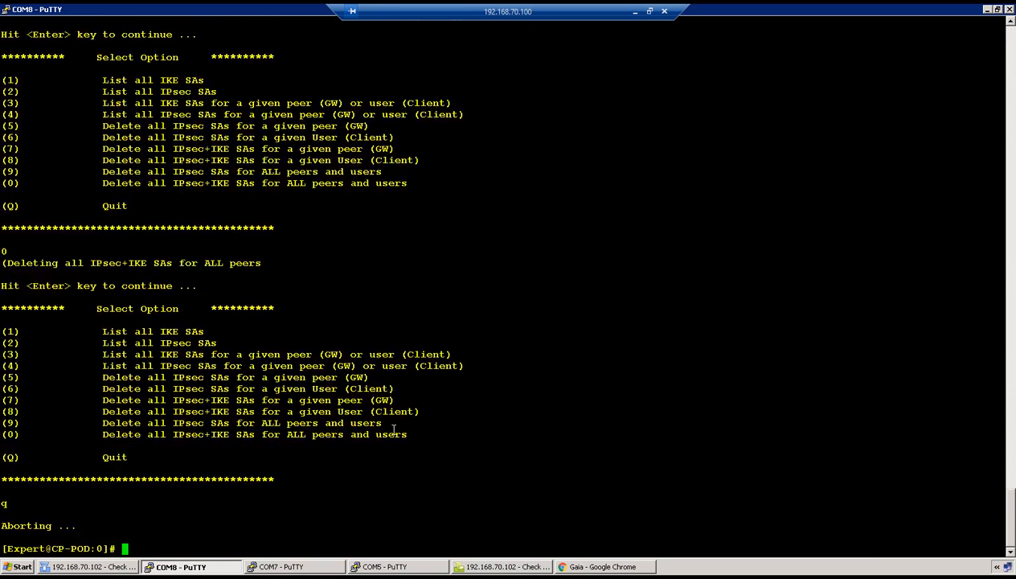
{"action": "mouse_move", "coordinate": [437, 555]}
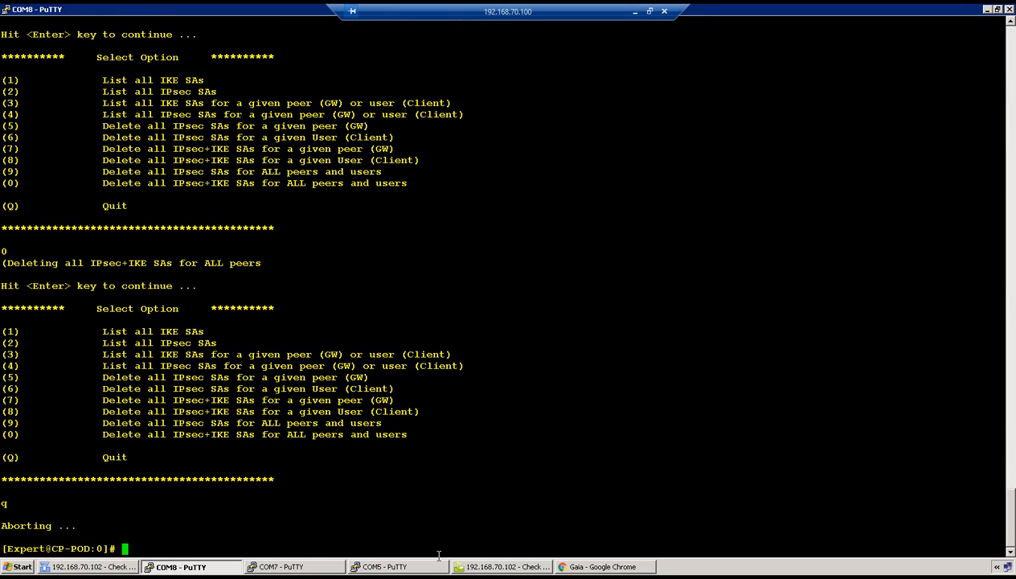
{"action": "mouse_move", "coordinate": [570, 566]}
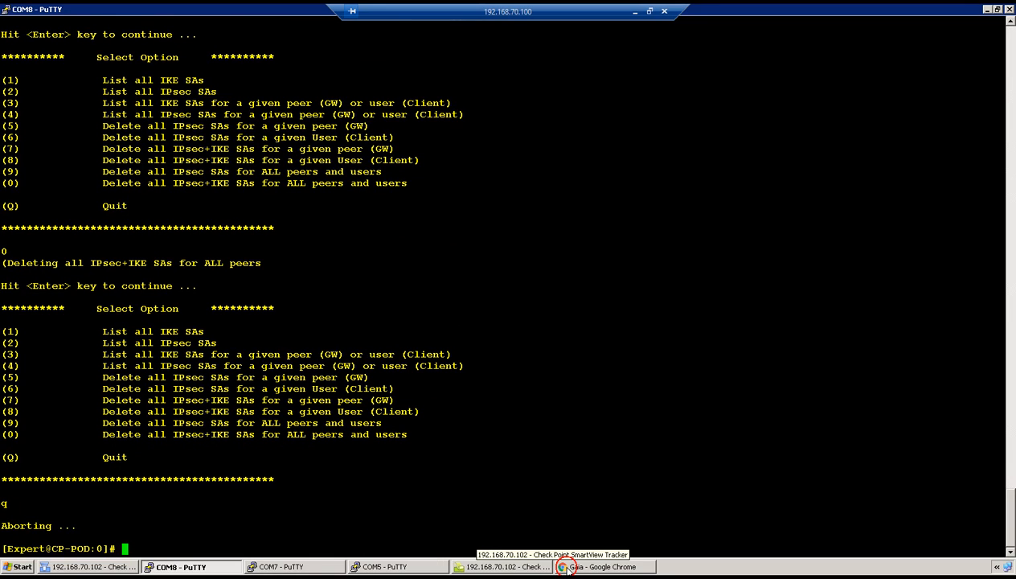
Log in to Gaia Portal as admin, retrying after the Permission denied rejection.
{"action": "left_click", "coordinate": [603, 566]}
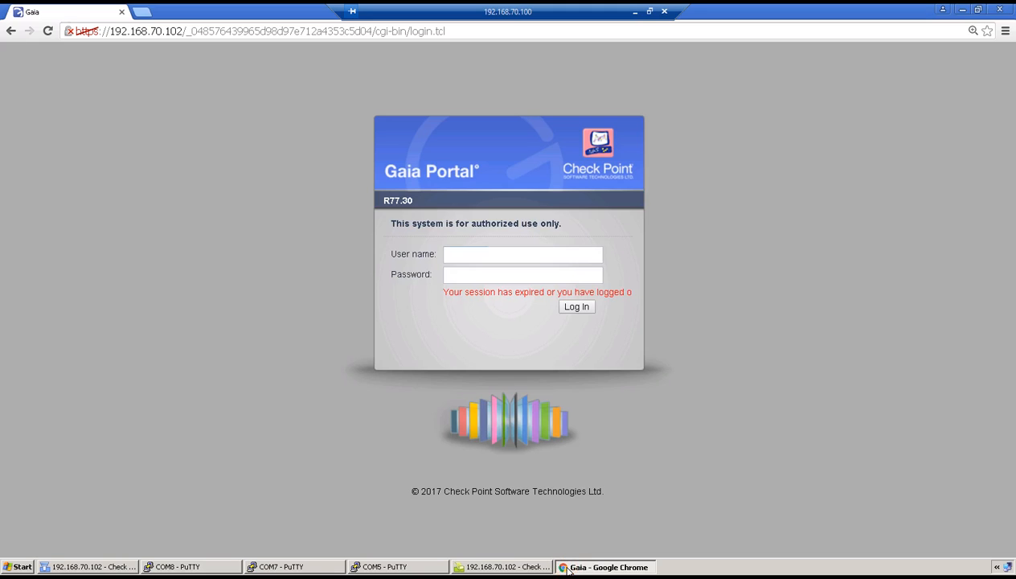
{"action": "left_click", "coordinate": [522, 254]}
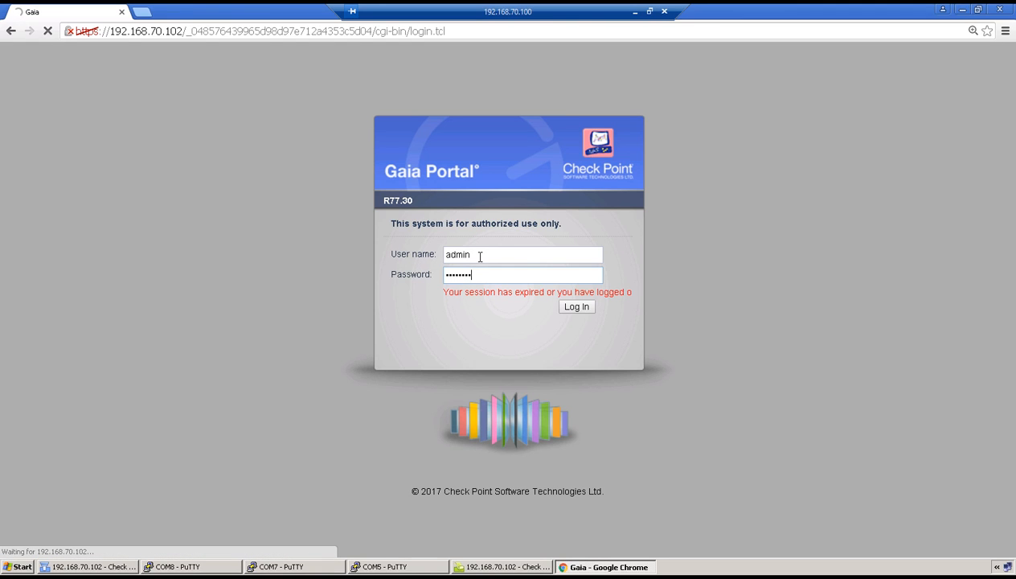
{"action": "left_click", "coordinate": [575, 305]}
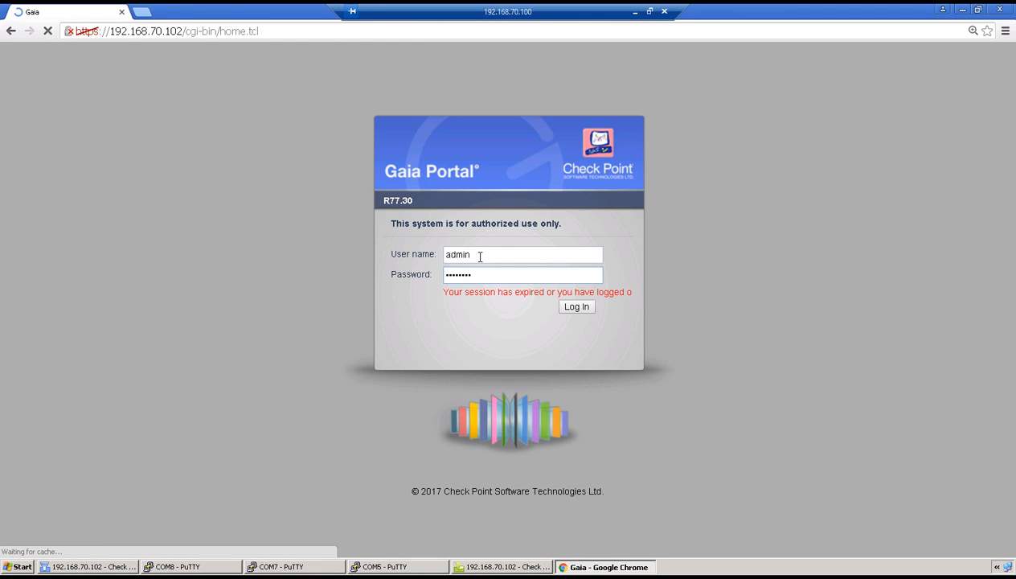
{"action": "left_click", "coordinate": [575, 305]}
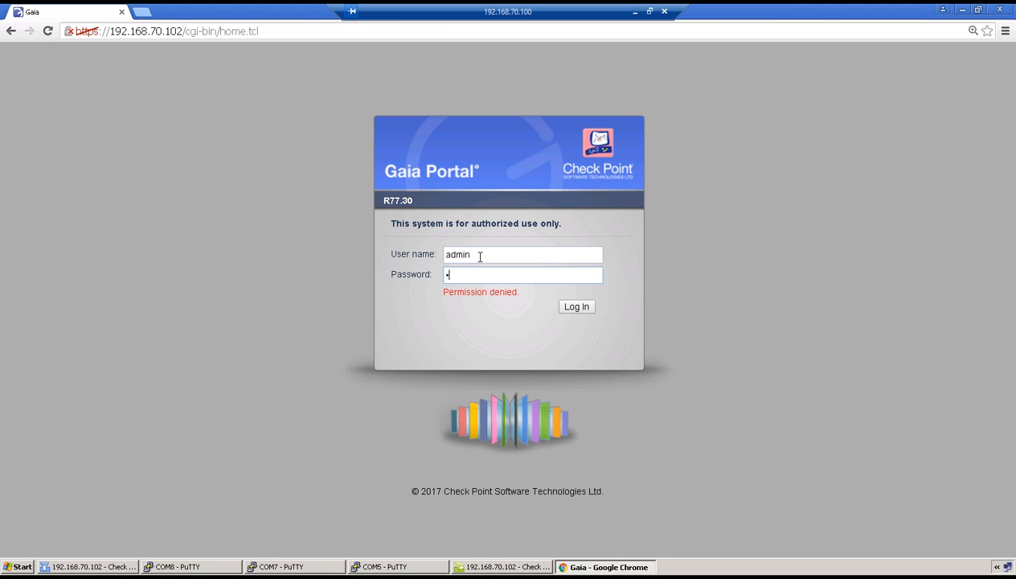
{"action": "left_click", "coordinate": [575, 305]}
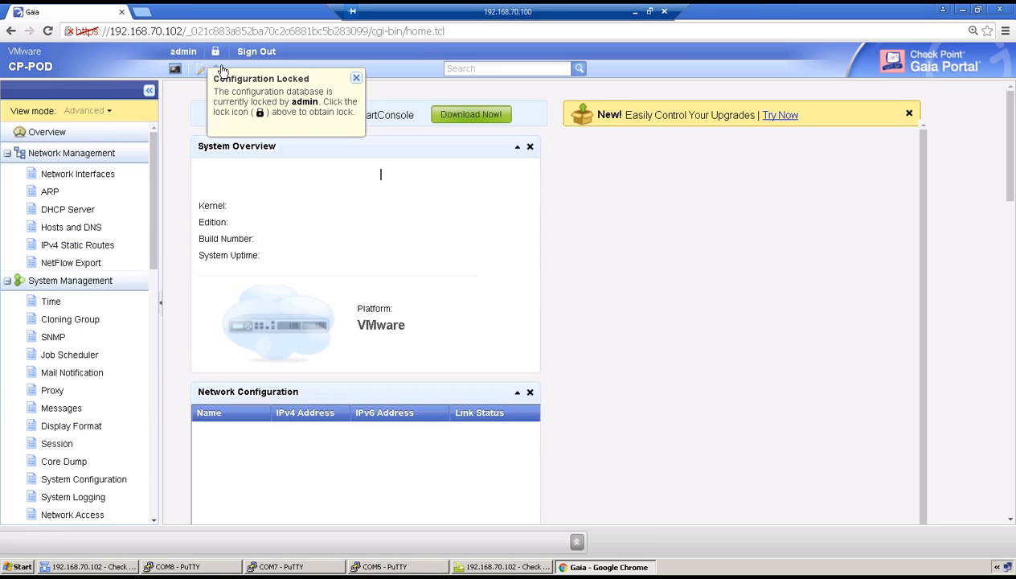
Override the admin configuration lock and start adding a VPN Tunnel interface in Network Interfaces.
{"action": "left_click", "coordinate": [216, 50]}
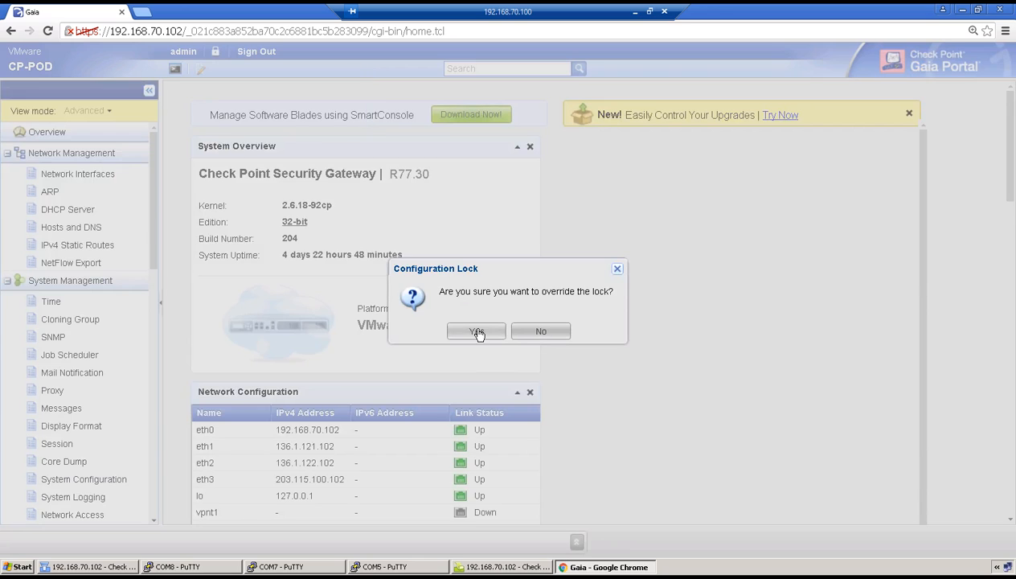
{"action": "left_click", "coordinate": [475, 331]}
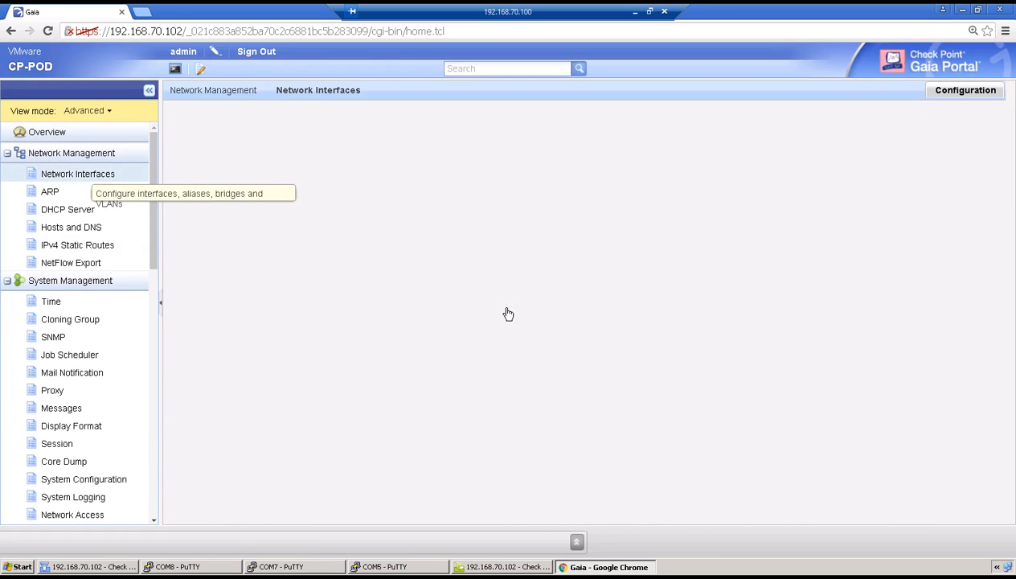
{"action": "left_click", "coordinate": [77, 174]}
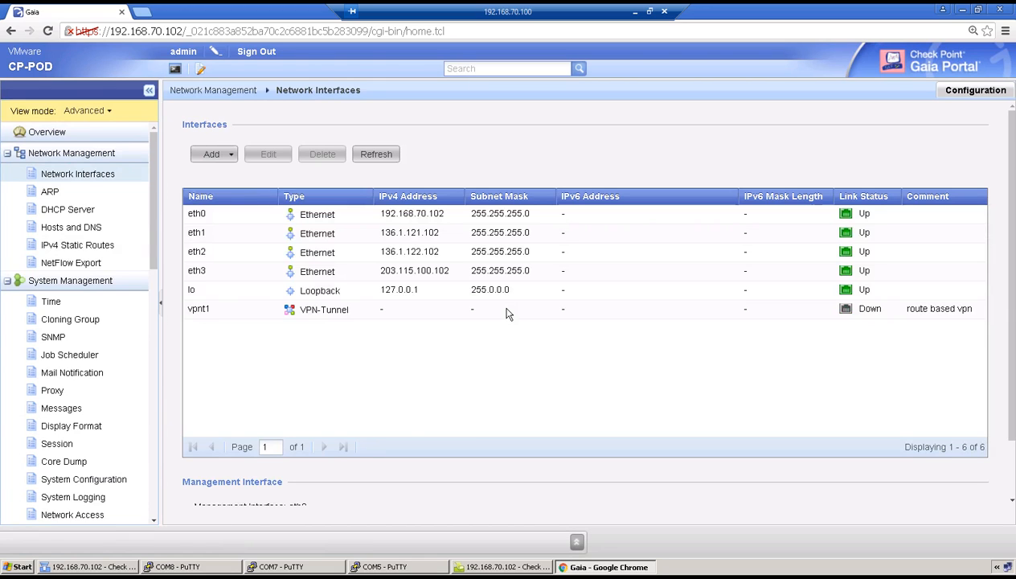
{"action": "left_click", "coordinate": [222, 308]}
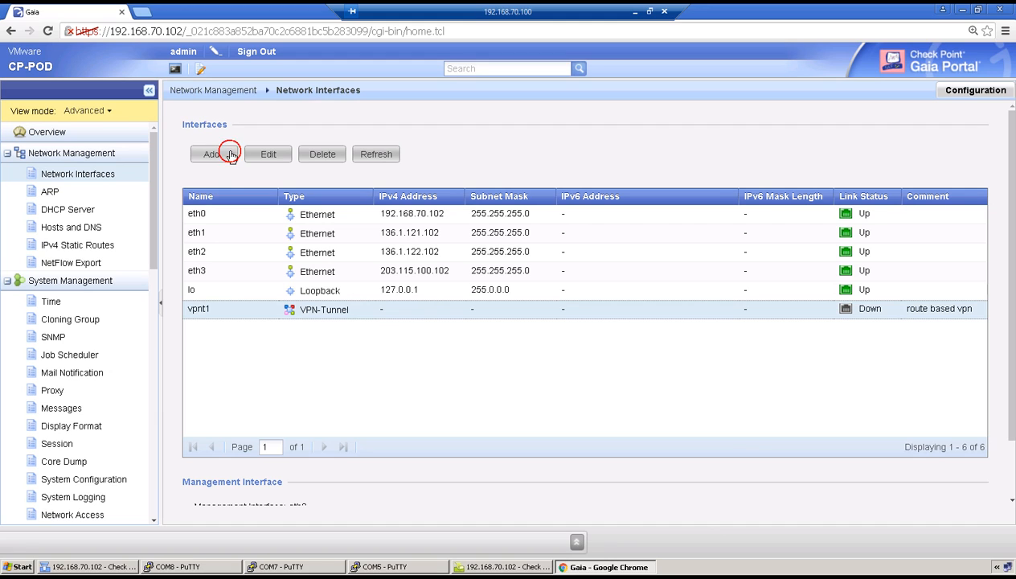
{"action": "left_click", "coordinate": [217, 154]}
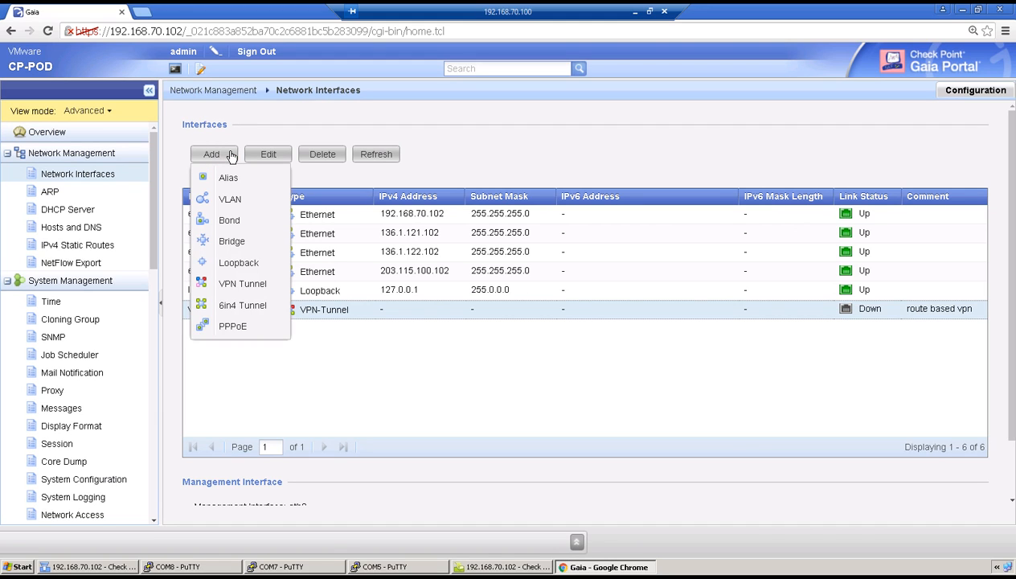
{"action": "mouse_move", "coordinate": [529, 400]}
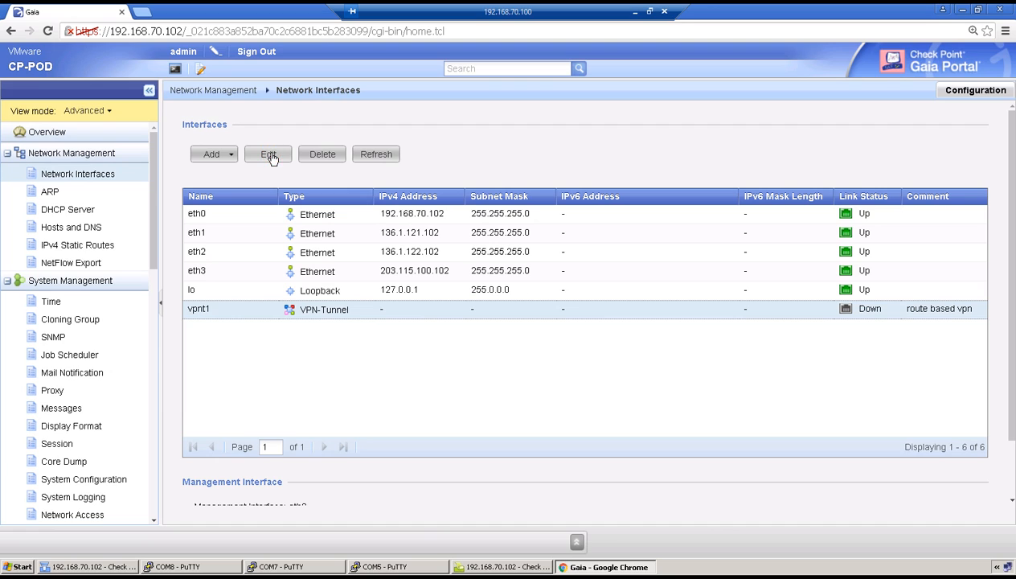
Define vpnt1: ID 1, peer 136.1.122.12, unnumbered on eth3, comment 'route based vpn', and save it.
{"action": "left_click", "coordinate": [267, 154]}
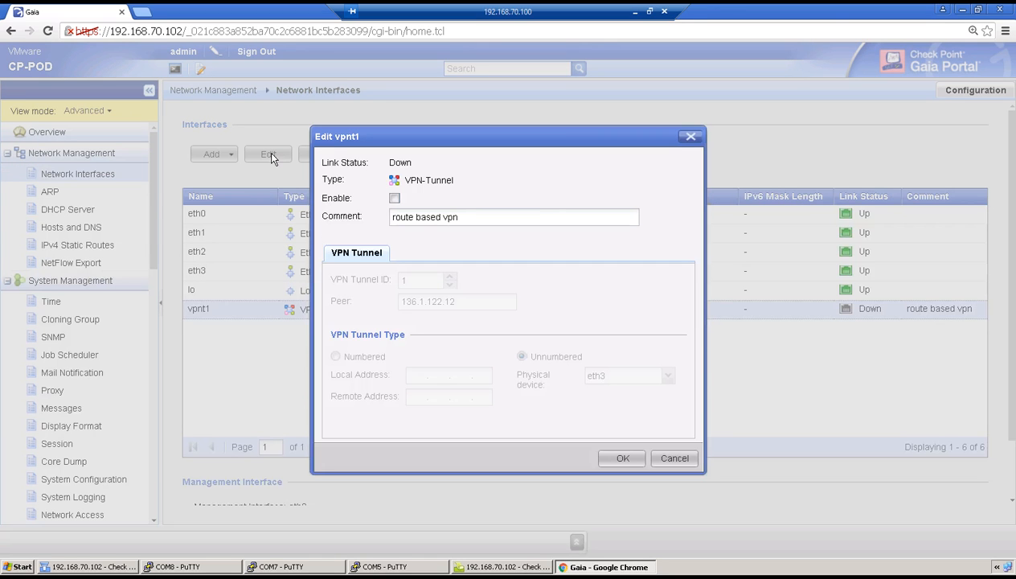
{"action": "mouse_move", "coordinate": [430, 256]}
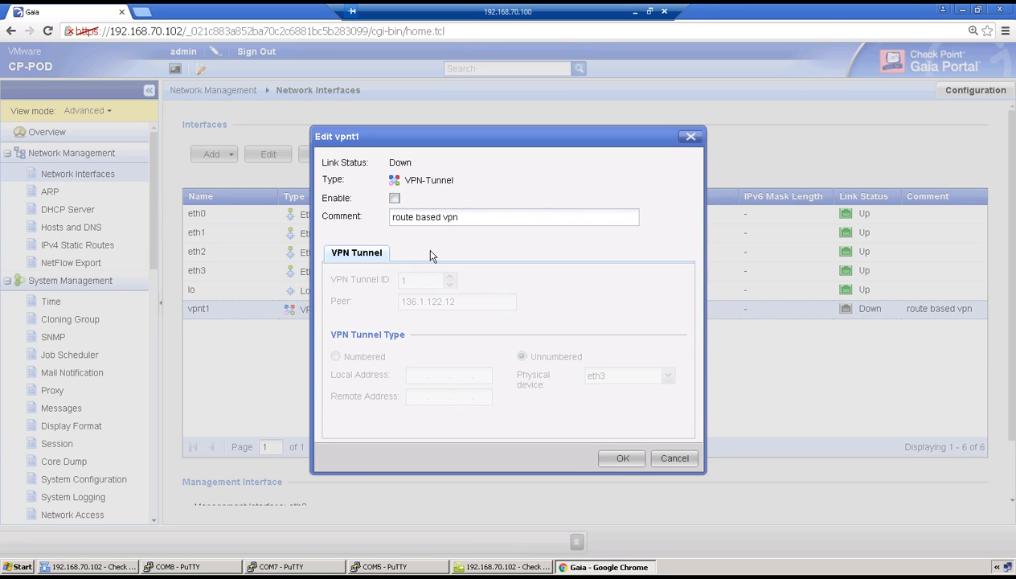
{"action": "mouse_move", "coordinate": [440, 290]}
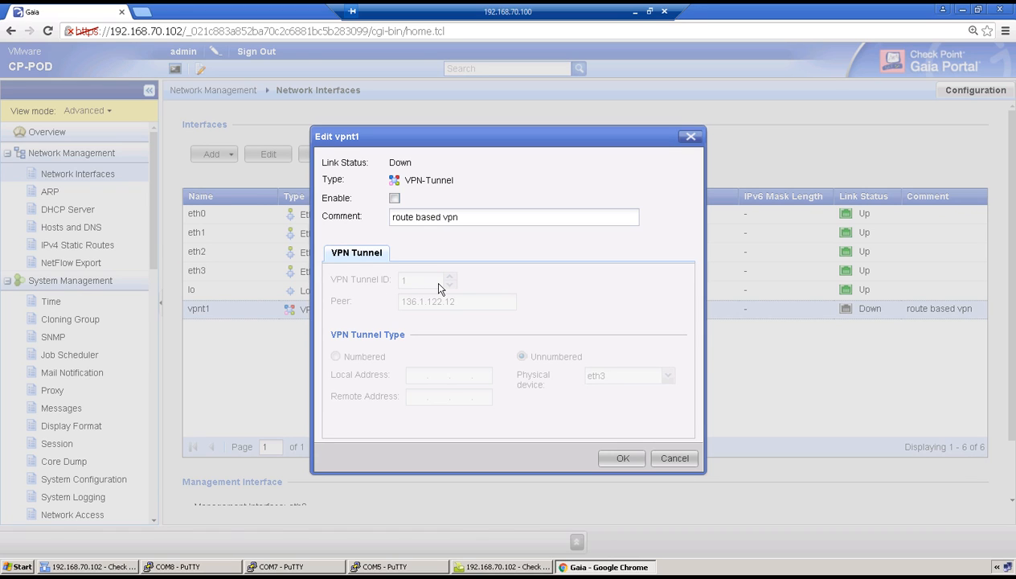
{"action": "mouse_move", "coordinate": [493, 305]}
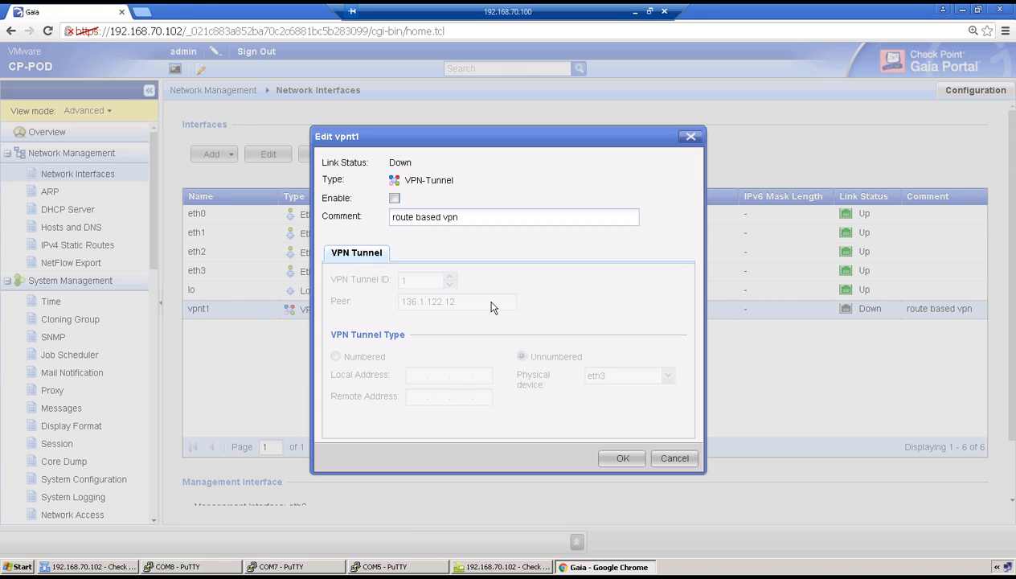
{"action": "left_click", "coordinate": [620, 458]}
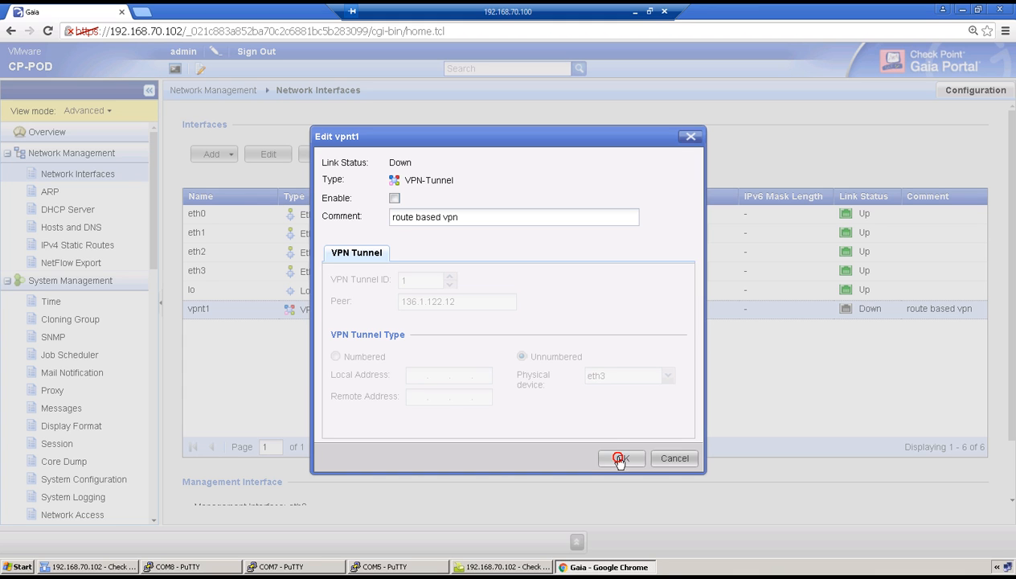
{"action": "left_click", "coordinate": [620, 458]}
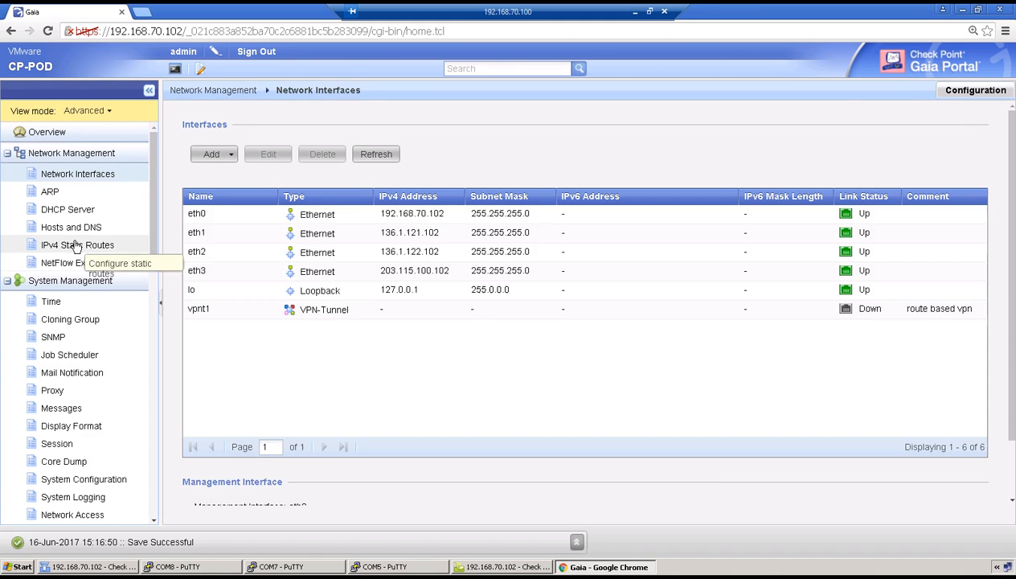
Edit the 160.1.1.0/24 static route, removing gateway 136.1.122.12 and adding a Network Interface gateway.
{"action": "left_click", "coordinate": [77, 245]}
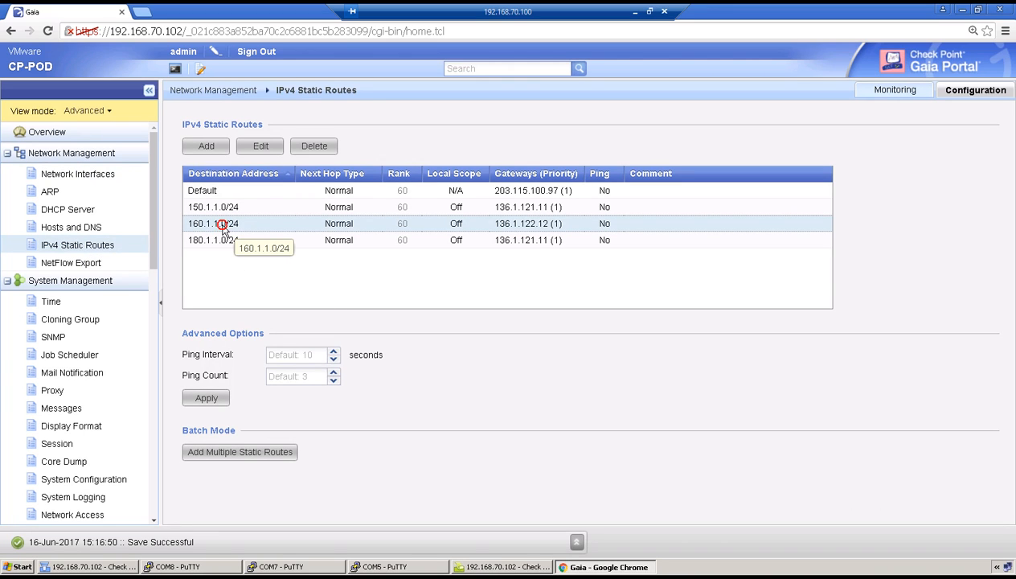
{"action": "double_click", "coordinate": [212, 224]}
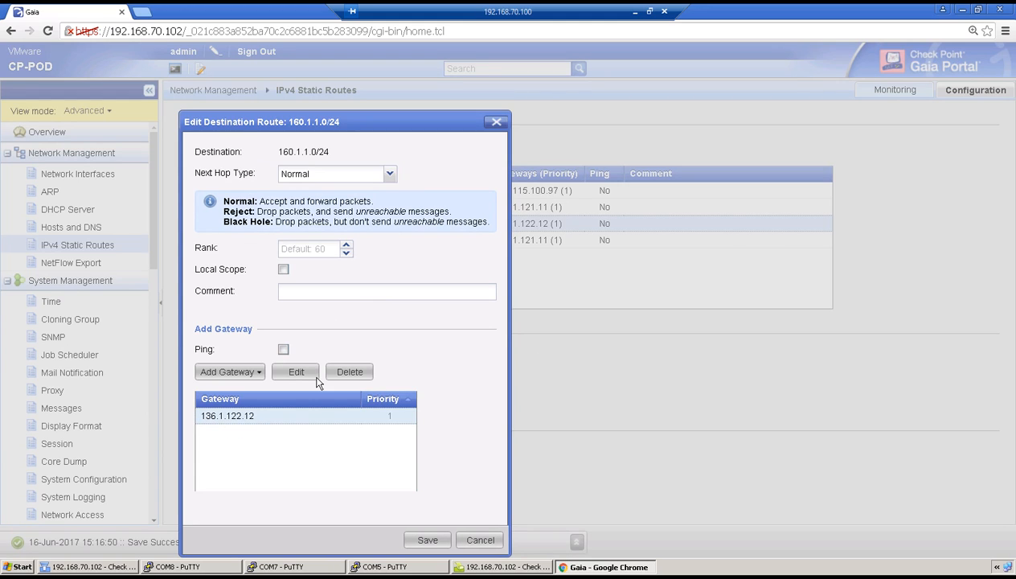
{"action": "left_click", "coordinate": [350, 372]}
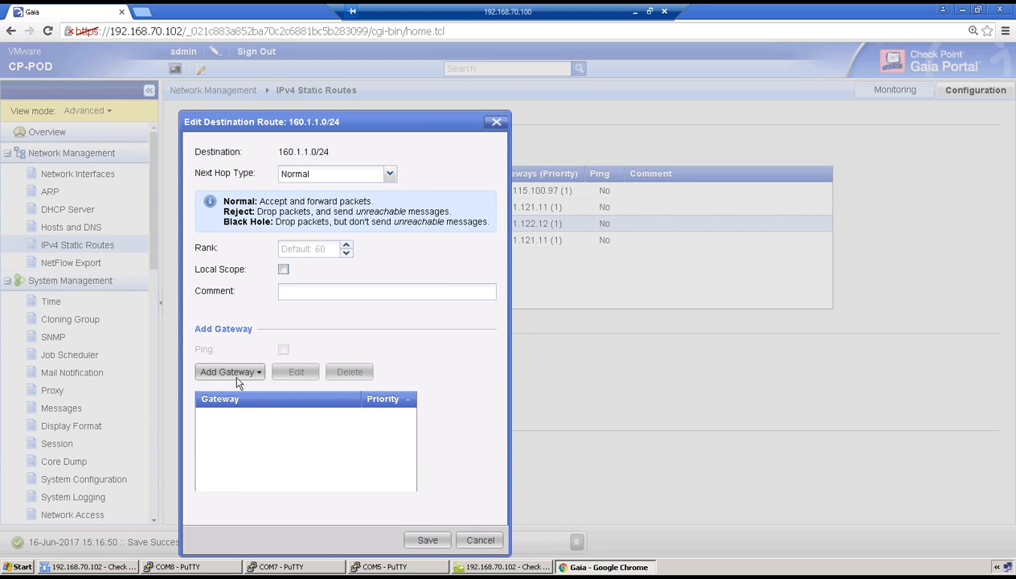
{"action": "left_click", "coordinate": [230, 372]}
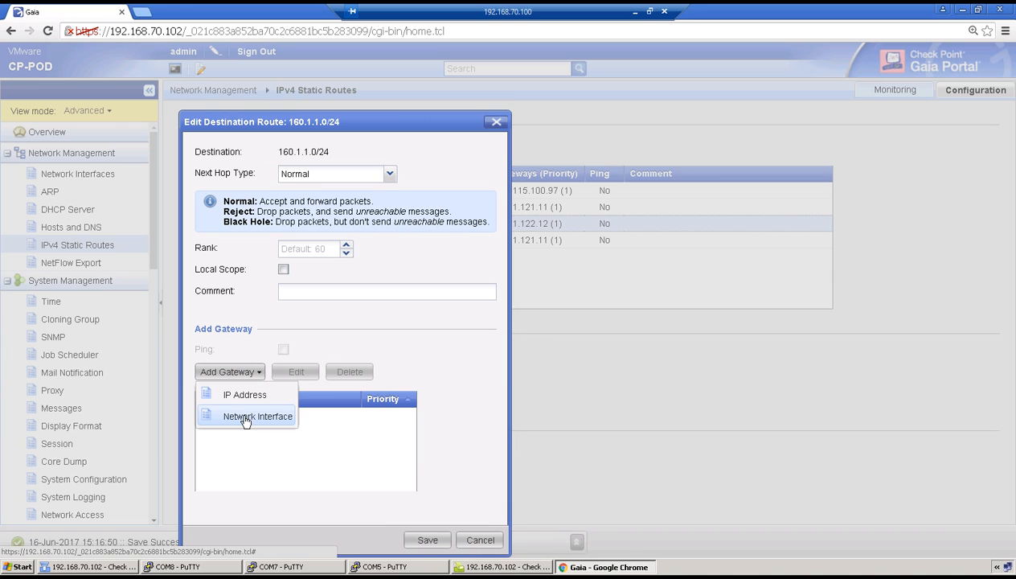
{"action": "left_click", "coordinate": [257, 414]}
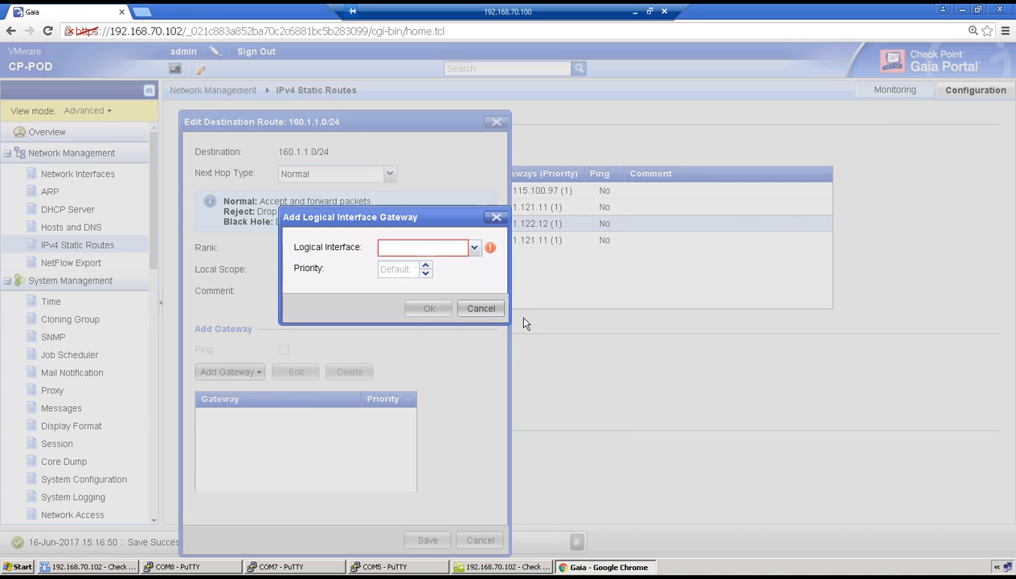
Choose vpnt1 as the route's gateway interface and save the edited route.
{"action": "left_click", "coordinate": [474, 248]}
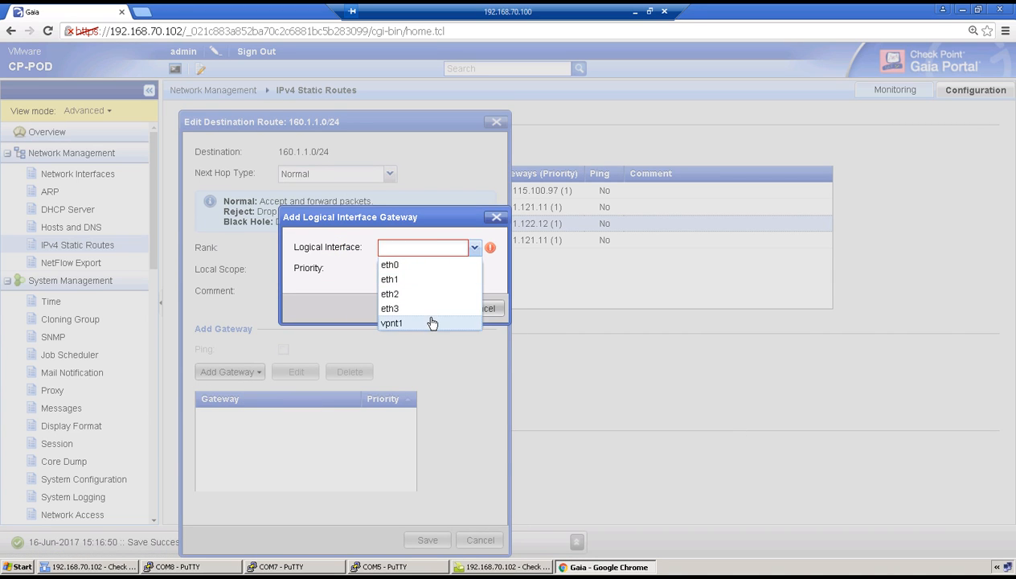
{"action": "left_click", "coordinate": [392, 322]}
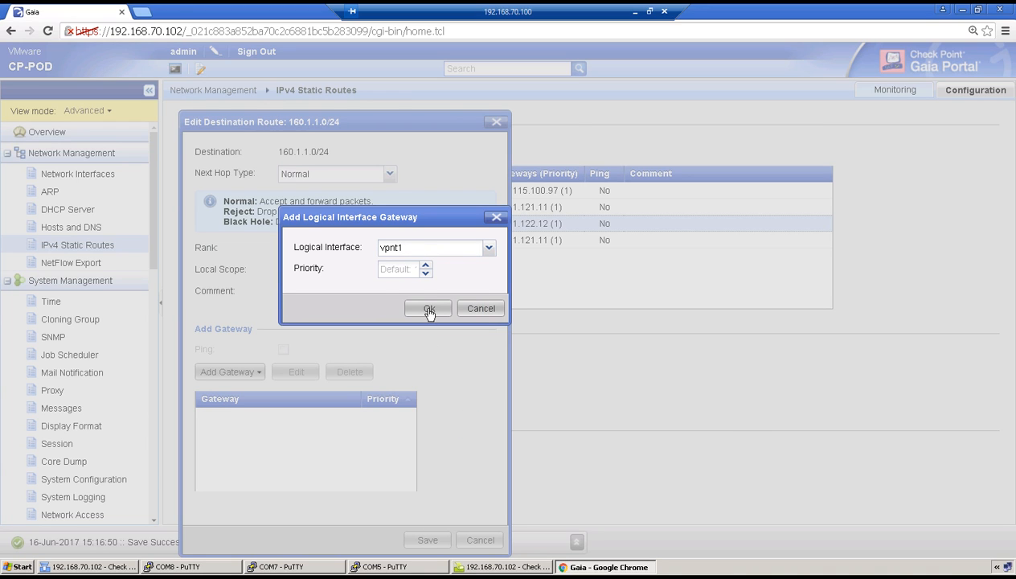
{"action": "left_click", "coordinate": [427, 308]}
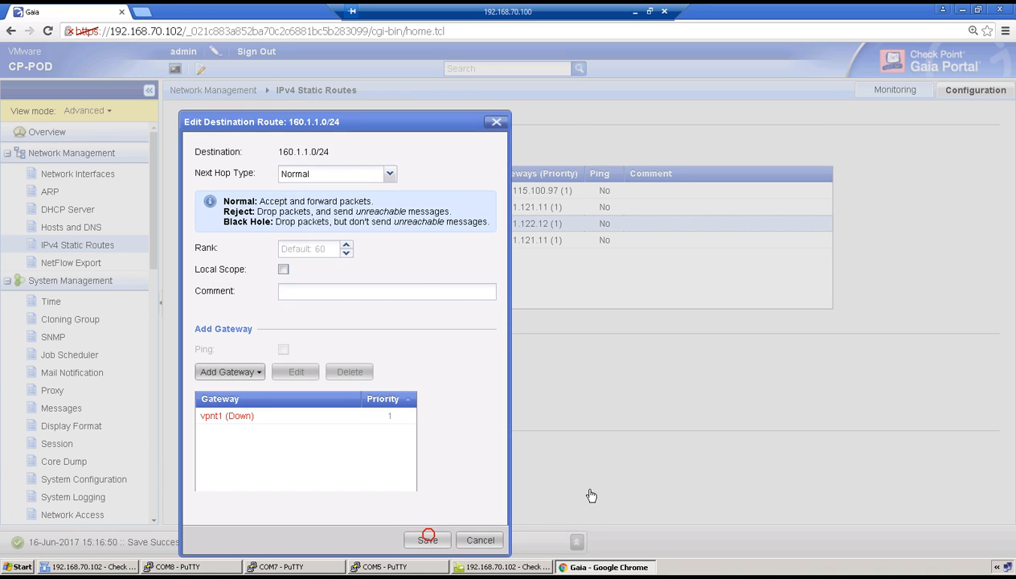
{"action": "left_click", "coordinate": [428, 540]}
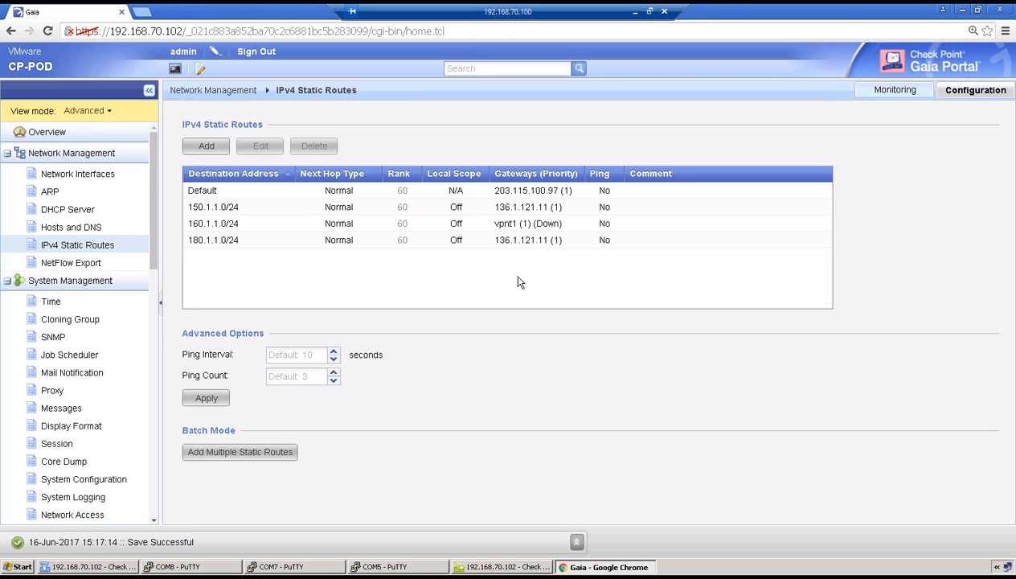
{"action": "mouse_move", "coordinate": [515, 283]}
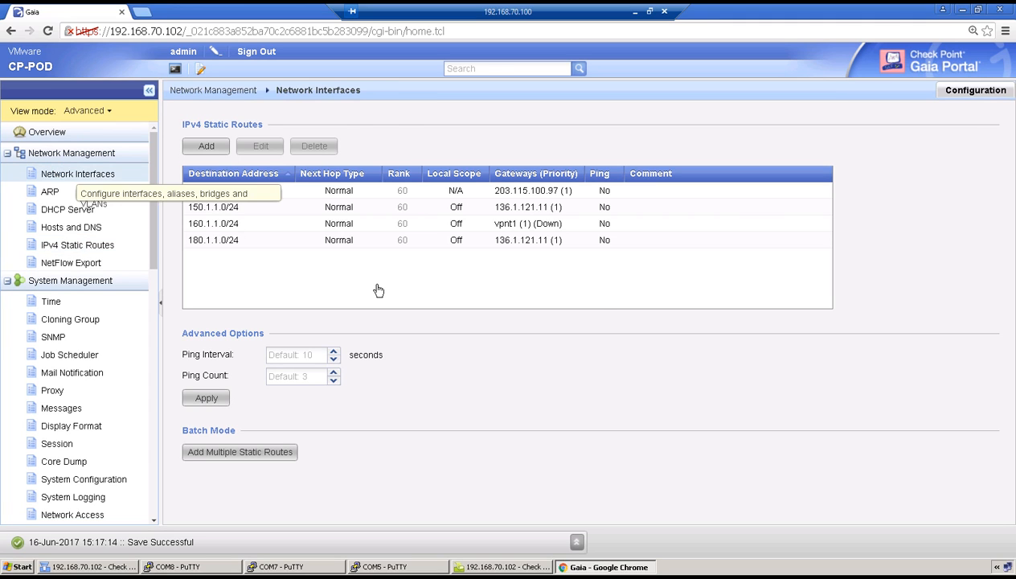
Recheck vpnt1 in Network Interfaces, then open CP-POD's properties under Network Objects > Check Point.
{"action": "left_click", "coordinate": [77, 174]}
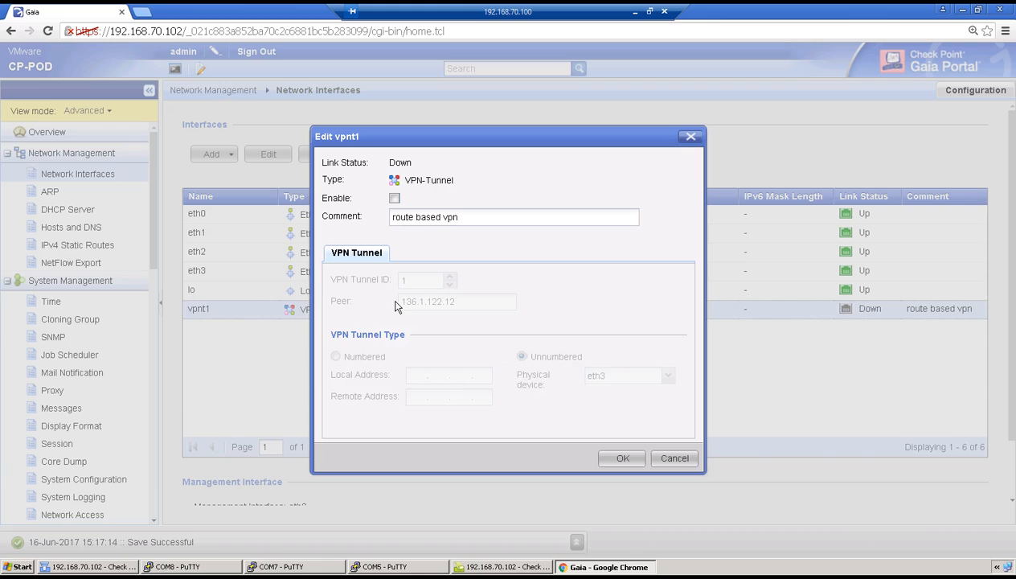
{"action": "mouse_move", "coordinate": [479, 306]}
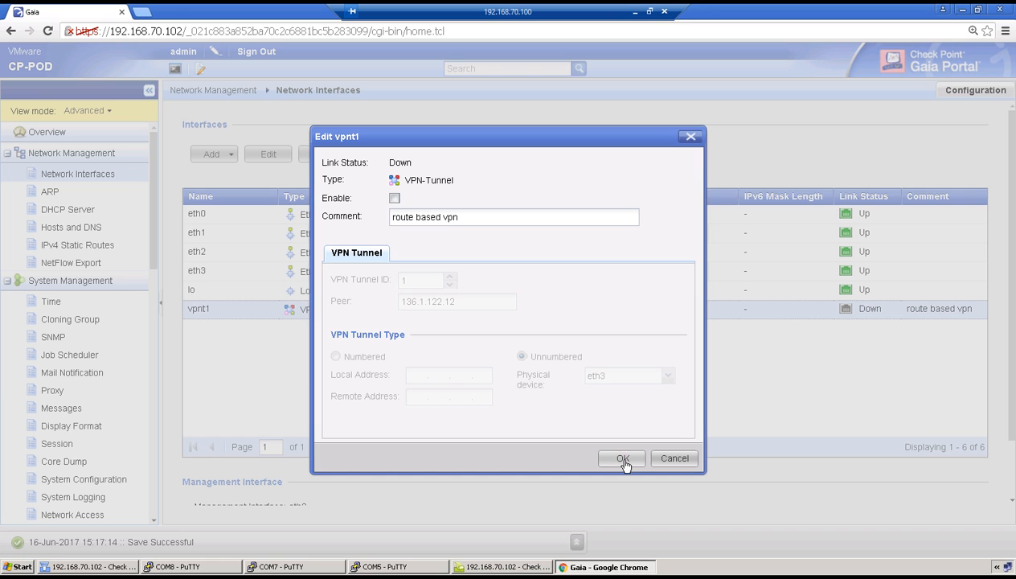
{"action": "left_click", "coordinate": [620, 458]}
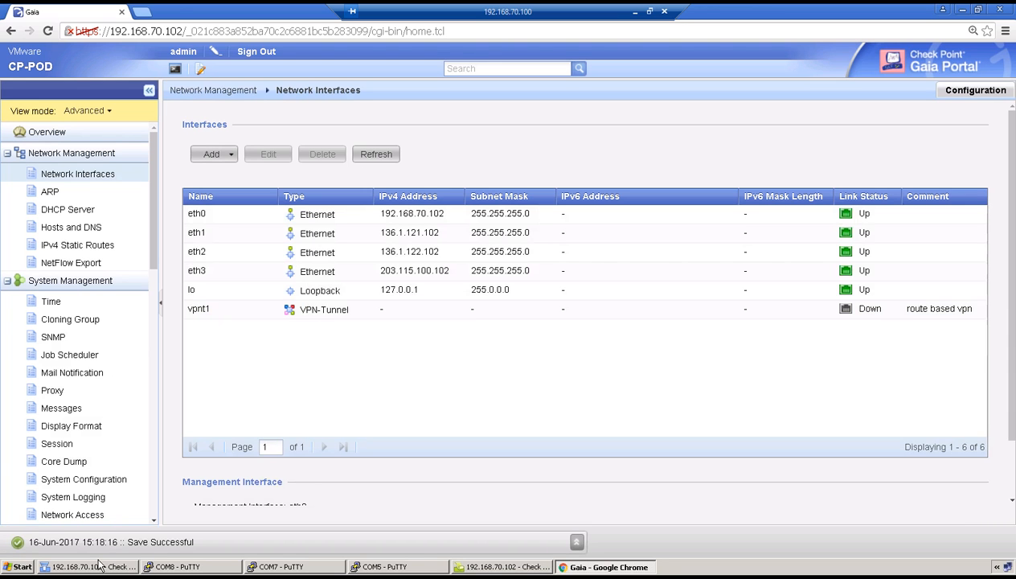
{"action": "left_click", "coordinate": [90, 565]}
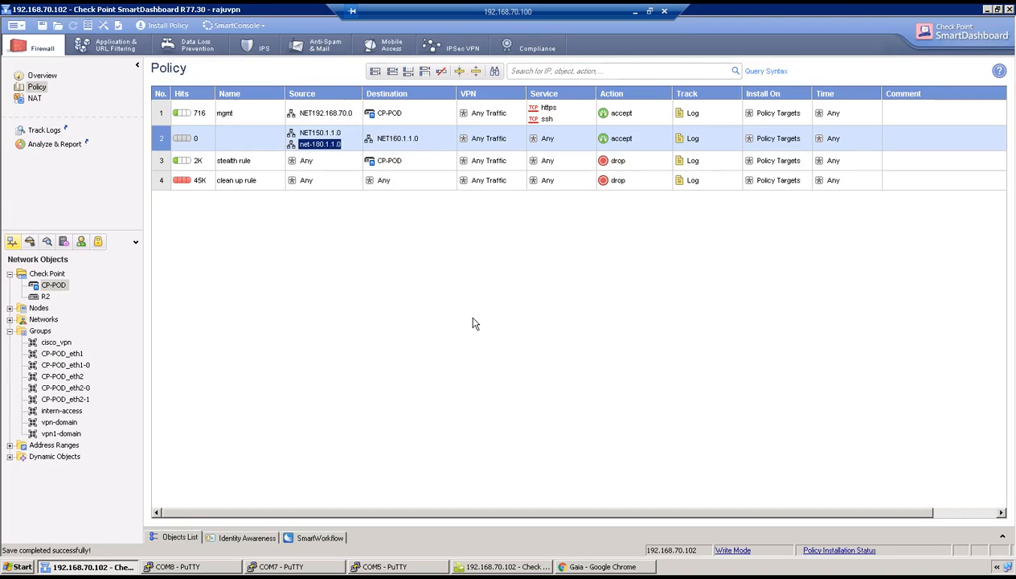
{"action": "left_click", "coordinate": [56, 285]}
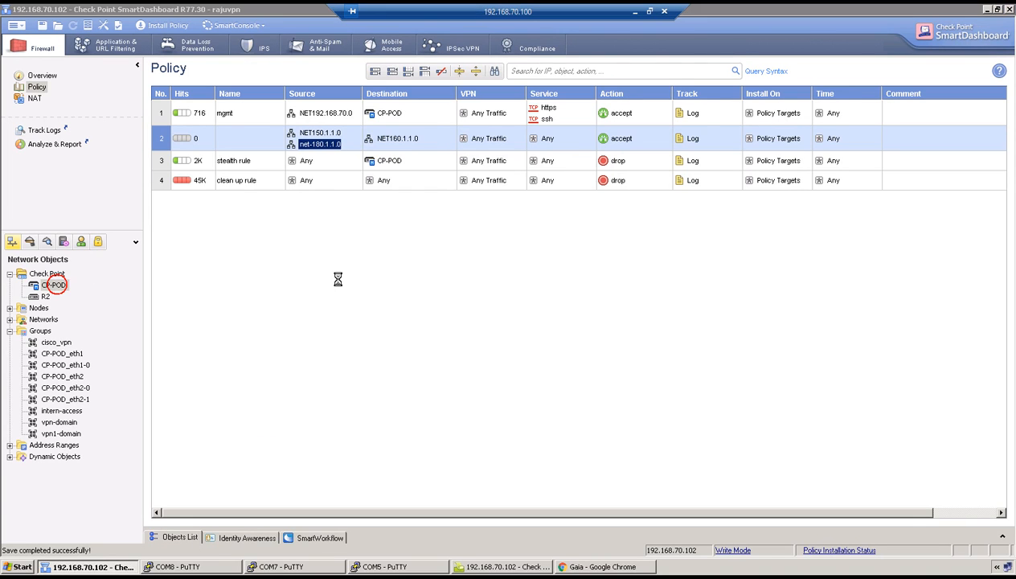
{"action": "double_click", "coordinate": [53, 284]}
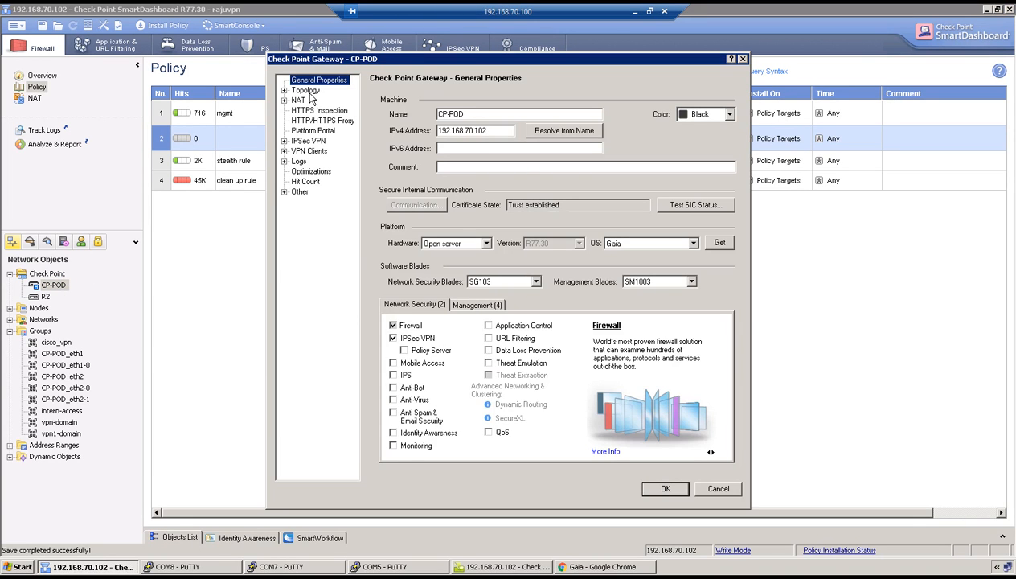
Get Interfaces with Topology for CP-POD, overwrite existing settings, accept results and save the gateway.
{"action": "left_click", "coordinate": [305, 90]}
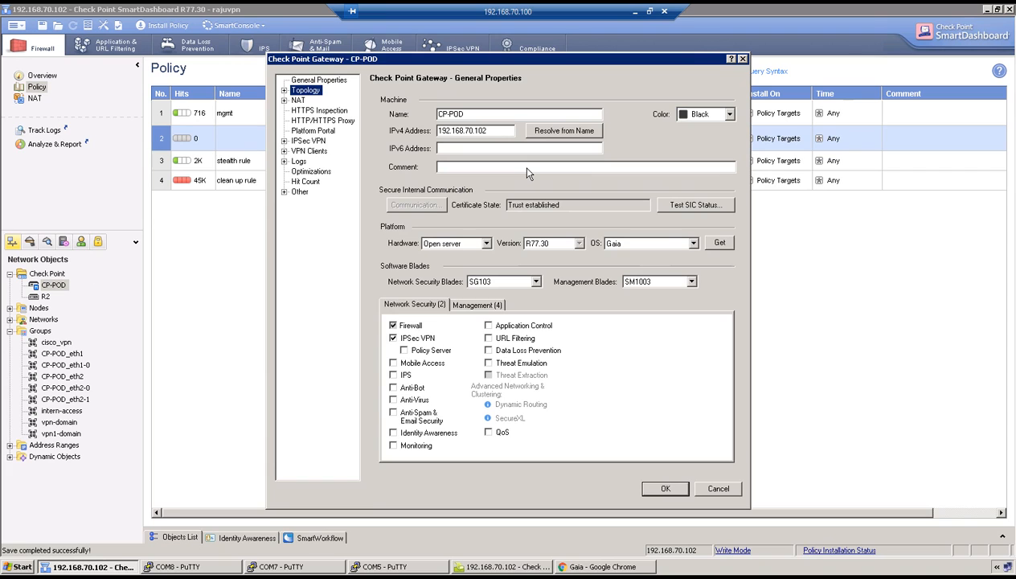
{"action": "left_click", "coordinate": [305, 90]}
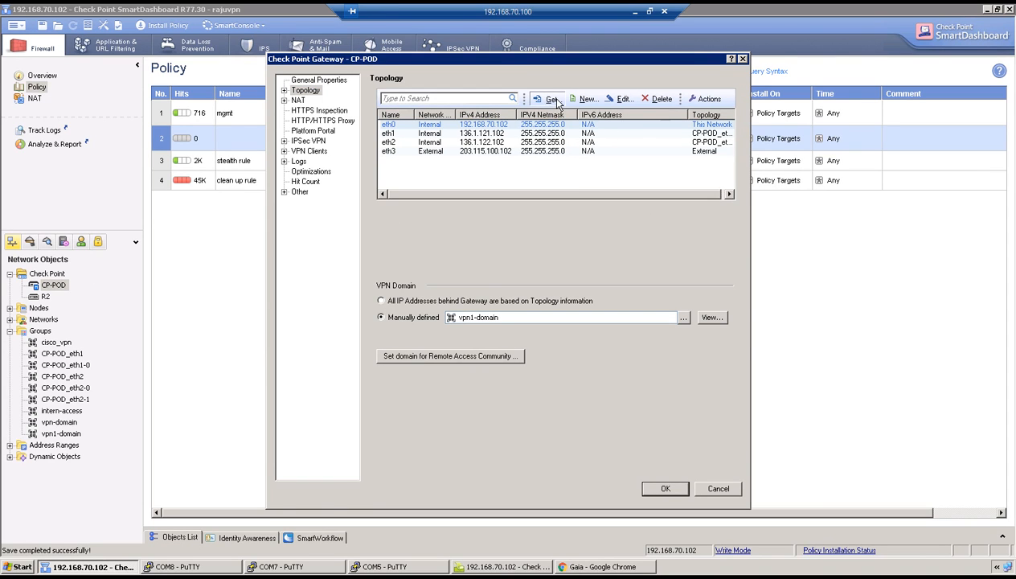
{"action": "left_click", "coordinate": [552, 98]}
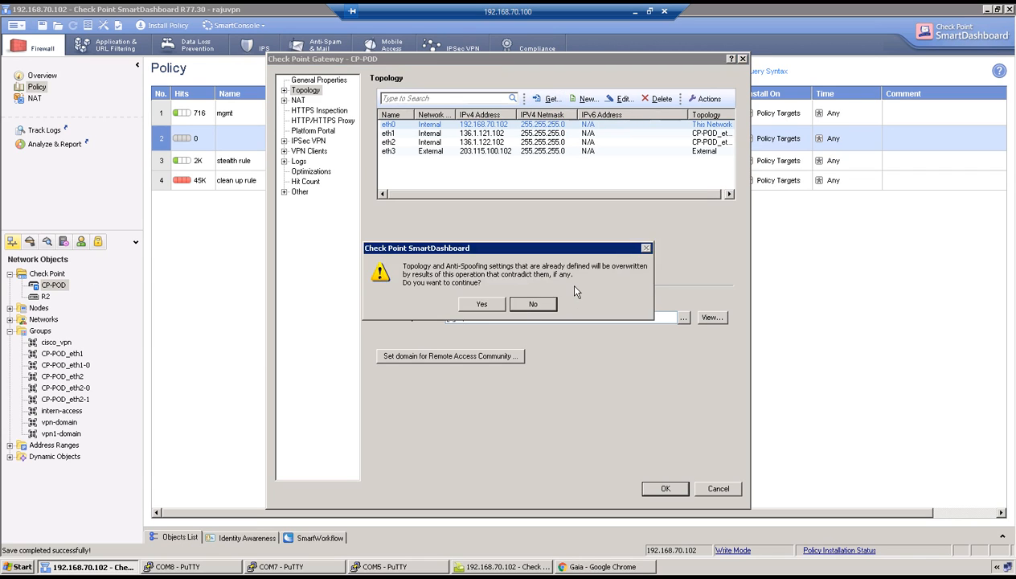
{"action": "left_click", "coordinate": [482, 304]}
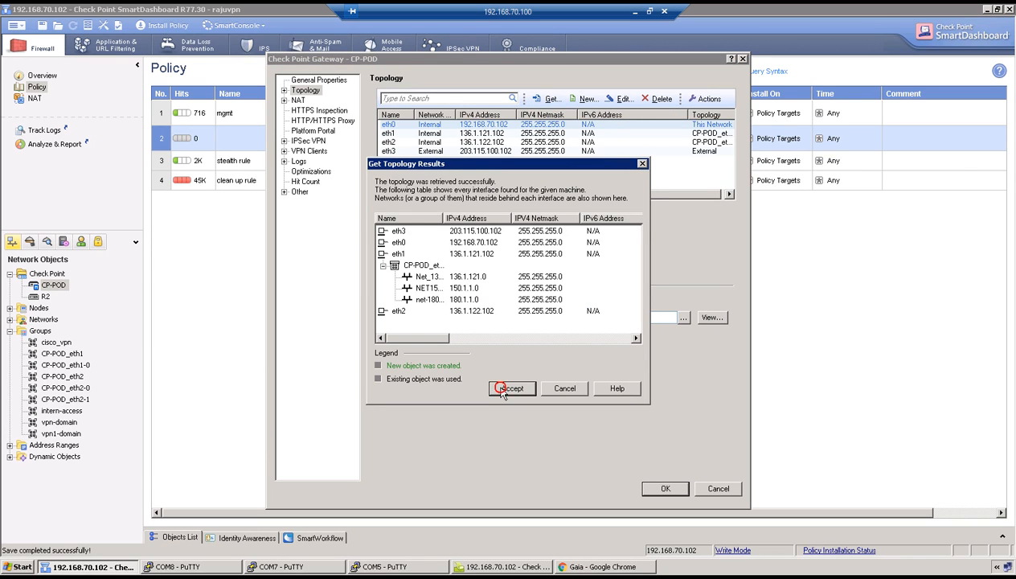
{"action": "left_click", "coordinate": [511, 388]}
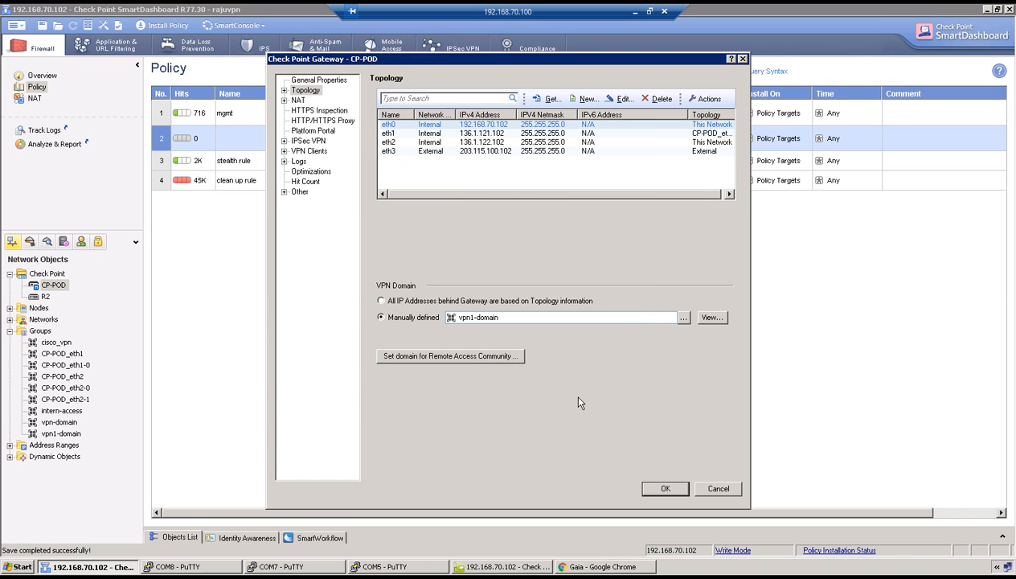
{"action": "mouse_move", "coordinate": [453, 155]}
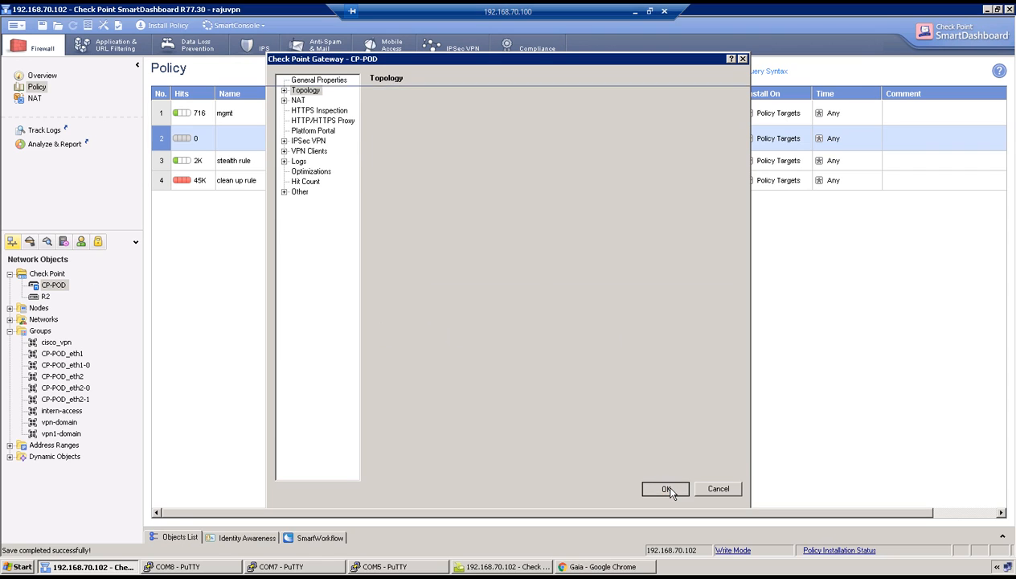
{"action": "left_click", "coordinate": [665, 489]}
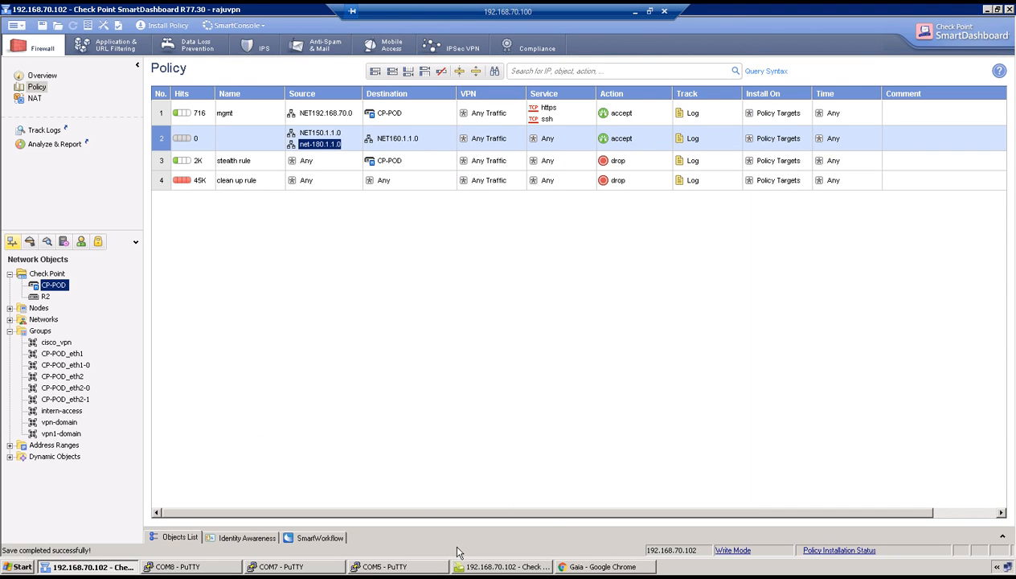
After checking the lab instructions, tick Enable on the vpnt1 interface and save so its link comes Up.
{"action": "left_click", "coordinate": [606, 566]}
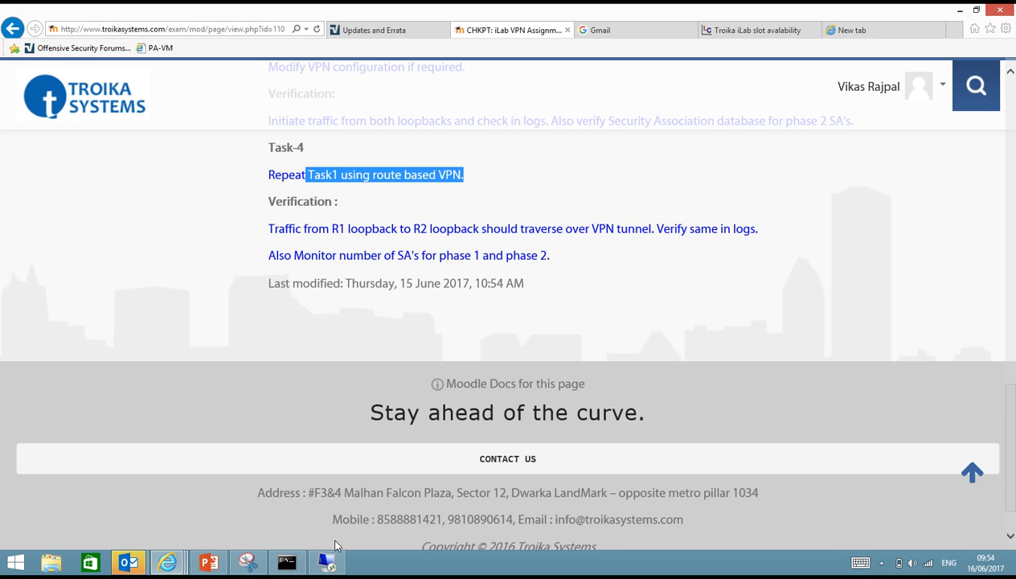
{"action": "left_click", "coordinate": [604, 565]}
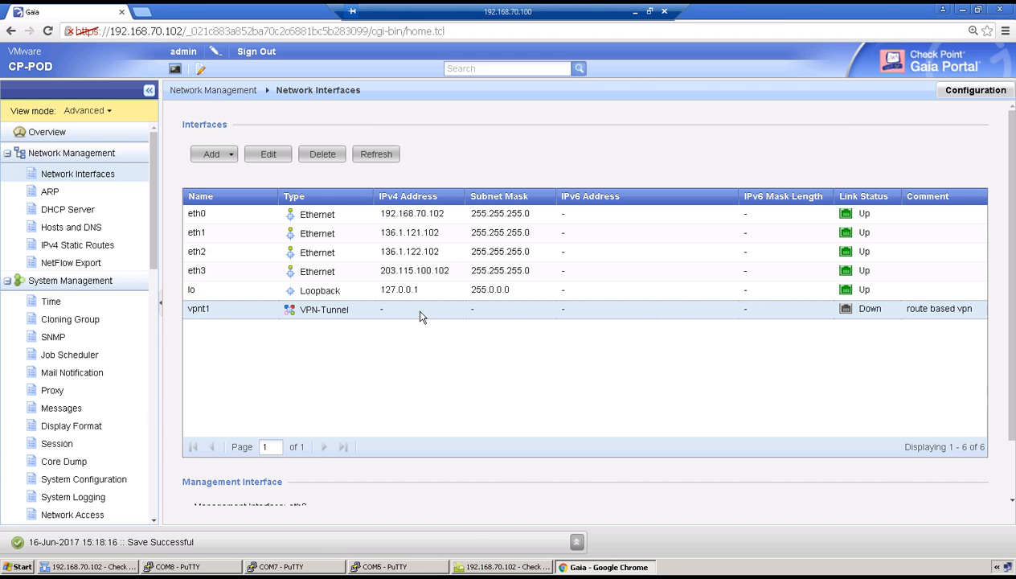
{"action": "double_click", "coordinate": [197, 309]}
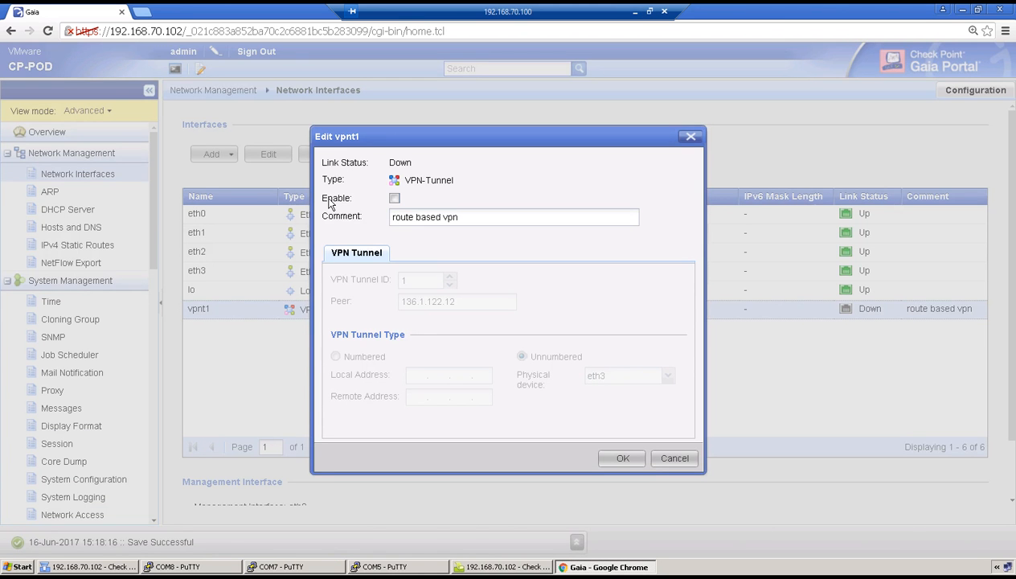
{"action": "left_click", "coordinate": [395, 198]}
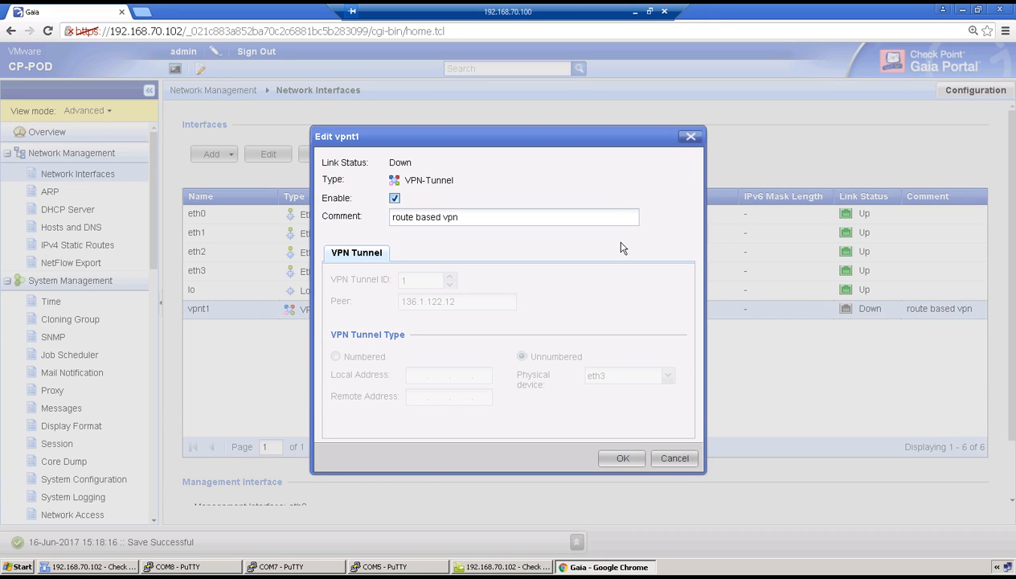
{"action": "mouse_move", "coordinate": [622, 457]}
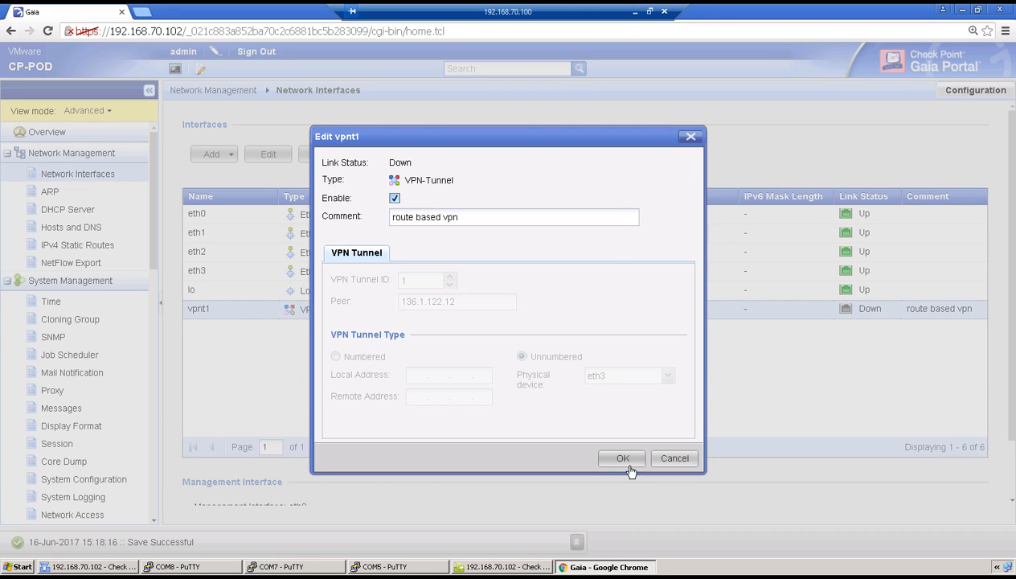
{"action": "left_click", "coordinate": [620, 456]}
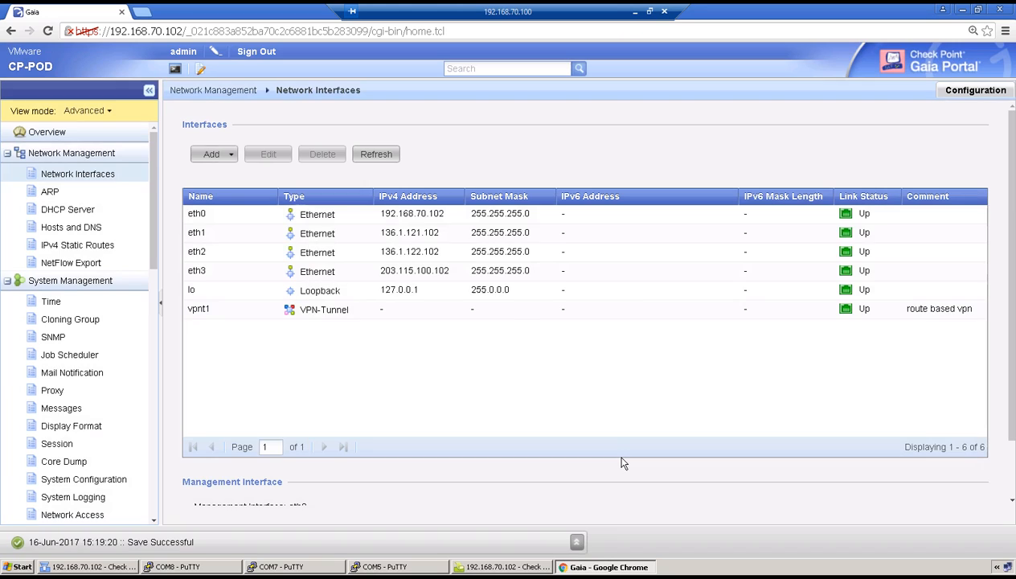
{"action": "mouse_move", "coordinate": [180, 164]}
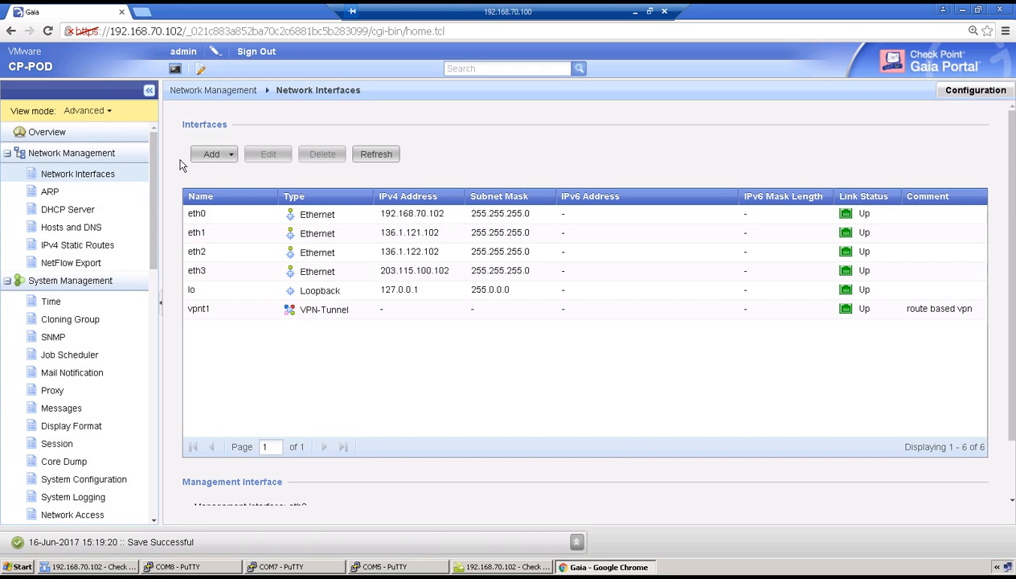
Show the IPv4 Static Routes list, then return to SmartDashboard.
{"action": "left_click", "coordinate": [77, 245]}
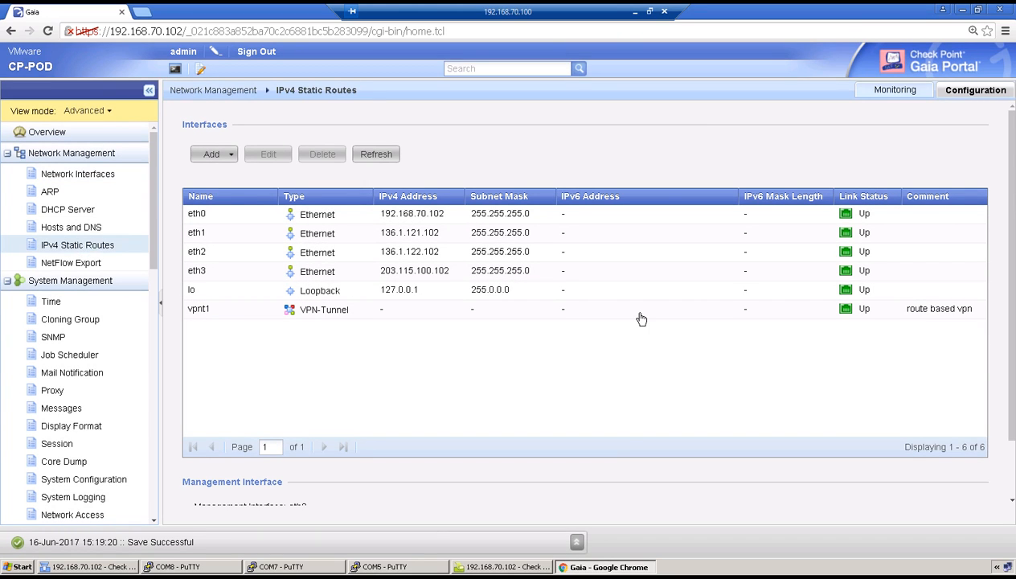
{"action": "left_click", "coordinate": [77, 244]}
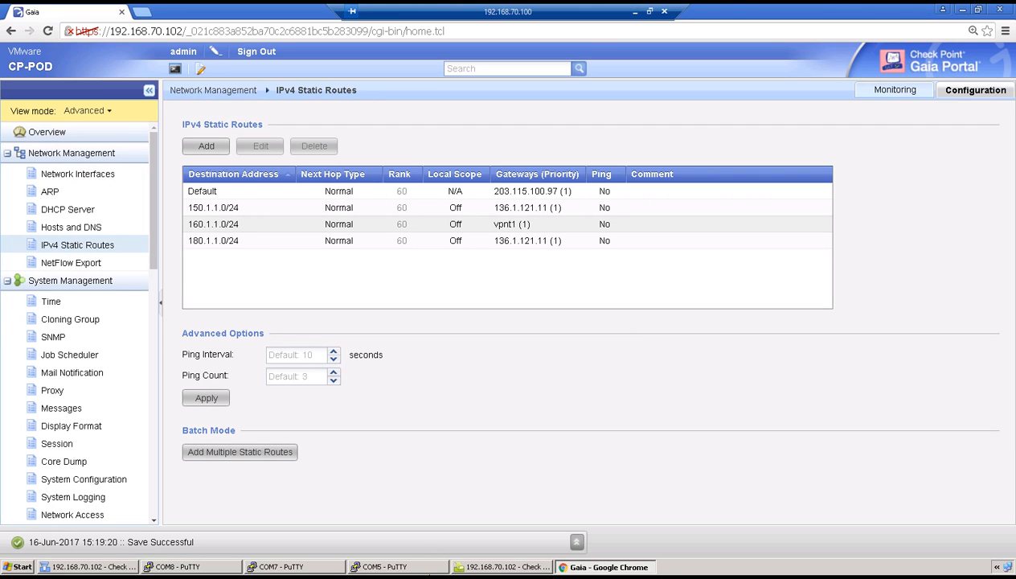
{"action": "left_click", "coordinate": [89, 565]}
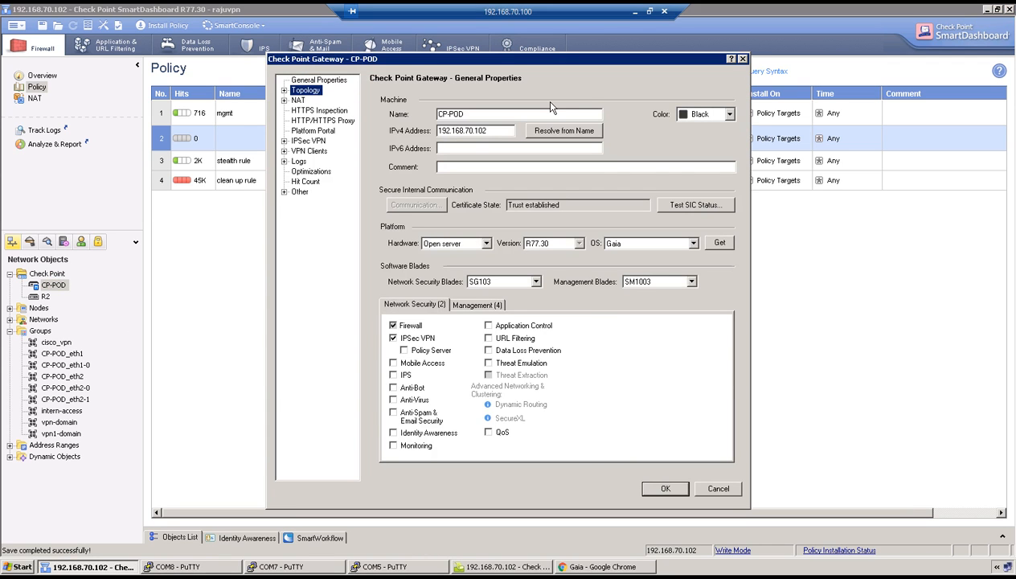
{"action": "mouse_move", "coordinate": [594, 106]}
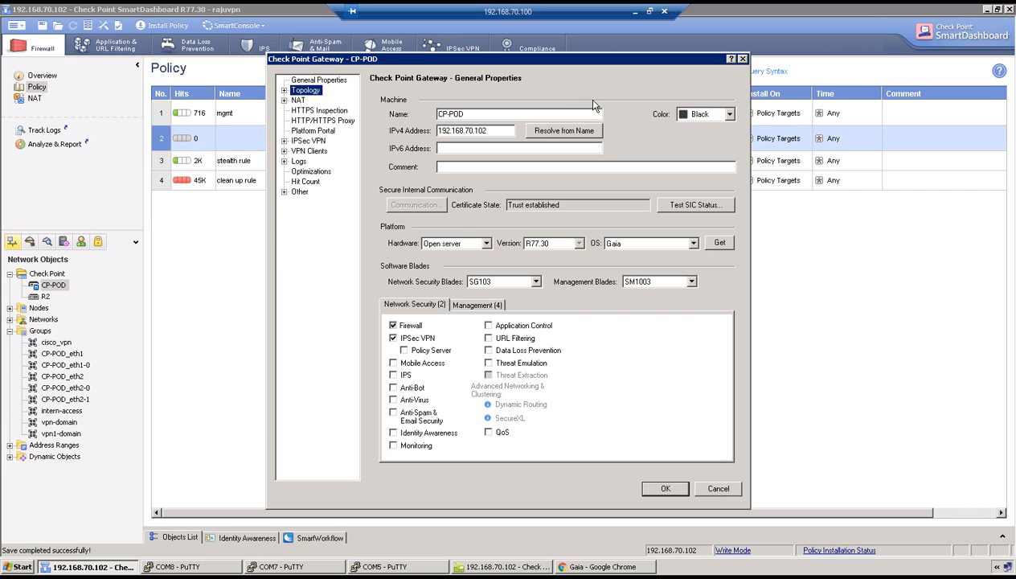
Re-fetch CP-POD's interfaces so vpnt1 is included, accept the list and save the gateway.
{"action": "left_click", "coordinate": [305, 90]}
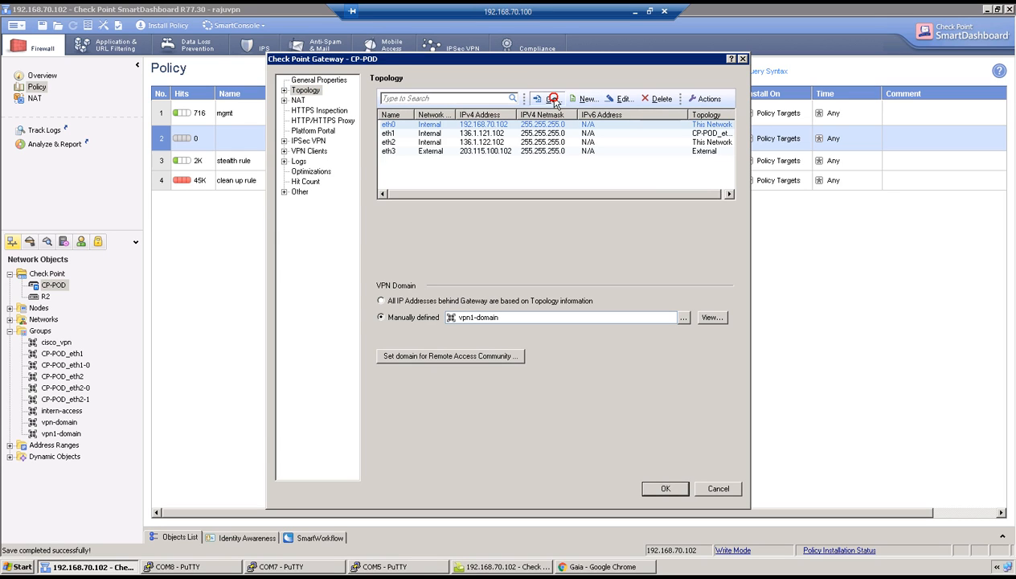
{"action": "left_click", "coordinate": [551, 98]}
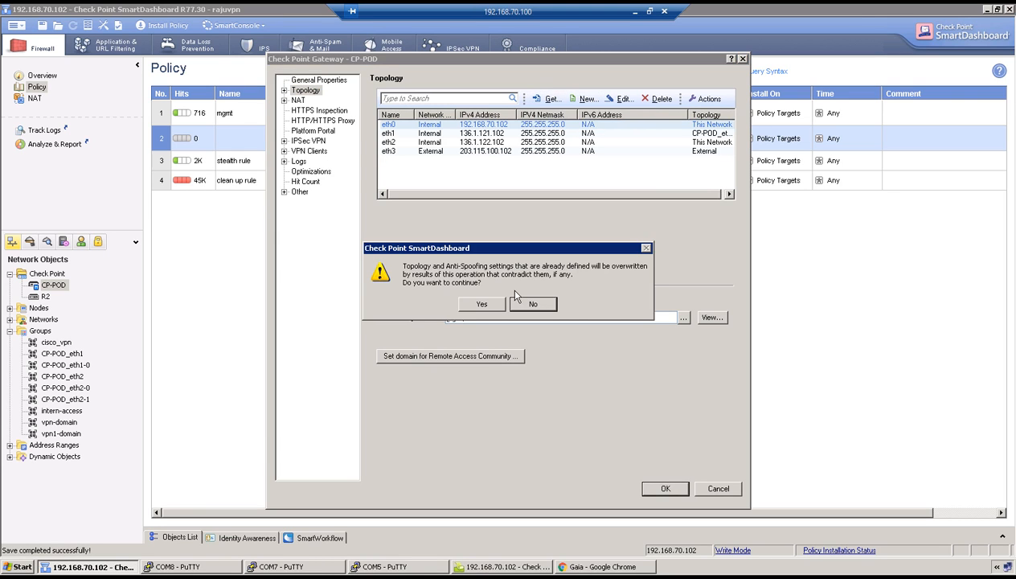
{"action": "left_click", "coordinate": [482, 304]}
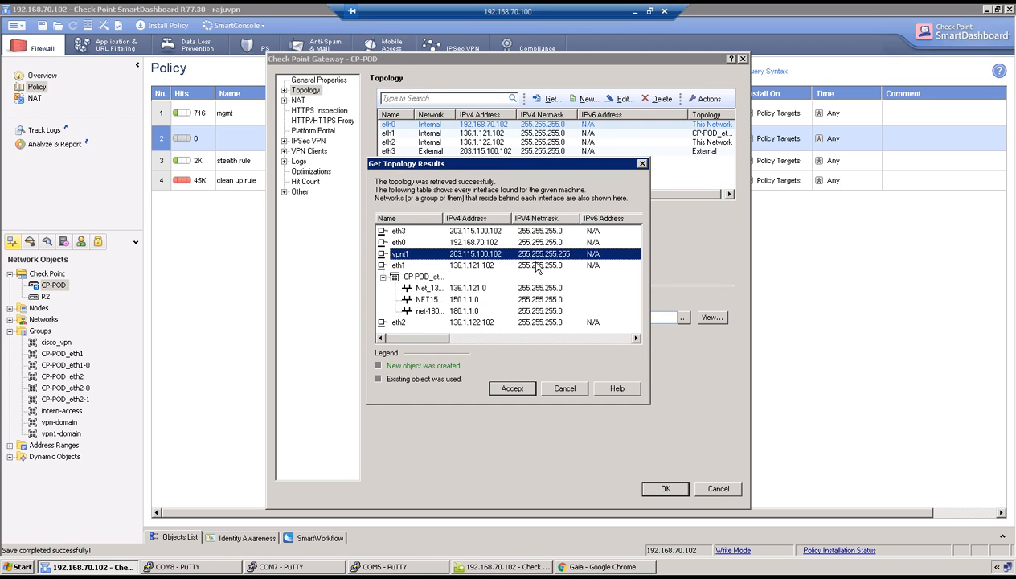
{"action": "left_click", "coordinate": [511, 388]}
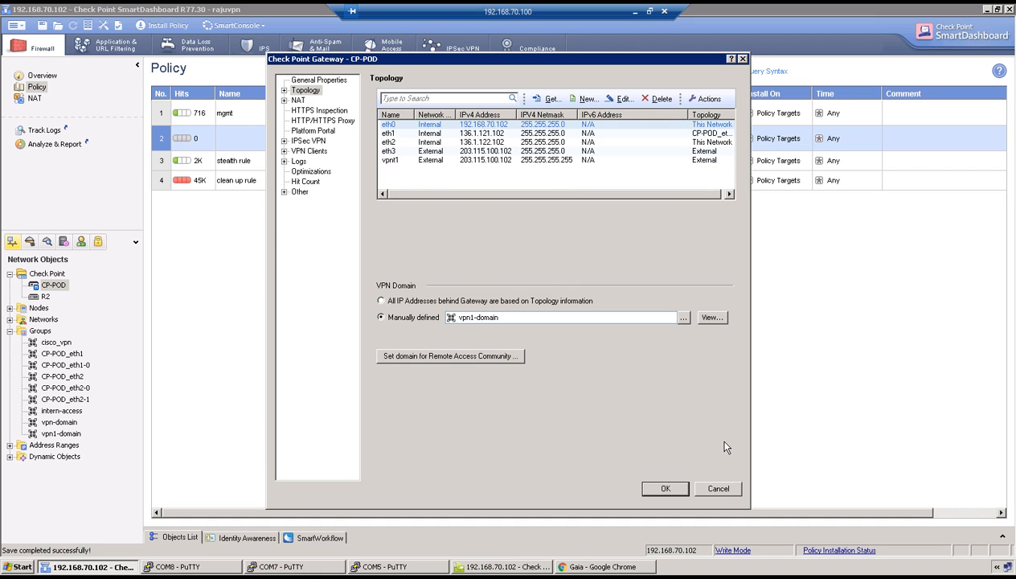
{"action": "mouse_move", "coordinate": [715, 421]}
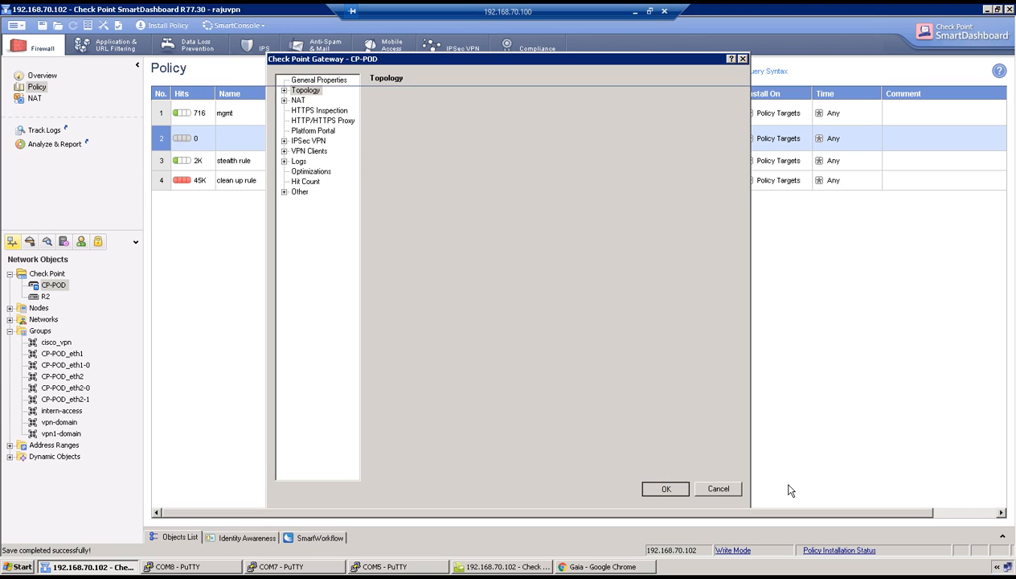
{"action": "left_click", "coordinate": [665, 489]}
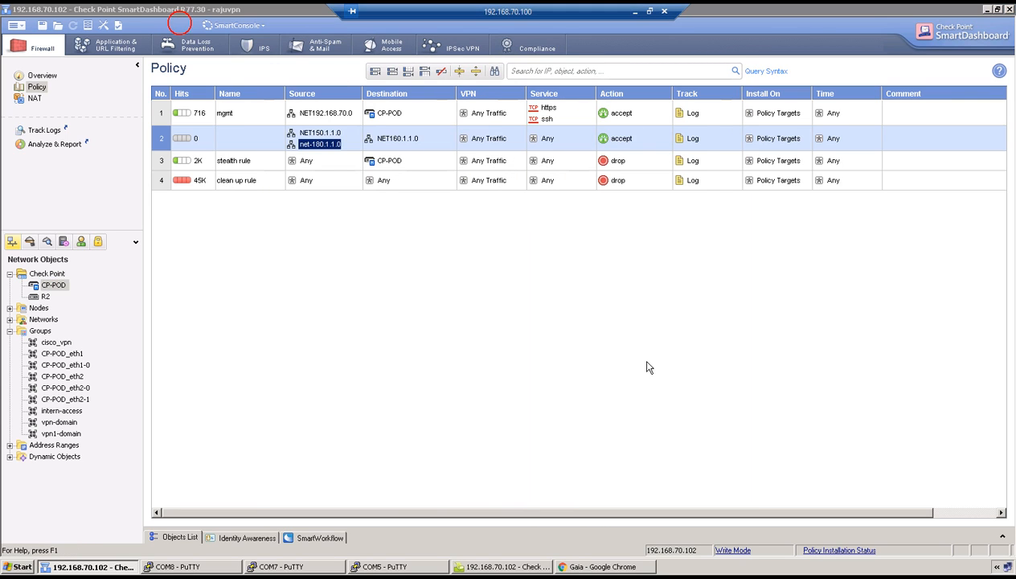
Launch policy installation on the CP-POD gateway and return to the gateway's PuTTY console.
{"action": "left_click", "coordinate": [169, 25]}
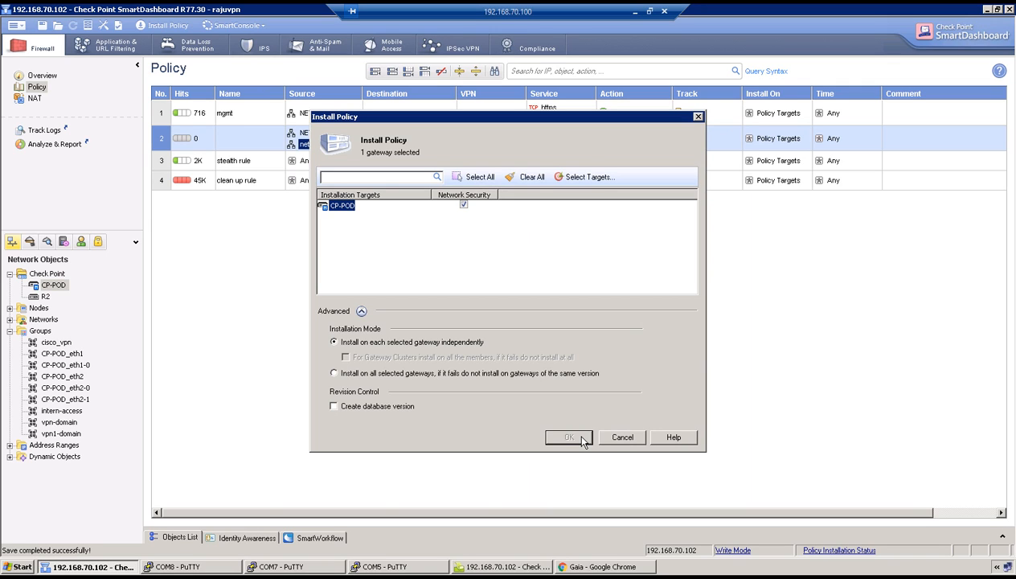
{"action": "left_click", "coordinate": [568, 437]}
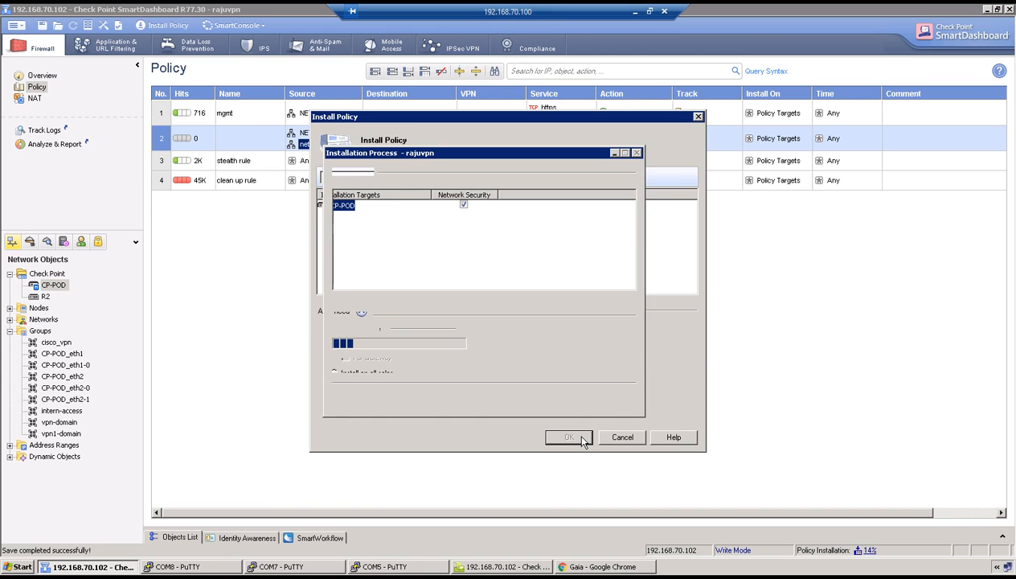
{"action": "left_click", "coordinate": [569, 437]}
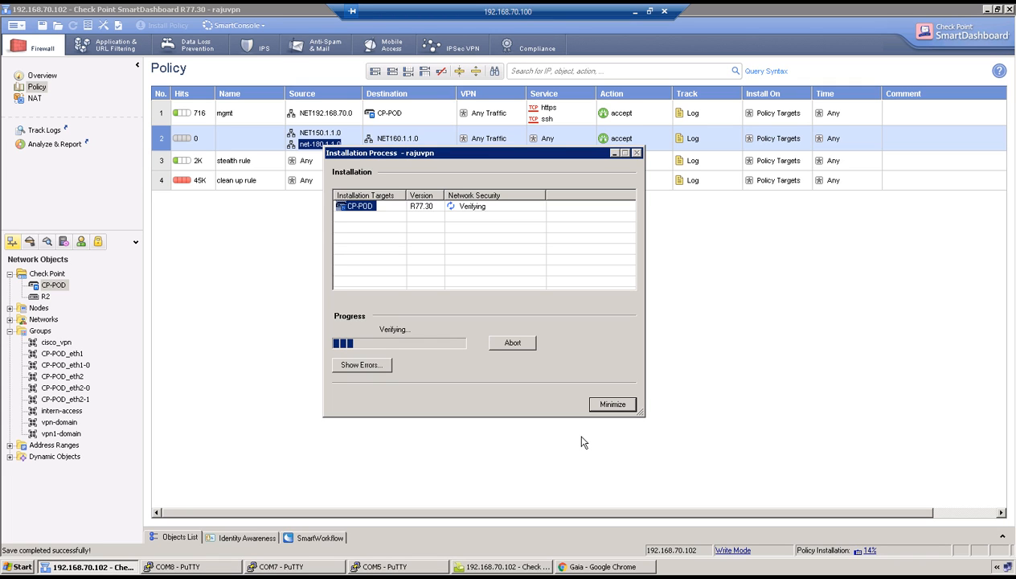
{"action": "left_click", "coordinate": [175, 566]}
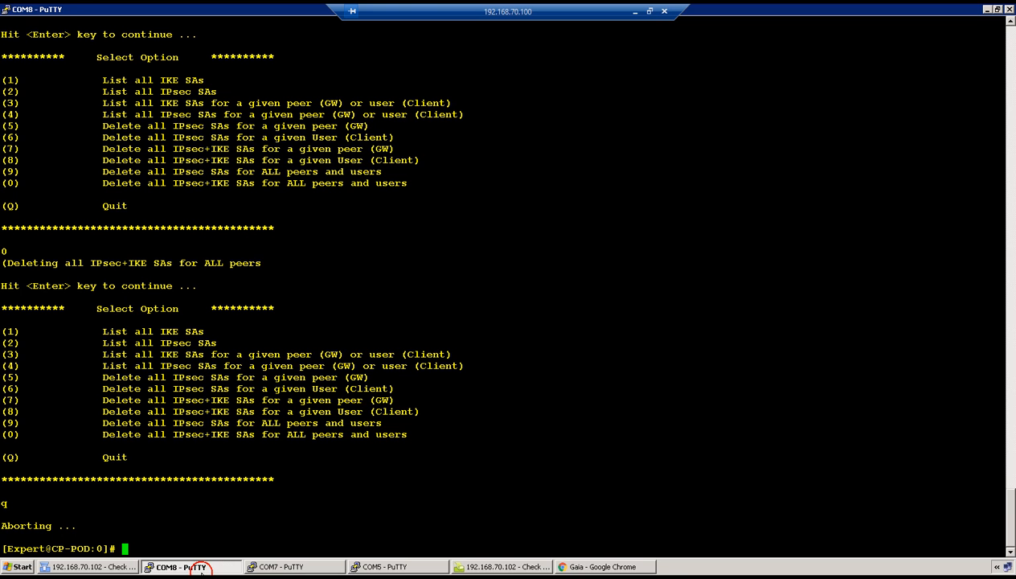
Run vpn tu on the gateway and list the IKE and IPsec security associations.
{"action": "type", "text": "vp"}
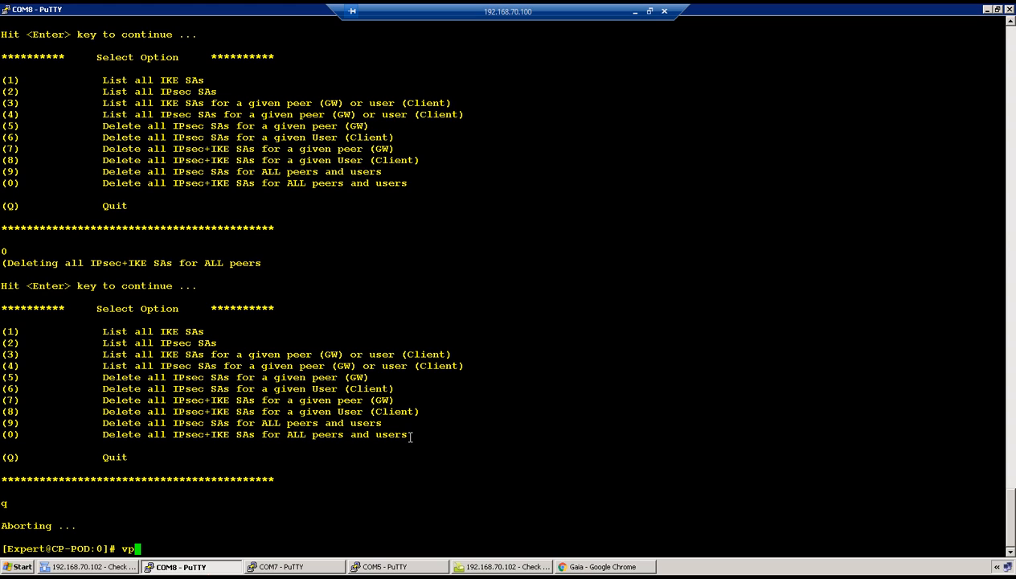
{"action": "type", "text": "n tu"}
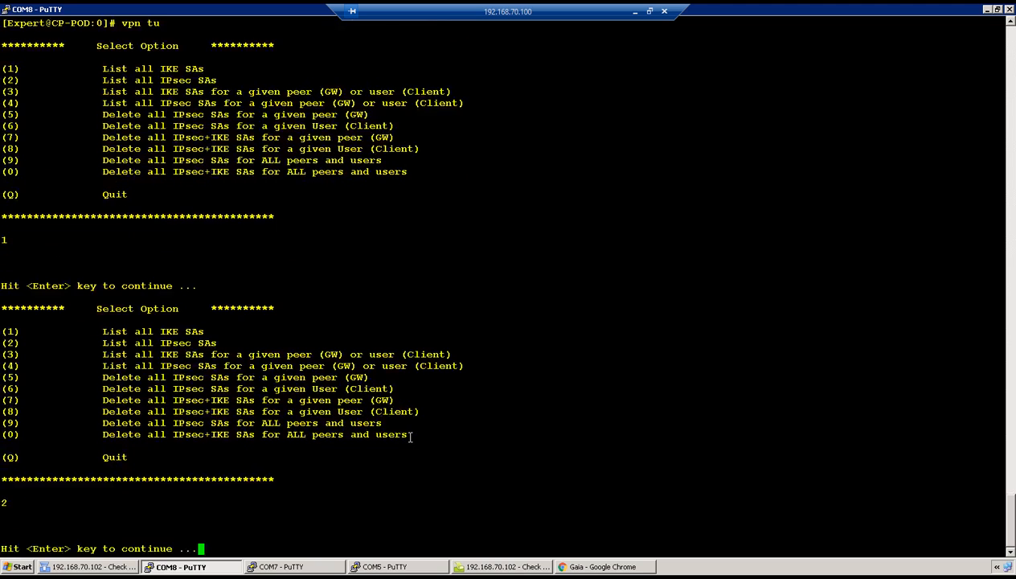
{"action": "key", "text": "Return"}
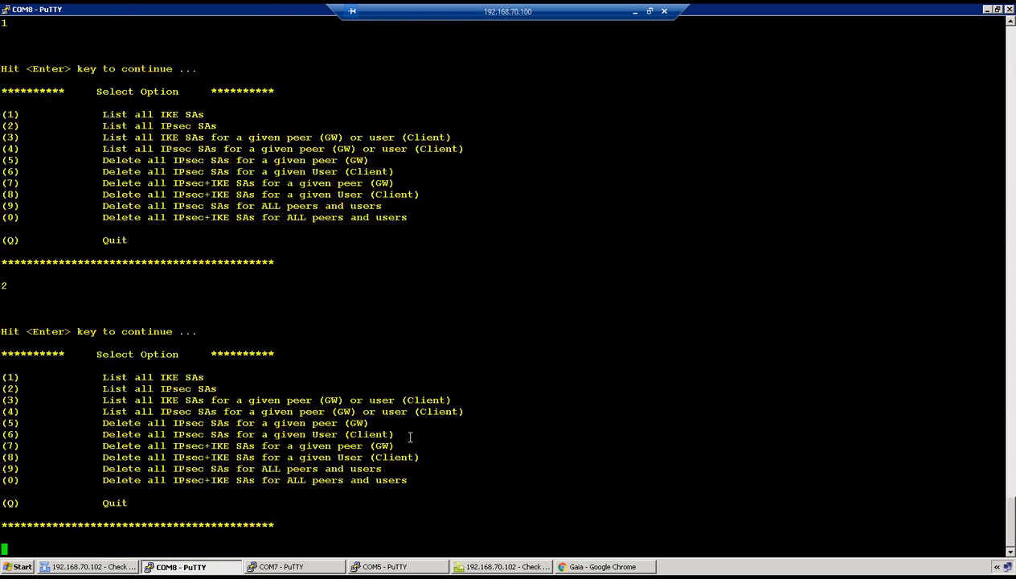
Check installation progress in SmartDashboard, then switch through R2 and gateway consoles to R1.
{"action": "left_click", "coordinate": [89, 566]}
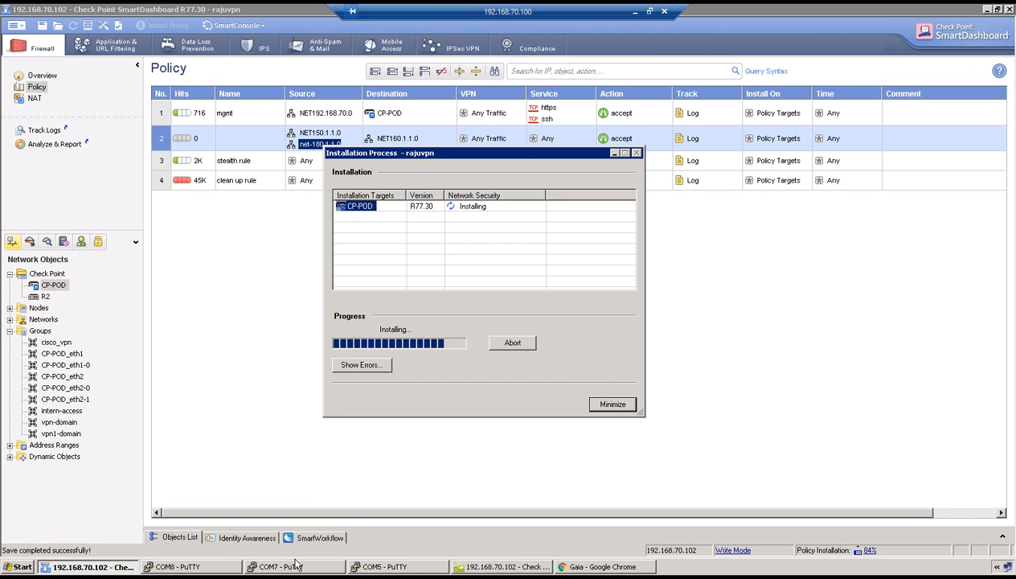
{"action": "left_click", "coordinate": [286, 566]}
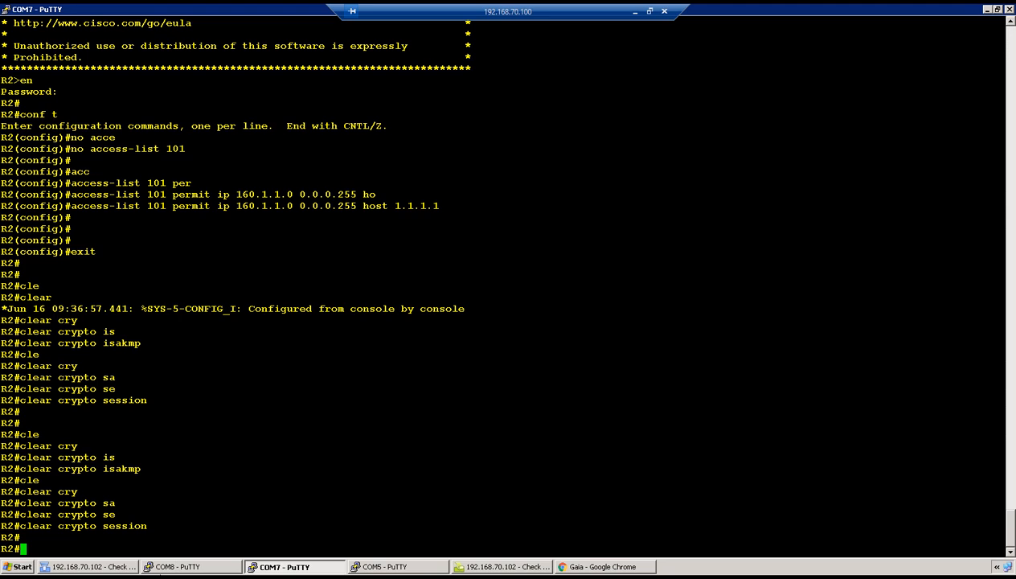
{"action": "left_click", "coordinate": [190, 566]}
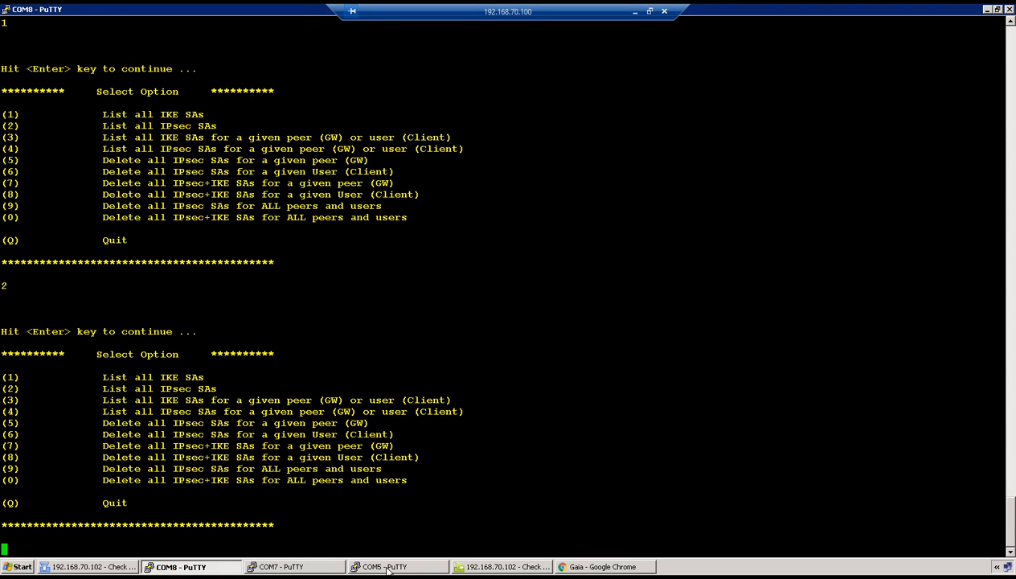
{"action": "left_click", "coordinate": [397, 566]}
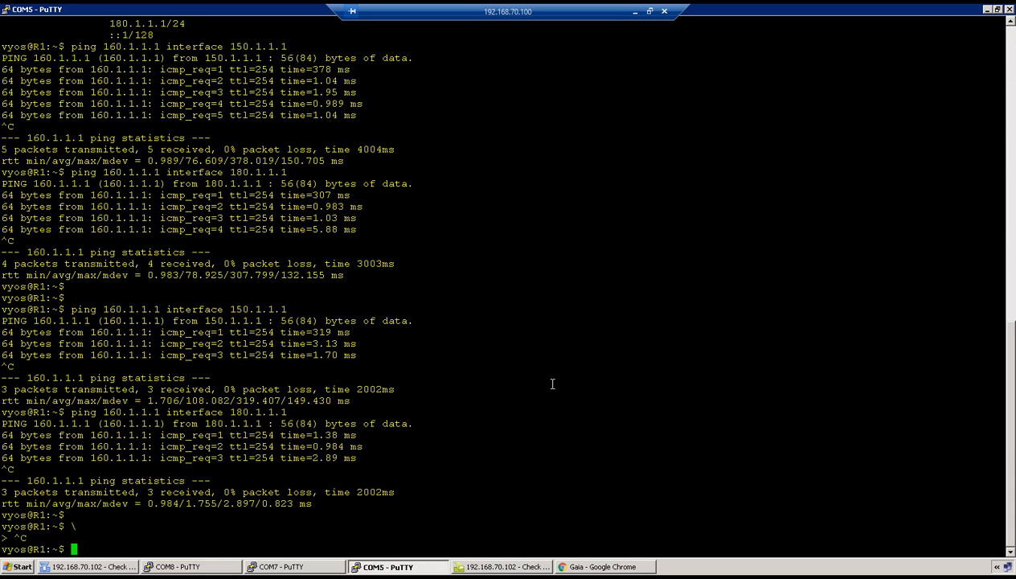
Ping 160.1.1.1 from R1 sourced from the 180.1.1.1 loopback.
{"action": "type", "text": "ping 160.1.1.1 interface 180.1.1.1"}
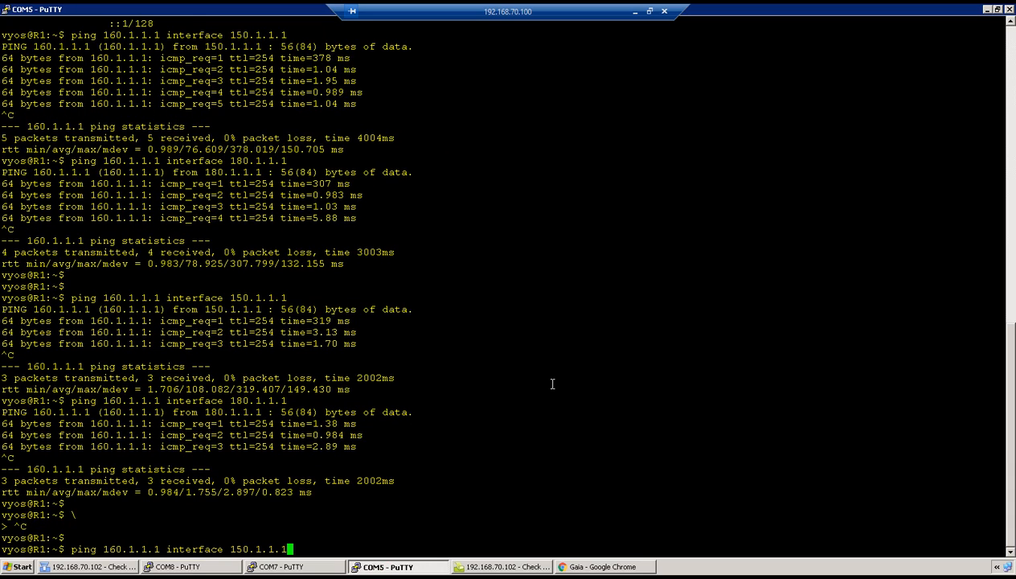
{"action": "key", "text": "Return"}
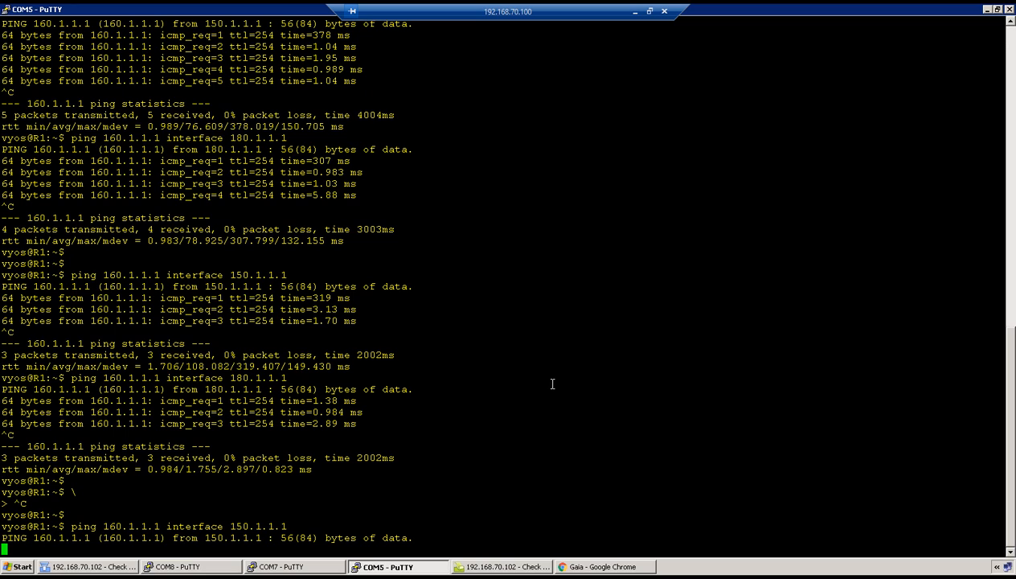
{"action": "scroll", "scroll_direction": "down", "scroll_amount": 3}
{"action": "type", "text": "\\"}
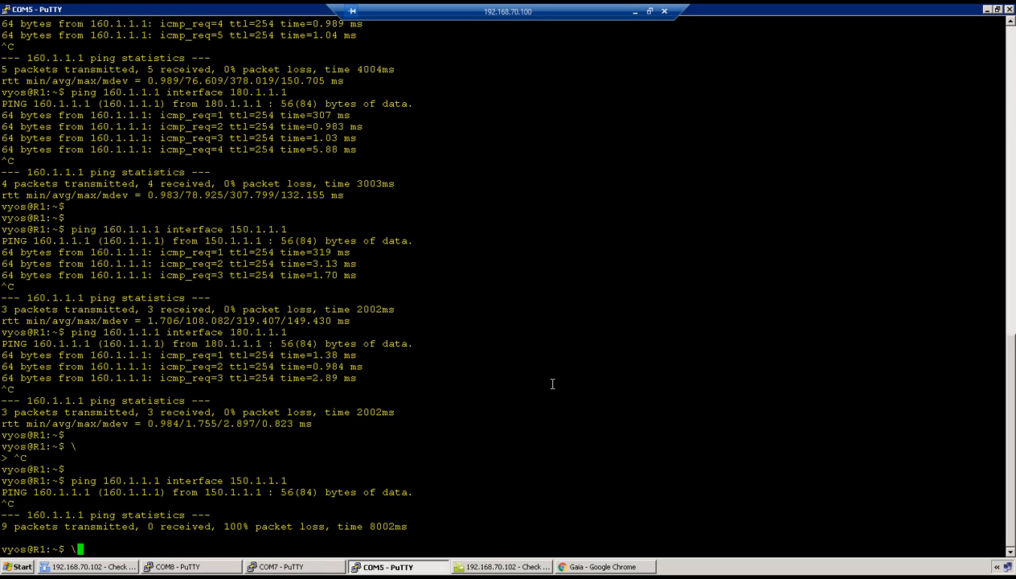
Ping 160.1.1.1 from R1 sourced from the 150.1.1.1 loopback, then return to the gateway console.
{"action": "type", "text": "ping 160.1.1.1 interface 150.1.1.1"}
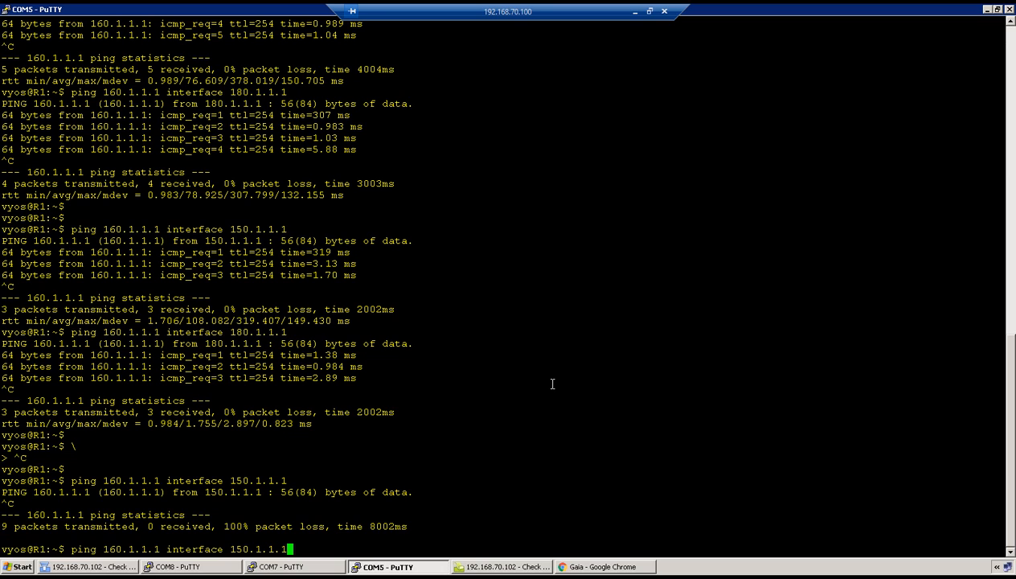
{"action": "key", "text": "Return"}
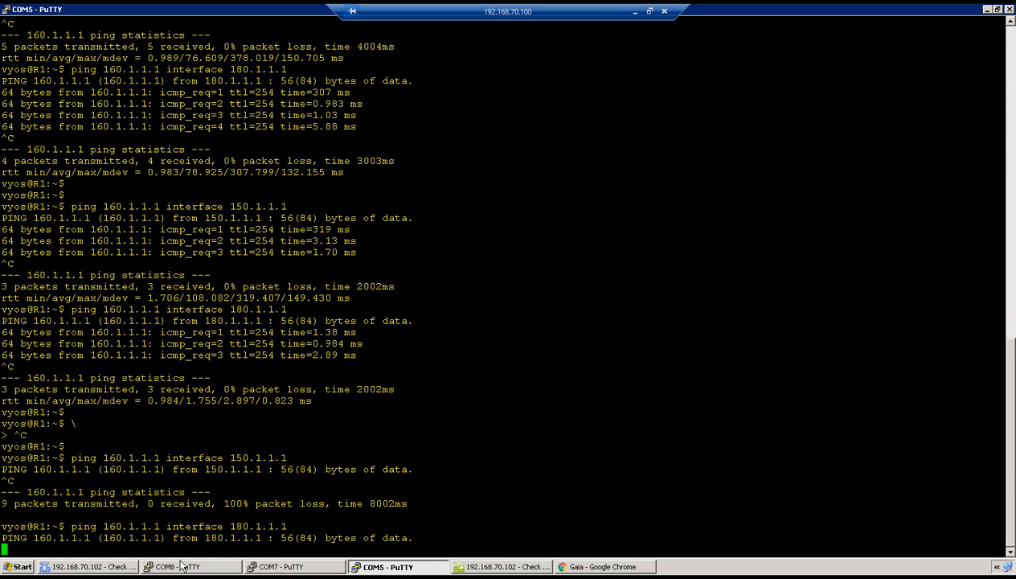
{"action": "left_click", "coordinate": [190, 566]}
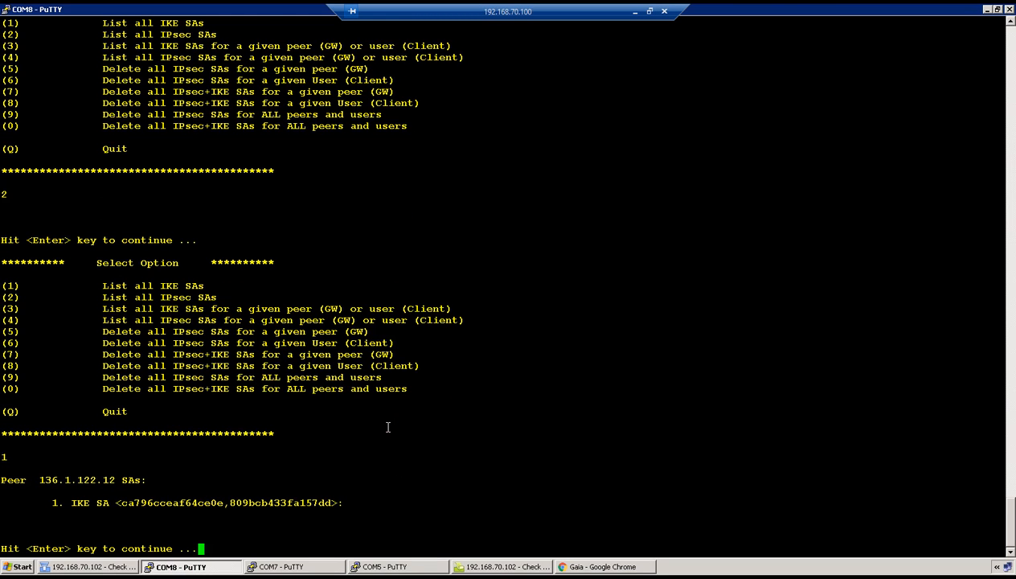
List the gateway's IPsec SAs for 136.1.122.12, then run show crypto on R2 confirming 34 packets encapsulated/decapsulated.
{"action": "key", "text": "Return"}
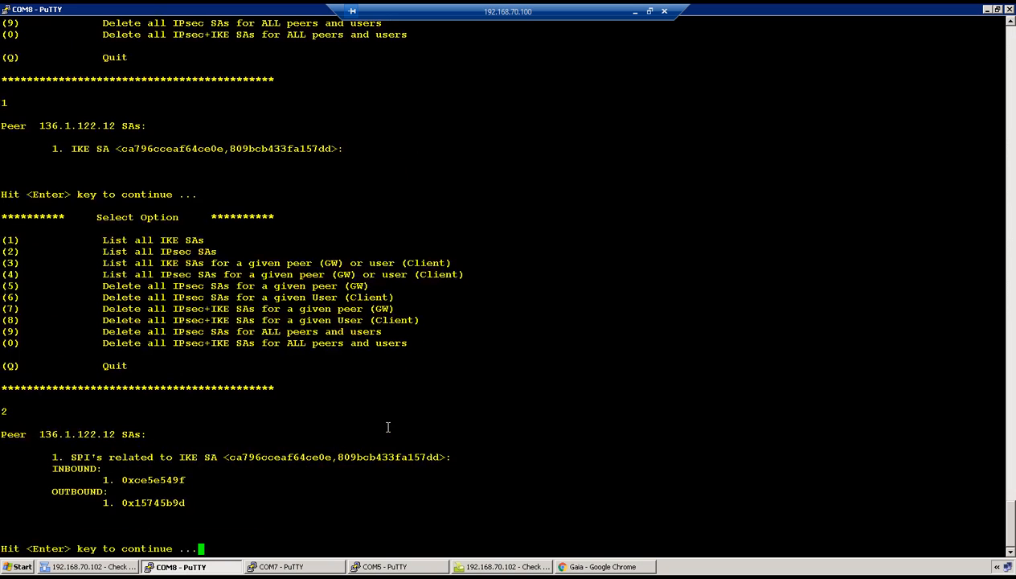
{"action": "key", "text": "Return"}
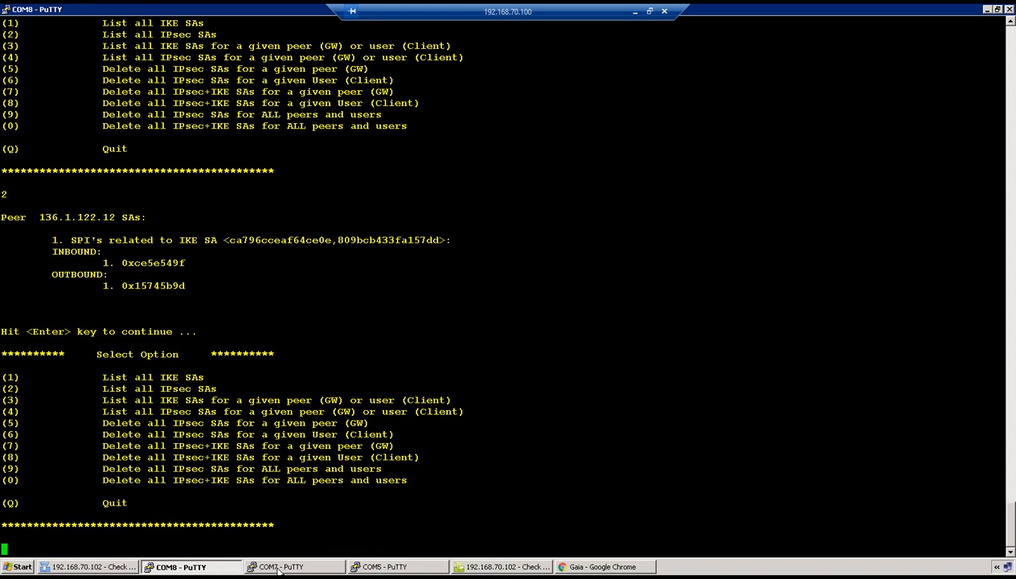
{"action": "left_click", "coordinate": [294, 565]}
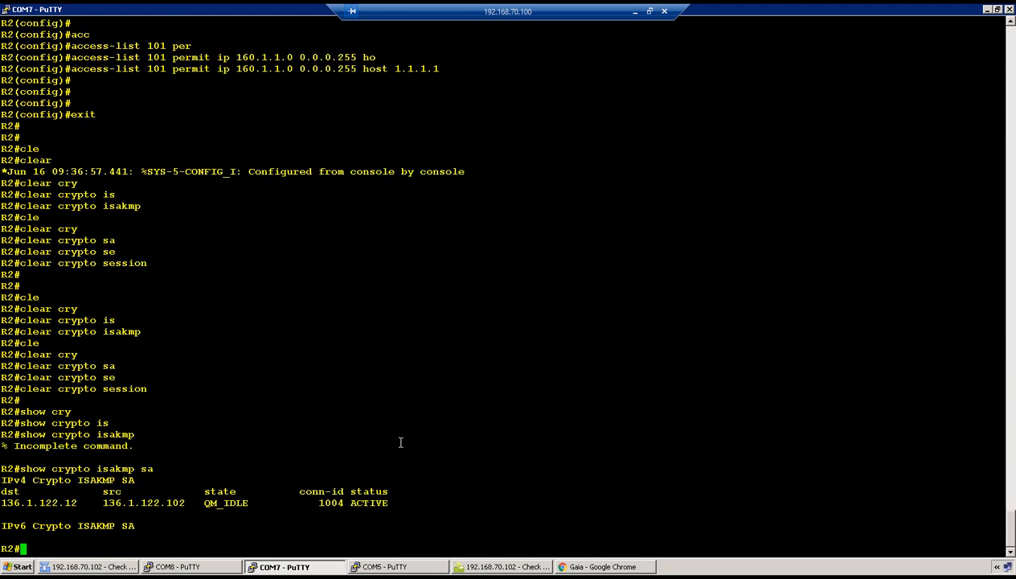
{"action": "type", "text": "show crypto ipsec sa"}
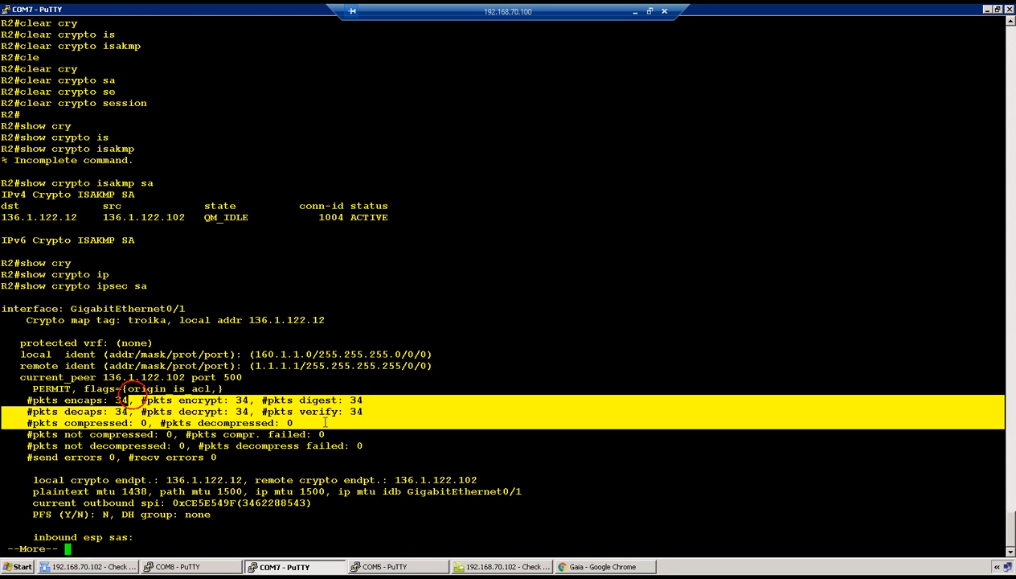
{"action": "mouse_move", "coordinate": [337, 457]}
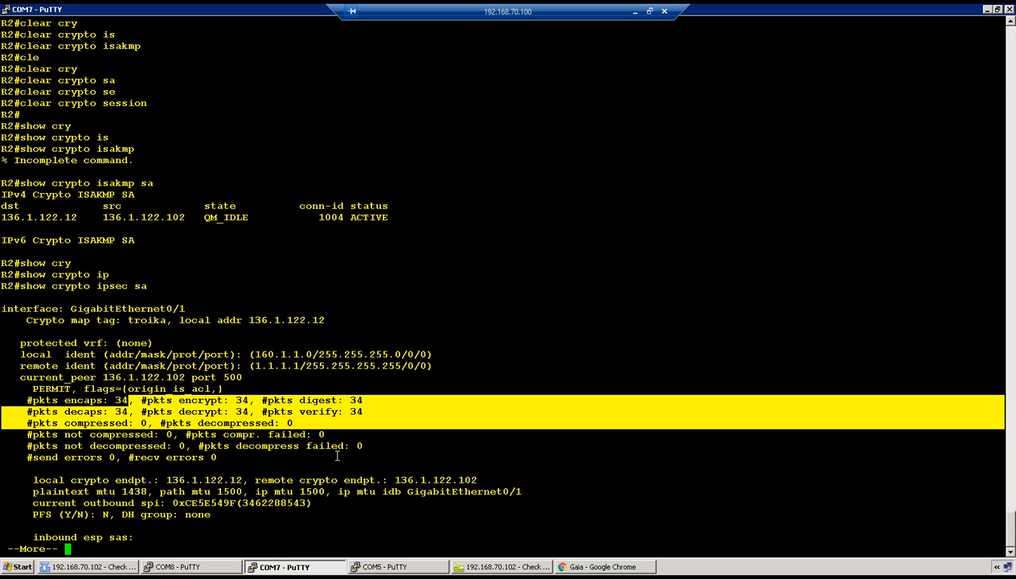
{"action": "key", "text": "space"}
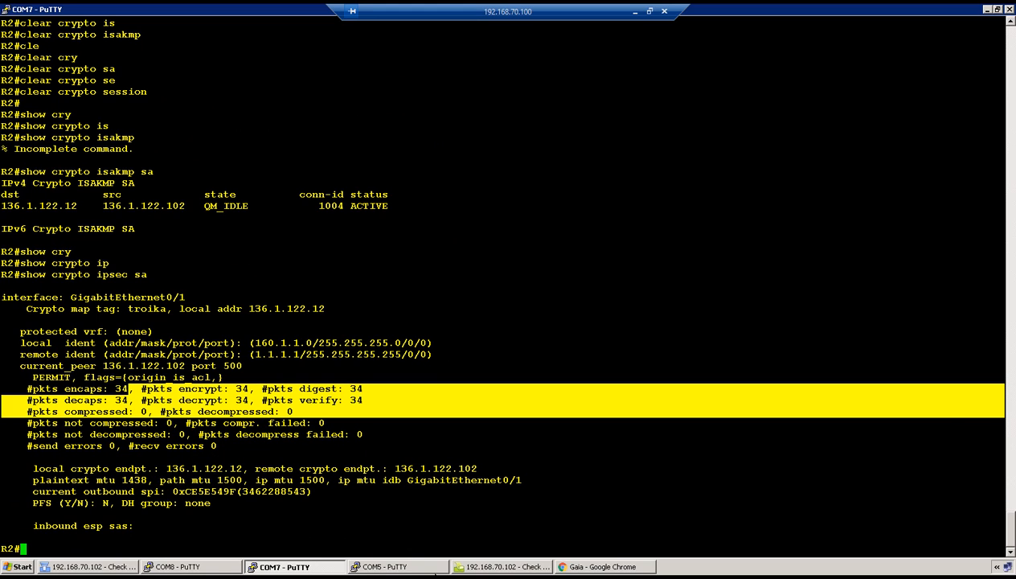
Dismiss the completed installation report and review CP-POD's topology with eth2, vpnt1 and vpn1-domain.
{"action": "left_click", "coordinate": [89, 565]}
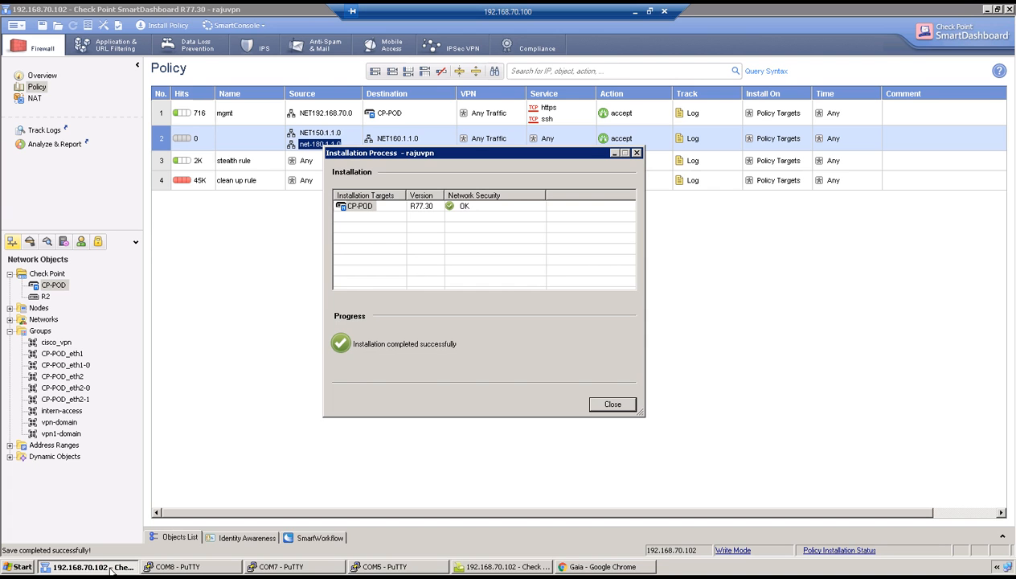
{"action": "left_click", "coordinate": [611, 404]}
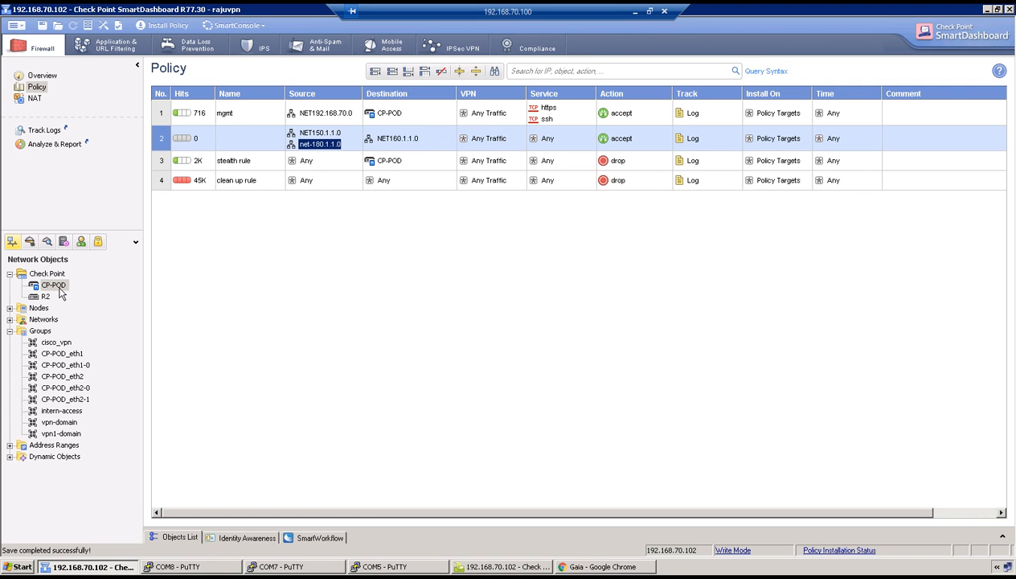
{"action": "double_click", "coordinate": [53, 285]}
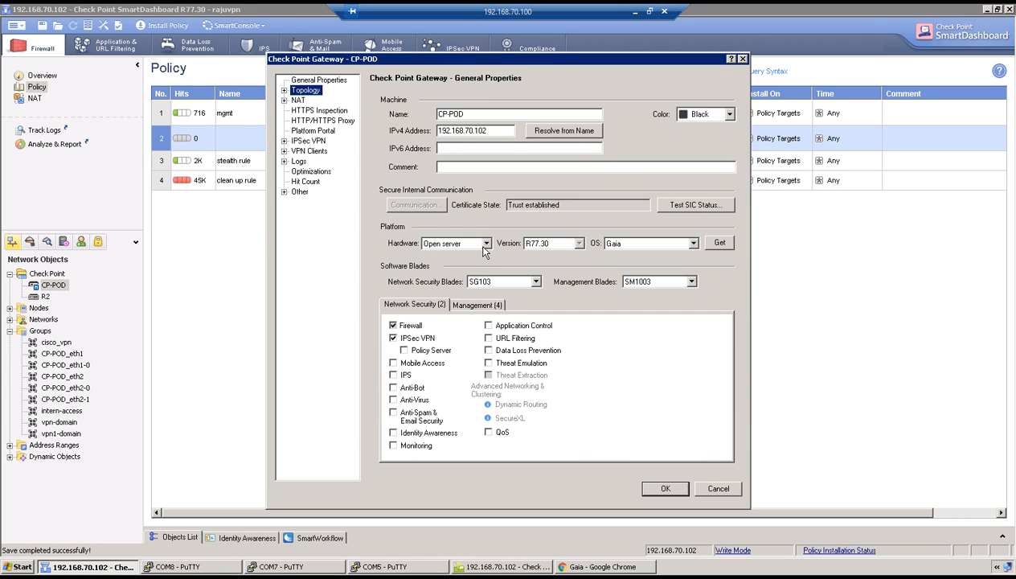
{"action": "left_click", "coordinate": [306, 90]}
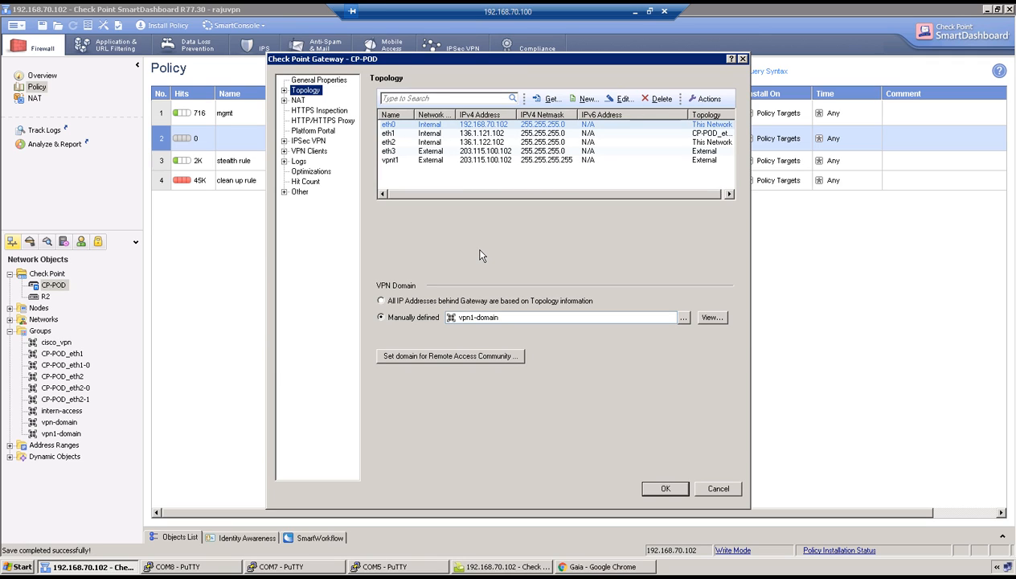
{"action": "mouse_move", "coordinate": [513, 216]}
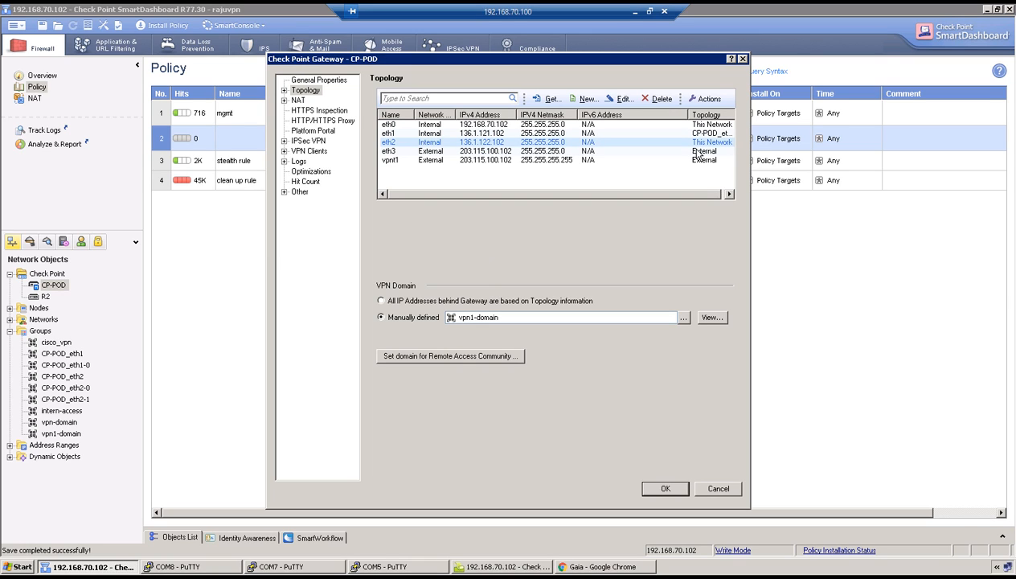
{"action": "mouse_move", "coordinate": [701, 154]}
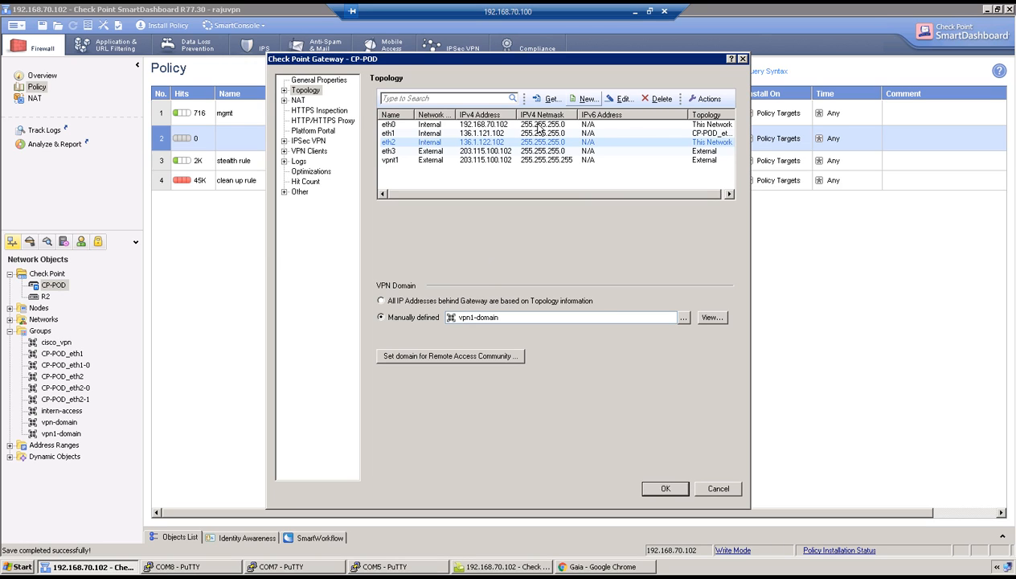
{"action": "left_click", "coordinate": [474, 132]}
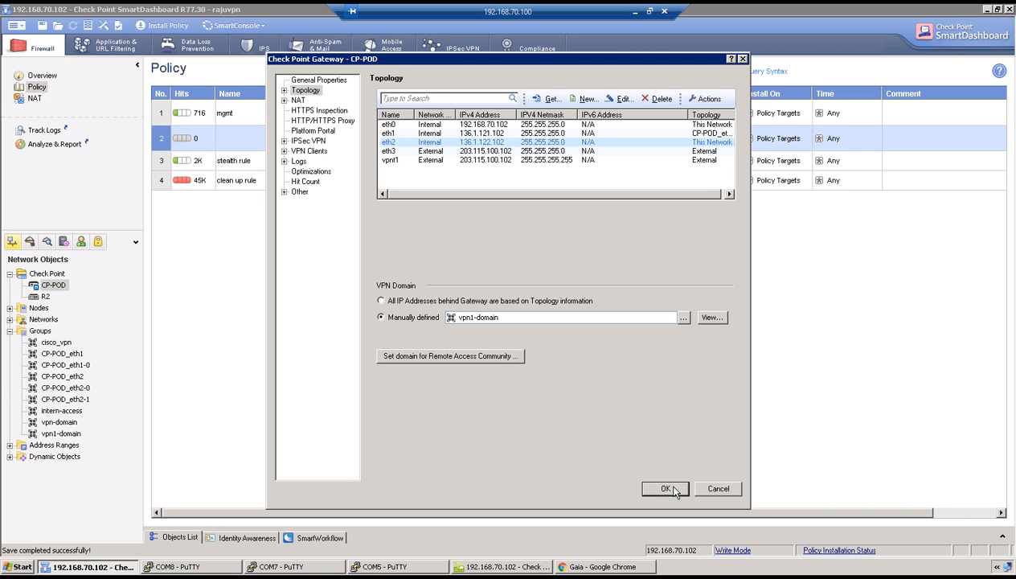
{"action": "left_click", "coordinate": [665, 488]}
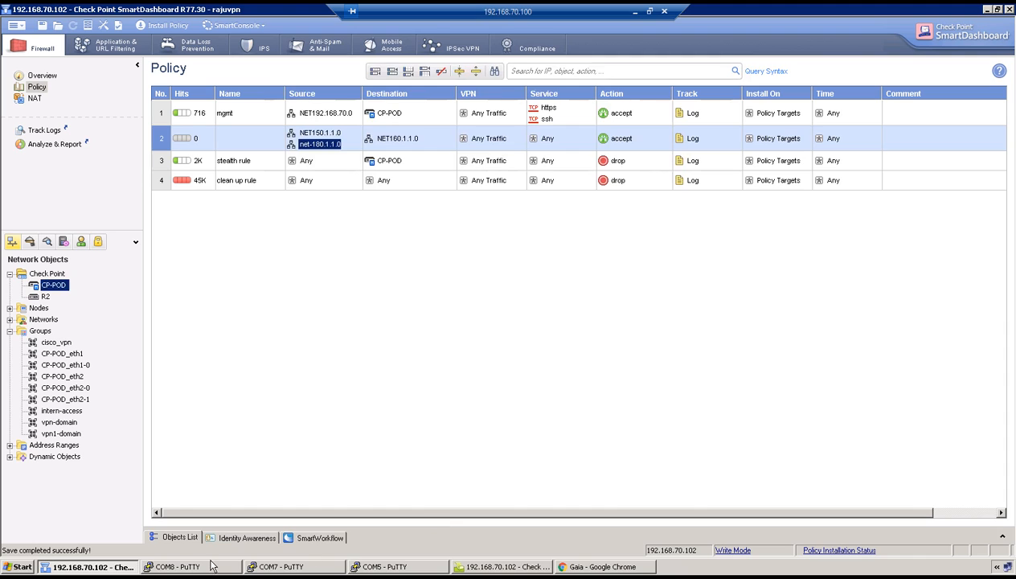
Run fw ctl zdebug + drop | grep 160.1.1.1 on the gateway to watch dropped packets.
{"action": "left_click", "coordinate": [180, 566]}
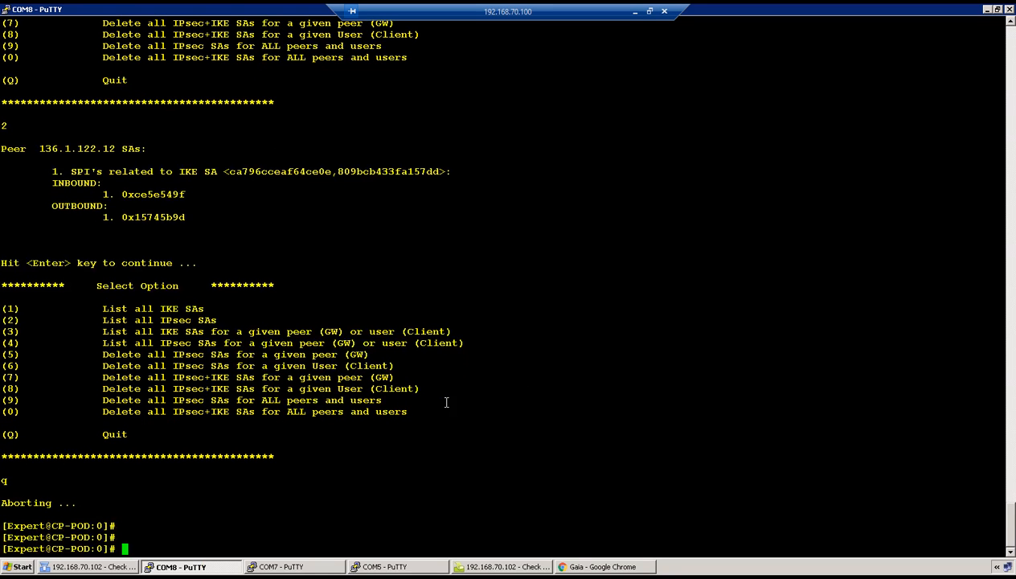
{"action": "type", "text": "fw ctl"}
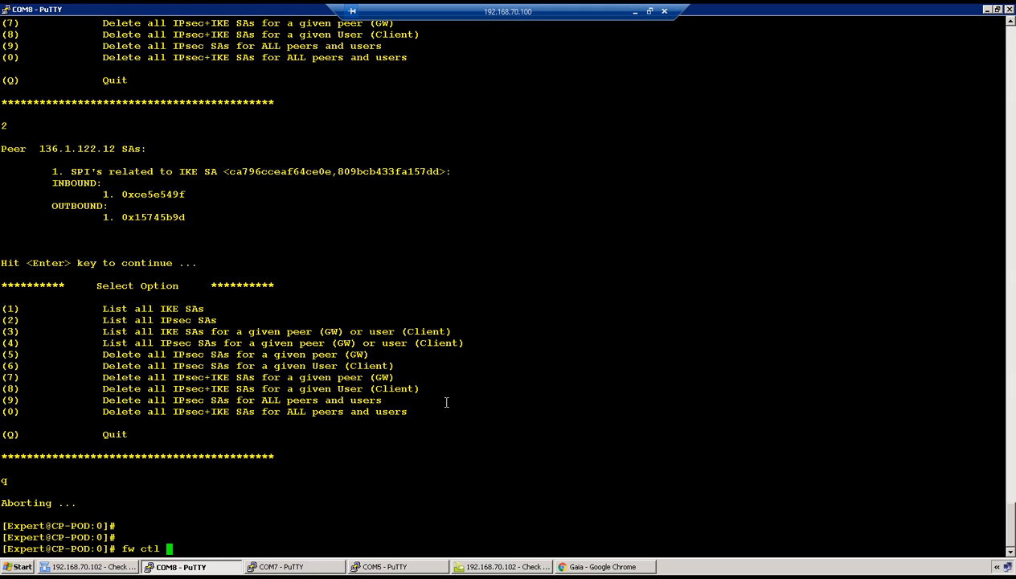
{"action": "type", "text": "zdebug"}
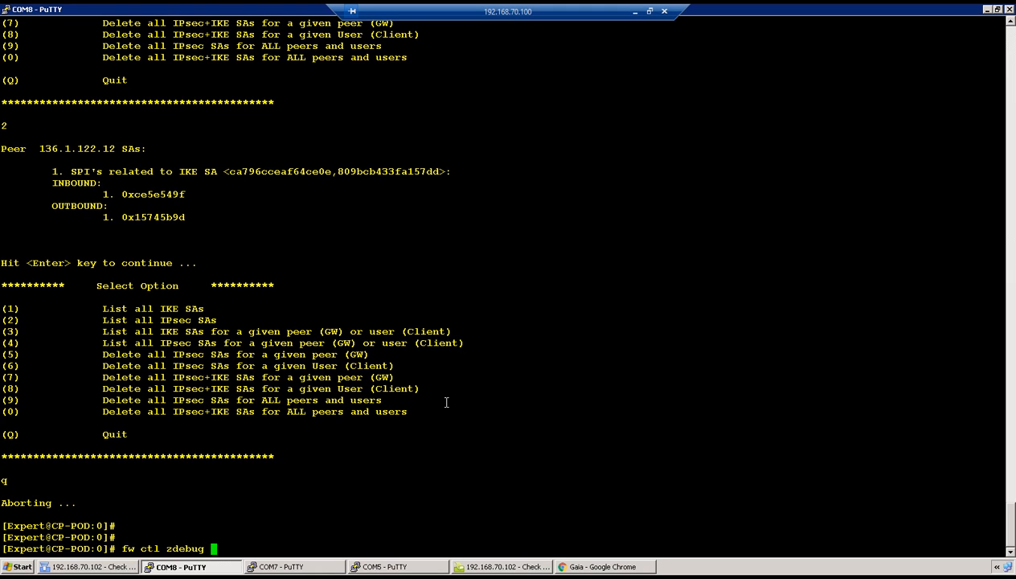
{"action": "type", "text": "+"}
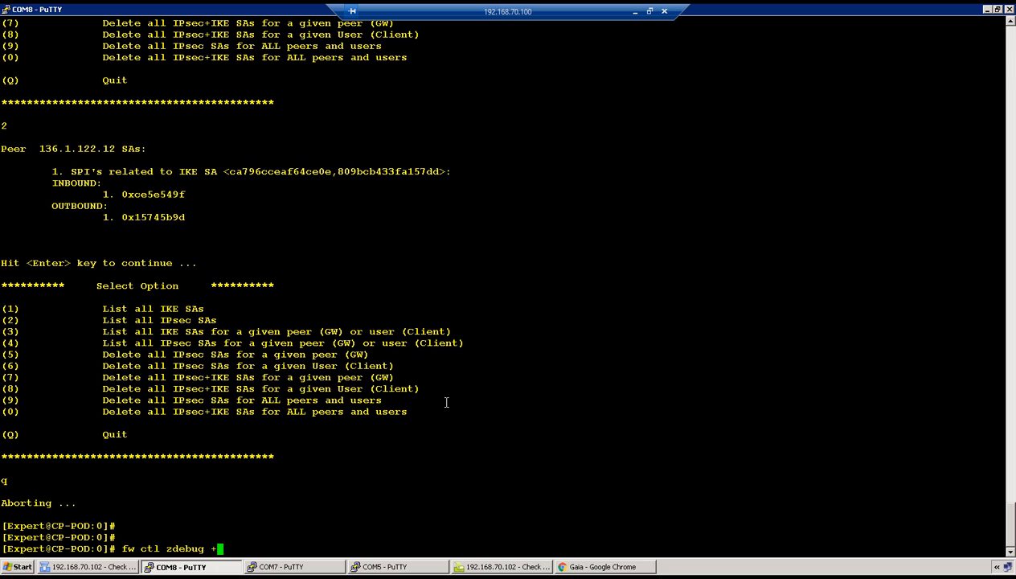
{"action": "type", "text": "drop |"}
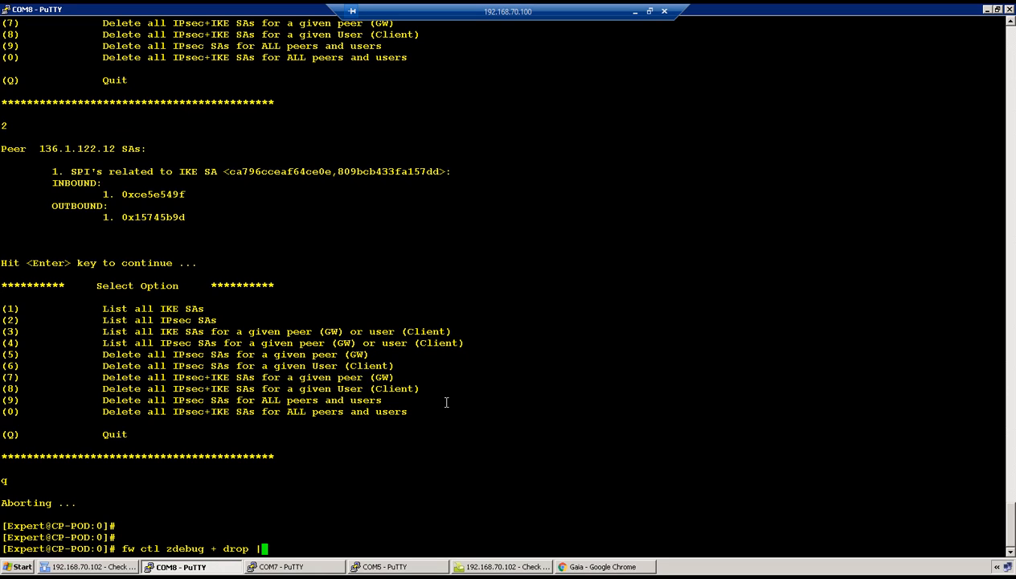
{"action": "type", "text": "grep 160.1.1.1"}
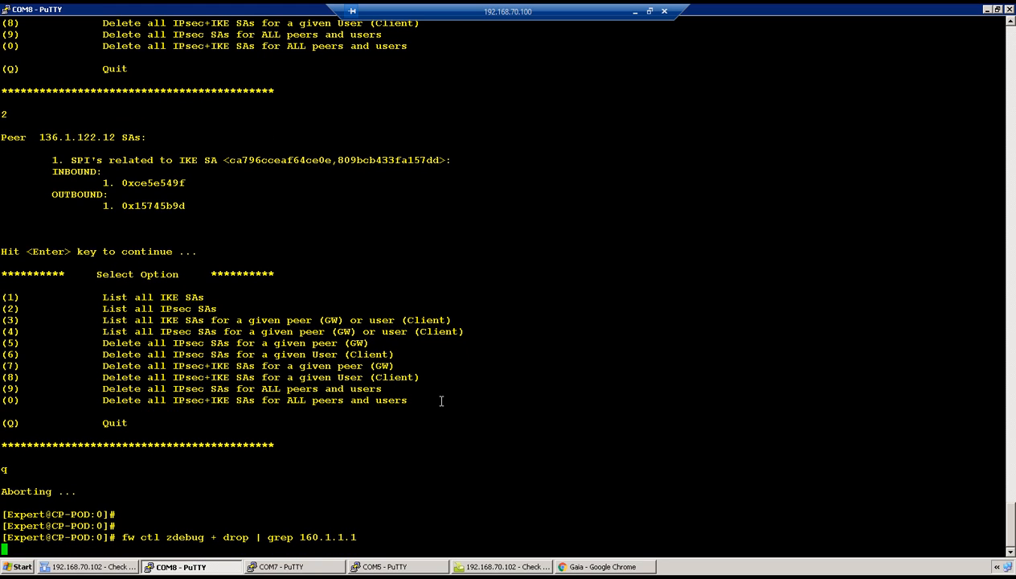
Ping 160.1.1.1 from R1's 150.1.1.1 loopback and confirm the gateway drops it as address spoofing.
{"action": "left_click", "coordinate": [385, 566]}
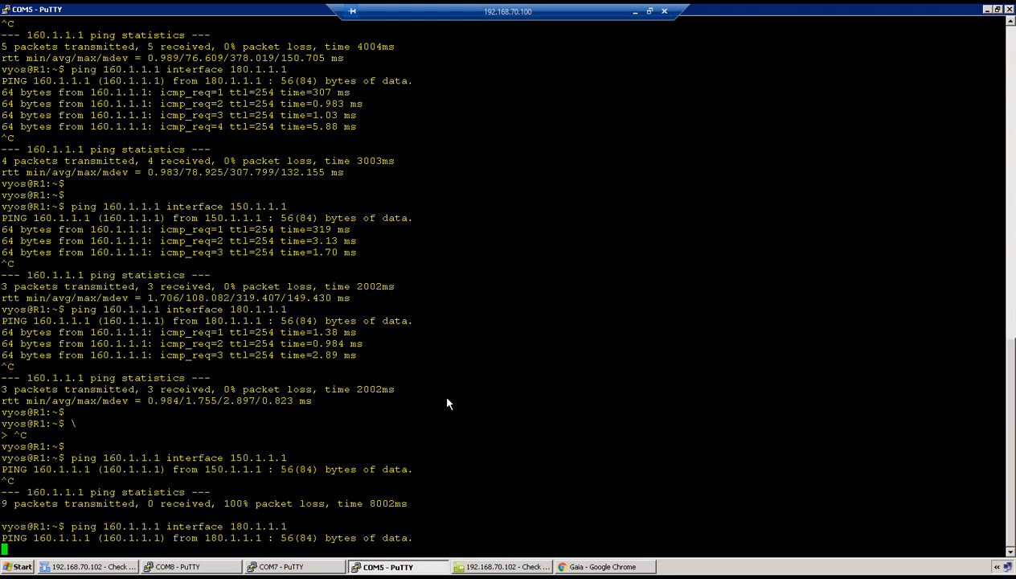
{"action": "mouse_move", "coordinate": [447, 397]}
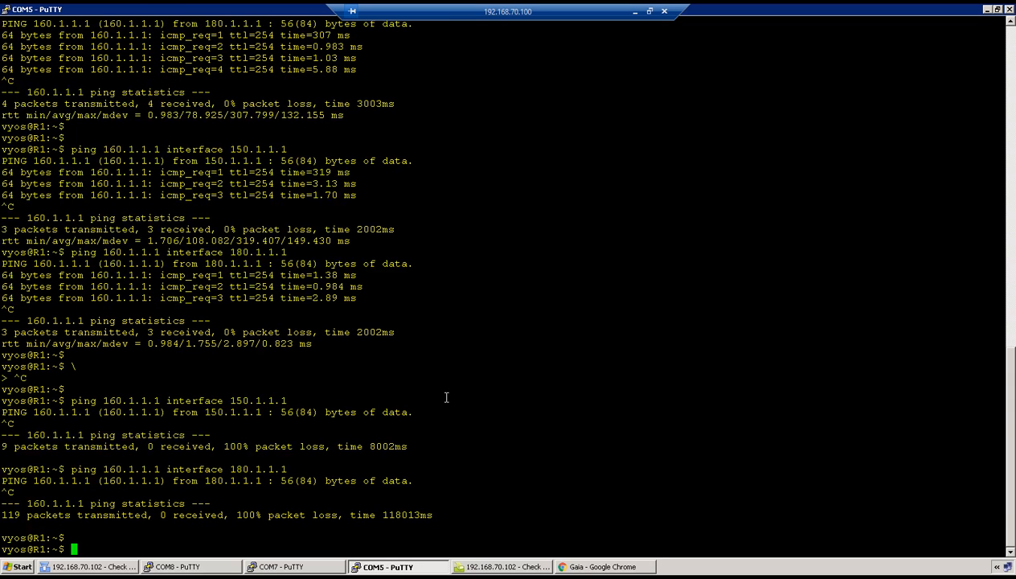
{"action": "key", "text": "Return"}
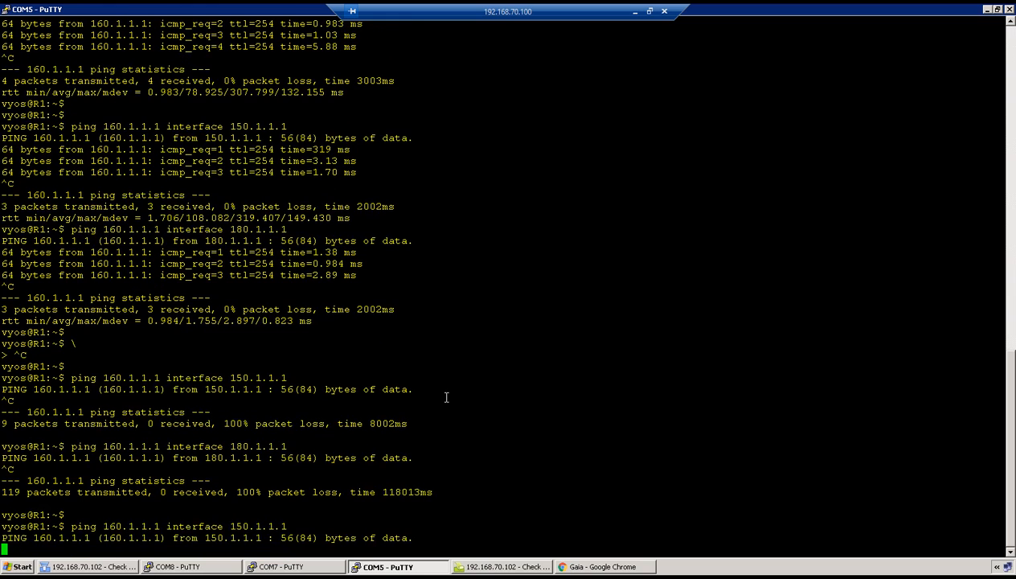
{"action": "mouse_move", "coordinate": [216, 564]}
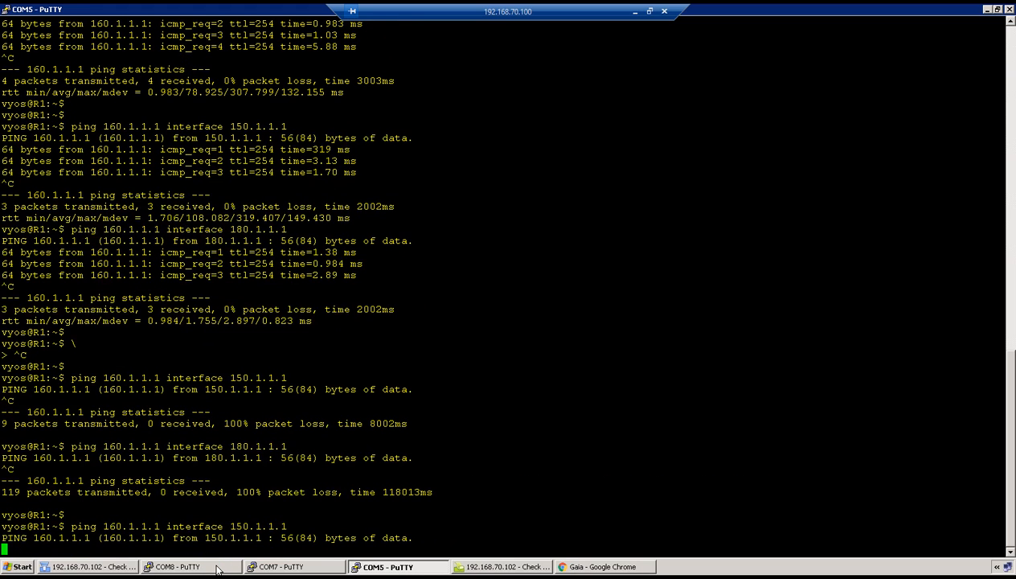
{"action": "left_click", "coordinate": [177, 565]}
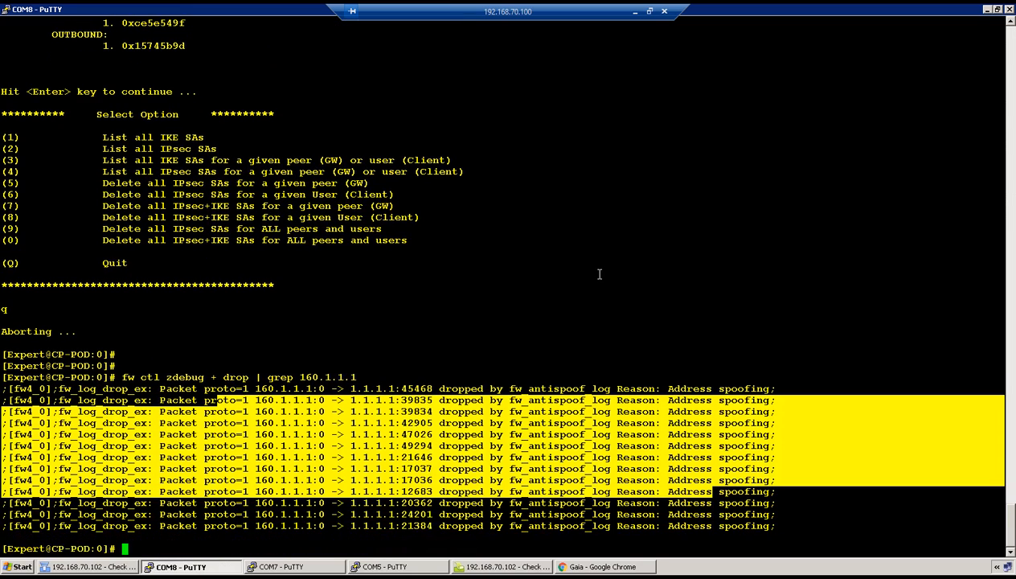
{"action": "left_click", "coordinate": [88, 566]}
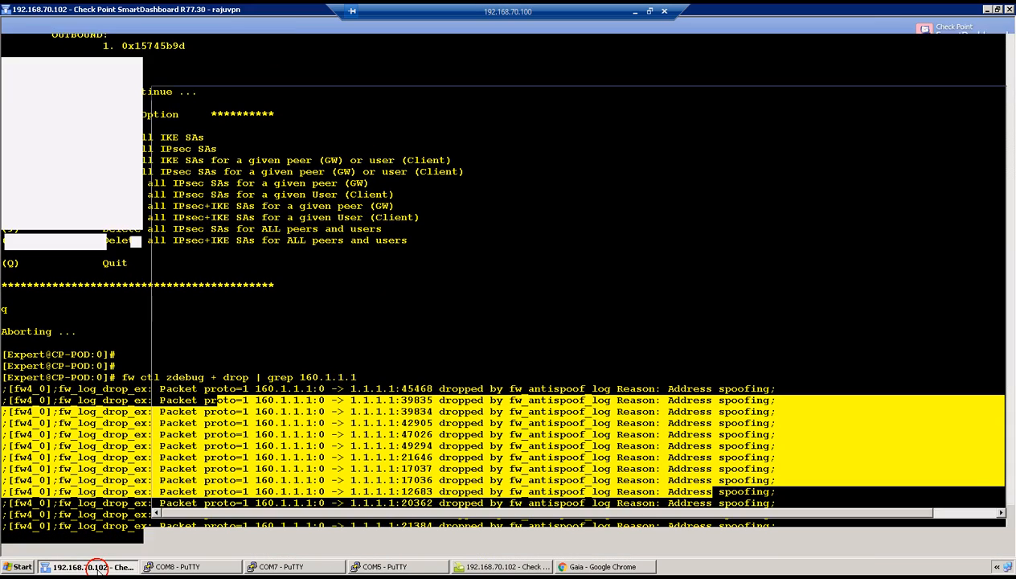
{"action": "left_click", "coordinate": [90, 566]}
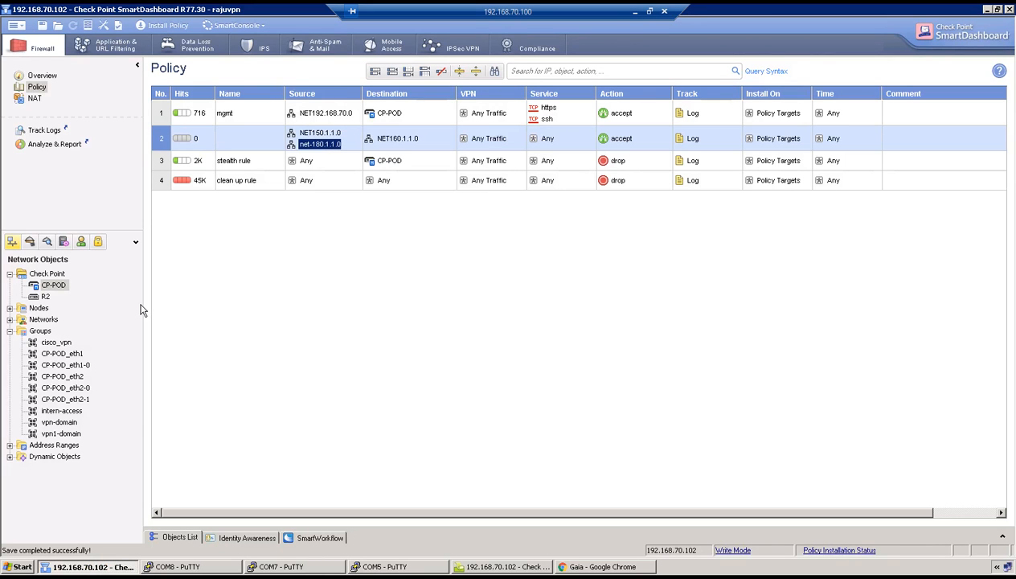
{"action": "mouse_move", "coordinate": [90, 393]}
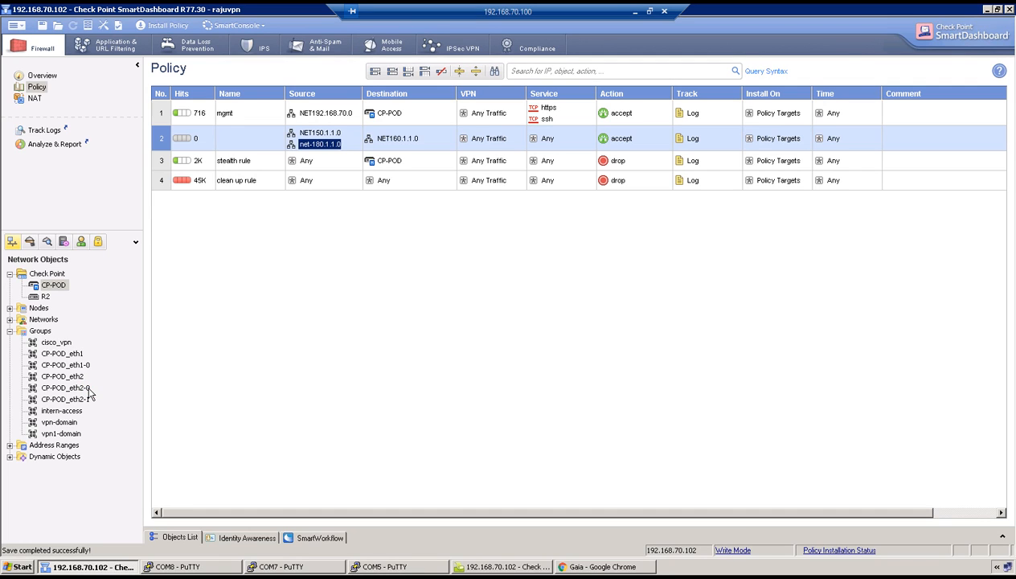
{"action": "double_click", "coordinate": [65, 388]}
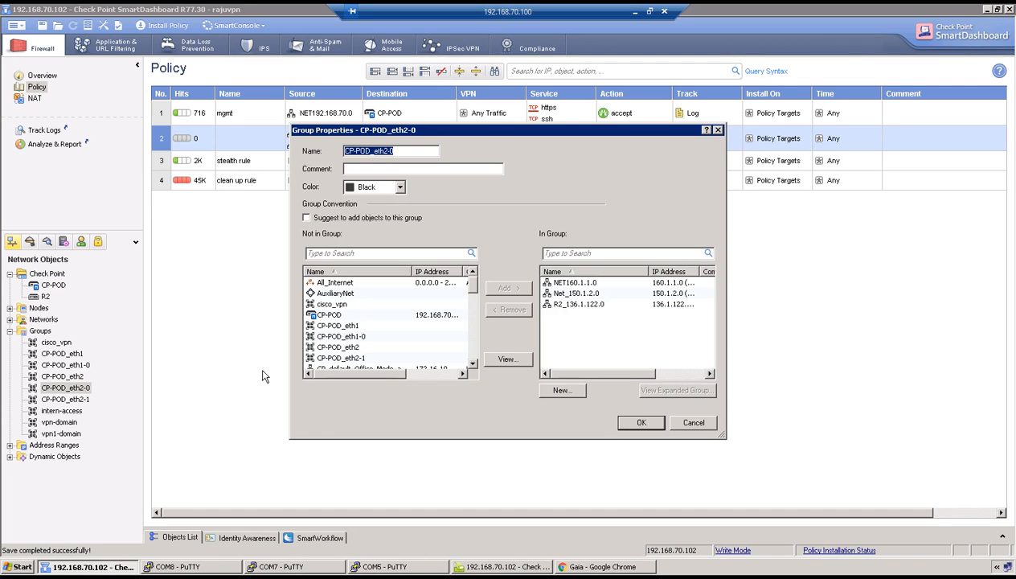
{"action": "mouse_move", "coordinate": [592, 307]}
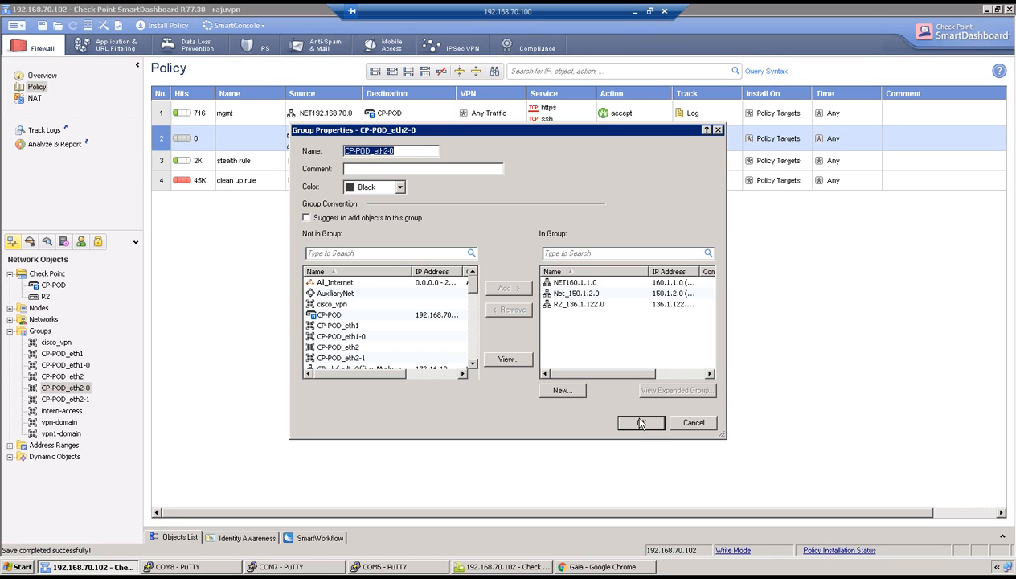
{"action": "left_click", "coordinate": [639, 421]}
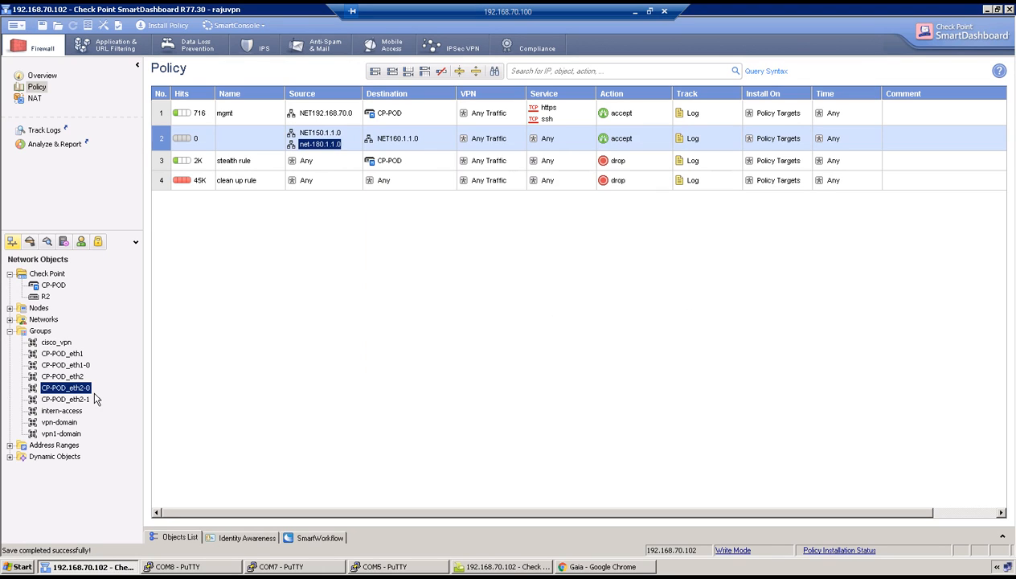
Navigate to CP-POD's topology and the eth2 interface's anti-spoofing settings.
{"action": "double_click", "coordinate": [53, 285]}
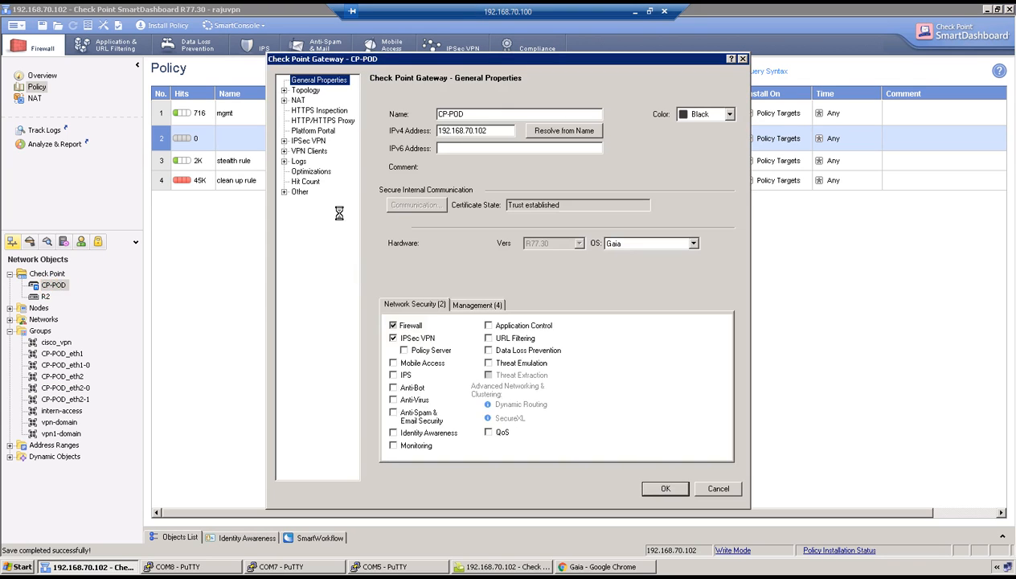
{"action": "left_click", "coordinate": [307, 90]}
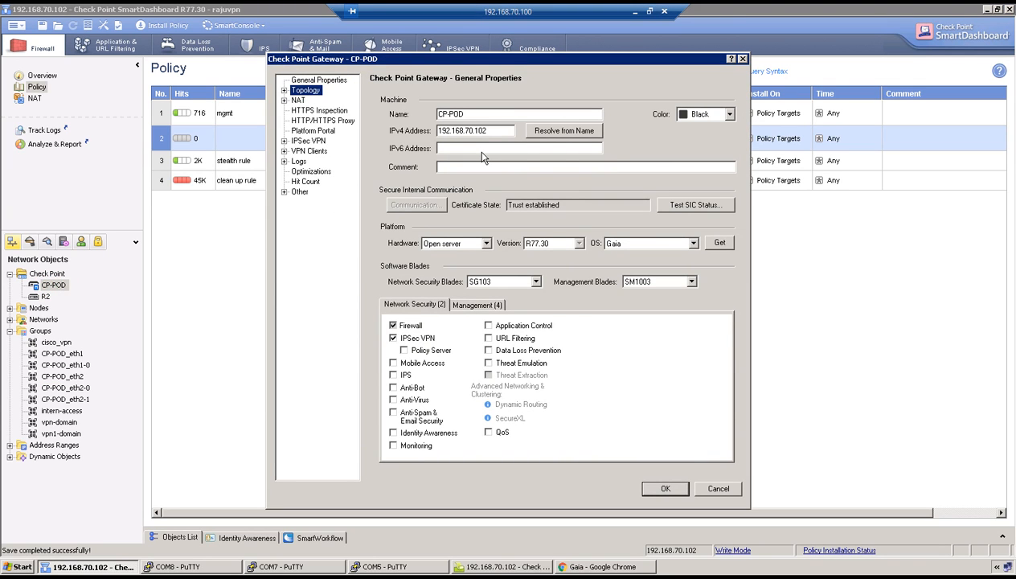
{"action": "left_click", "coordinate": [306, 90]}
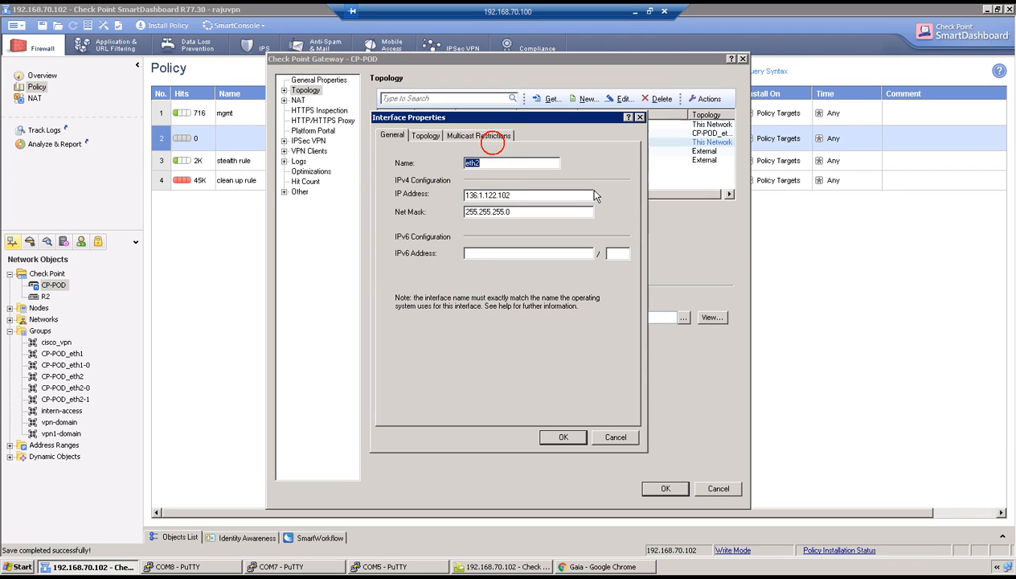
{"action": "left_click", "coordinate": [424, 135]}
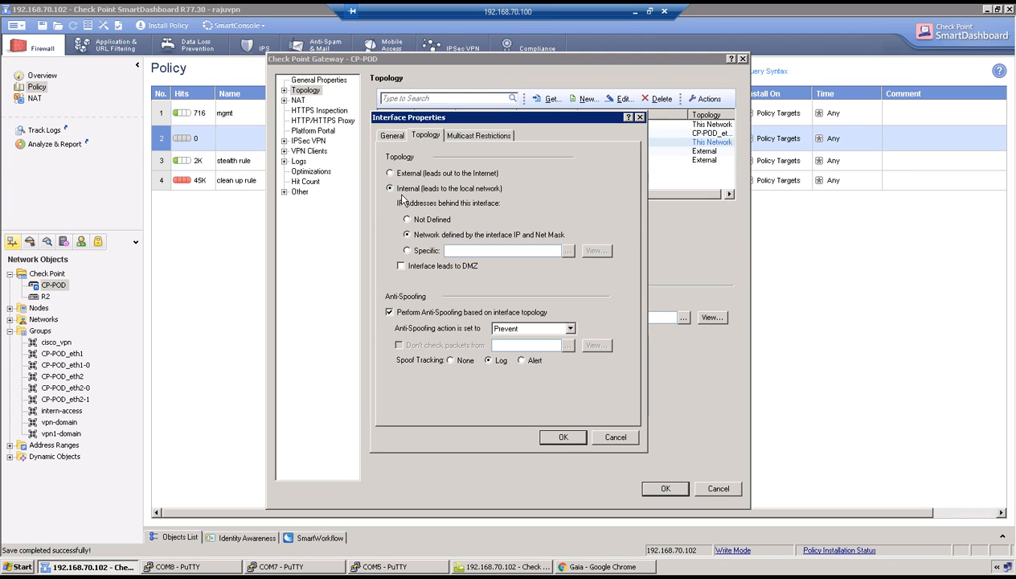
{"action": "mouse_move", "coordinate": [524, 238]}
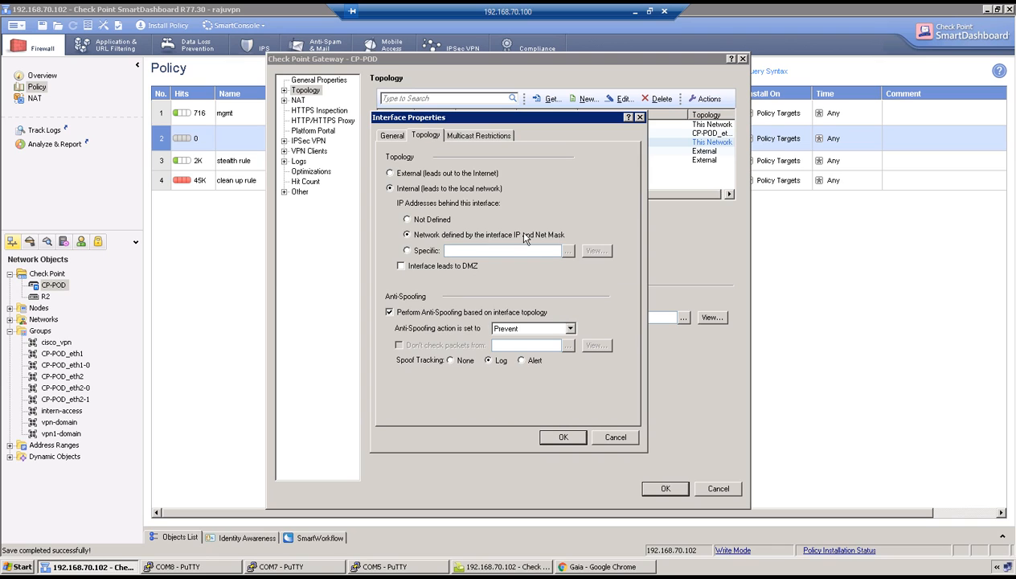
Set eth2's addresses-behind-interface to Specific using the eth2 network group and save.
{"action": "left_click", "coordinate": [407, 250]}
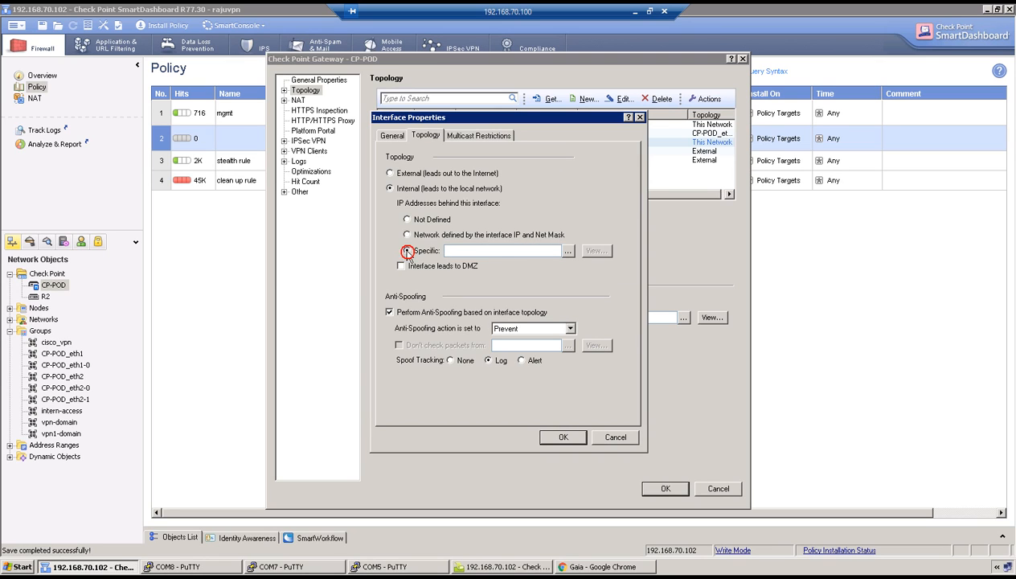
{"action": "left_click", "coordinate": [568, 250]}
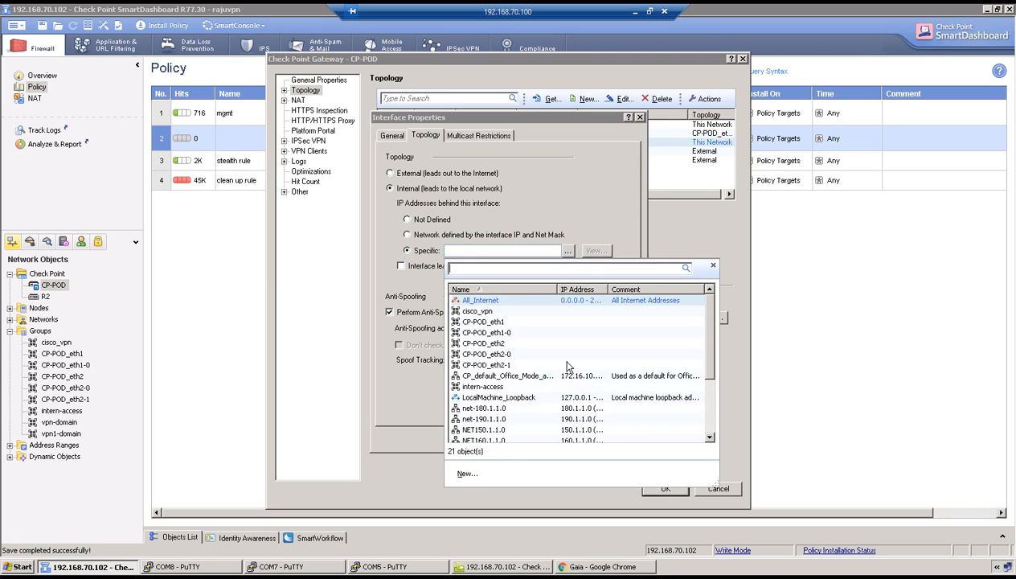
{"action": "left_click", "coordinate": [486, 354]}
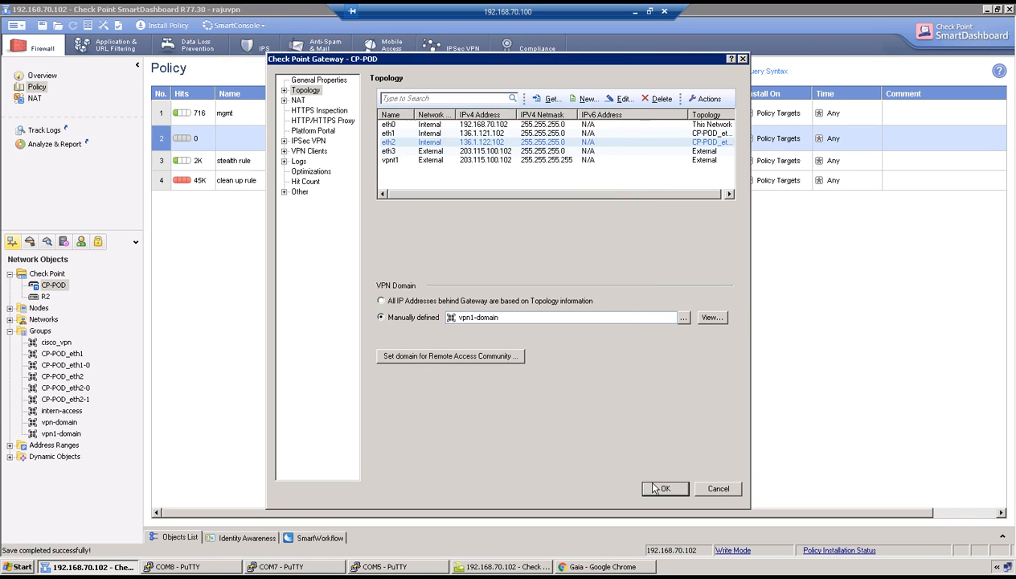
{"action": "left_click", "coordinate": [664, 488]}
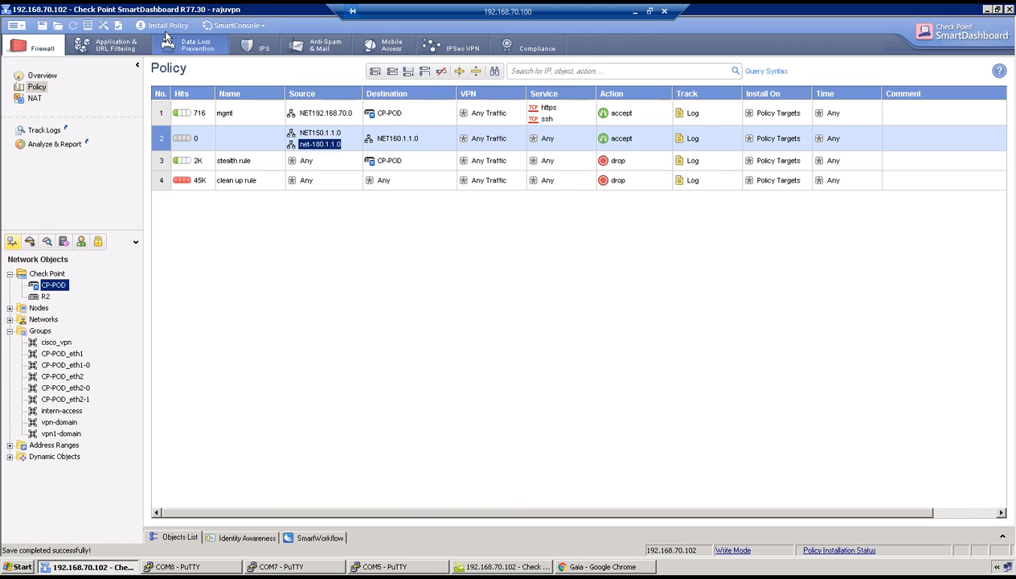
Install the updated policy on the CP-POD gateway.
{"action": "left_click", "coordinate": [164, 26]}
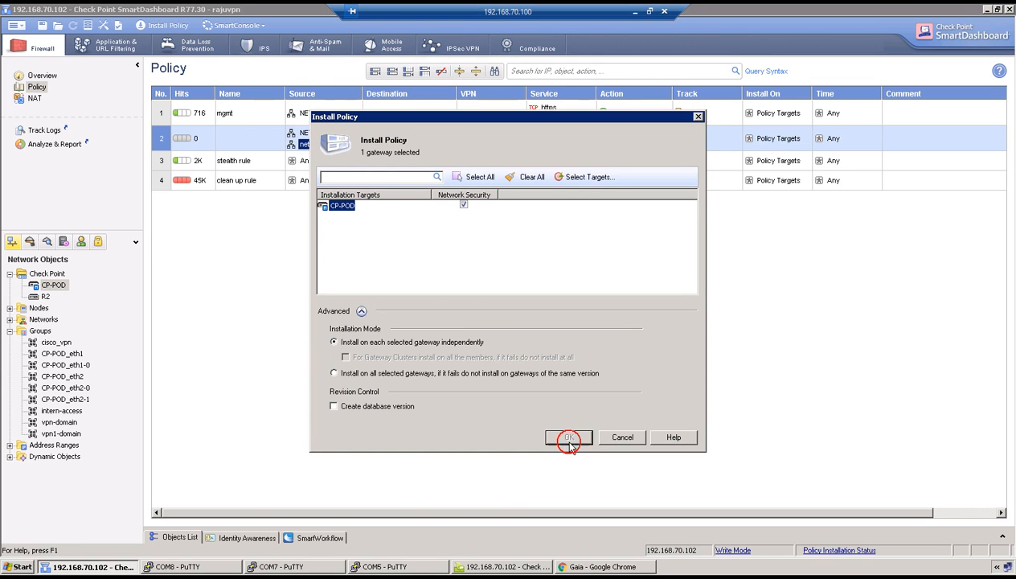
{"action": "left_click", "coordinate": [569, 437]}
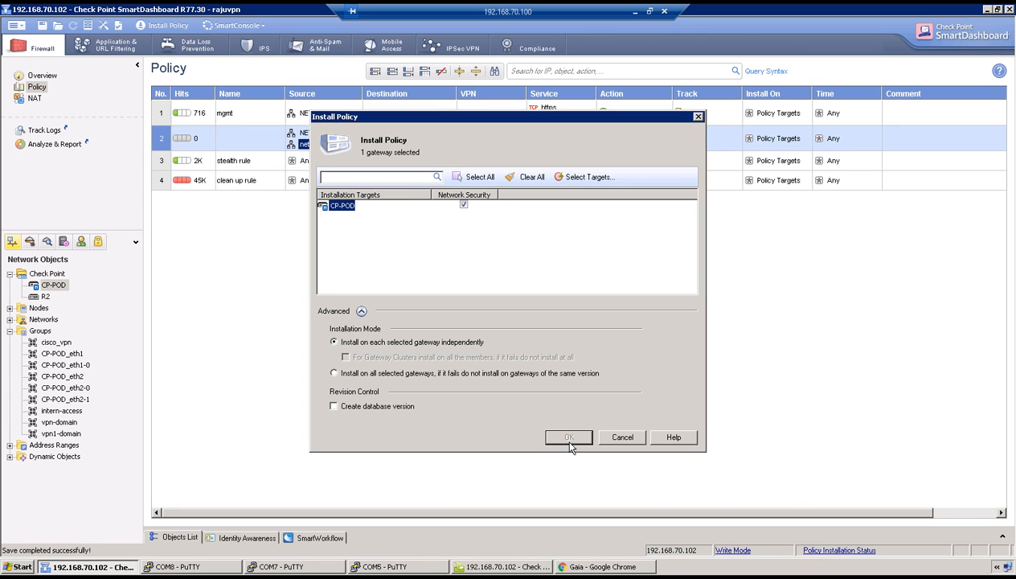
{"action": "left_click", "coordinate": [569, 438]}
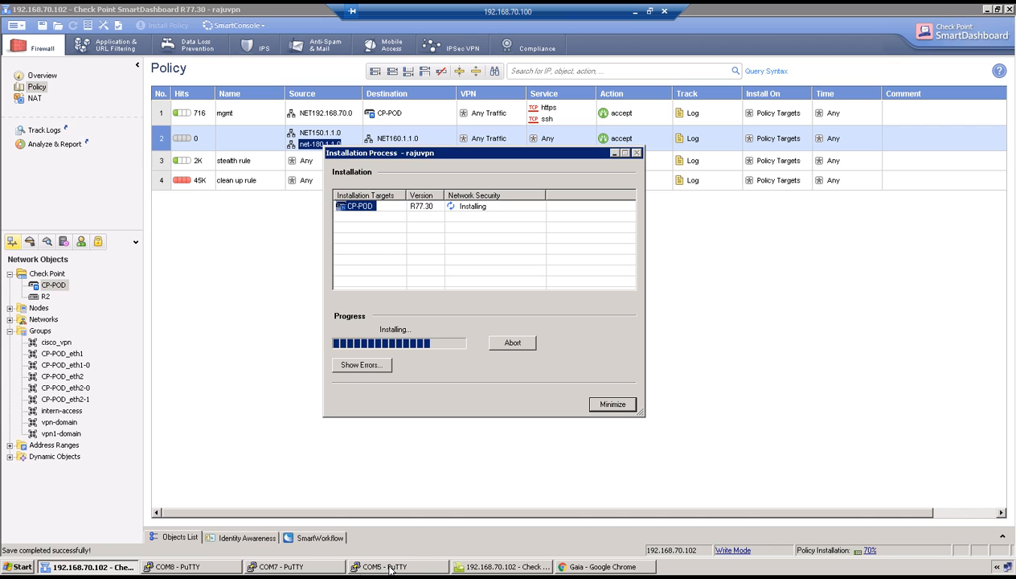
Re-run ping 160.1.1.1 interface 150.1.1.1 on R1, now receiving replies, and view the lab instructions.
{"action": "left_click", "coordinate": [392, 566]}
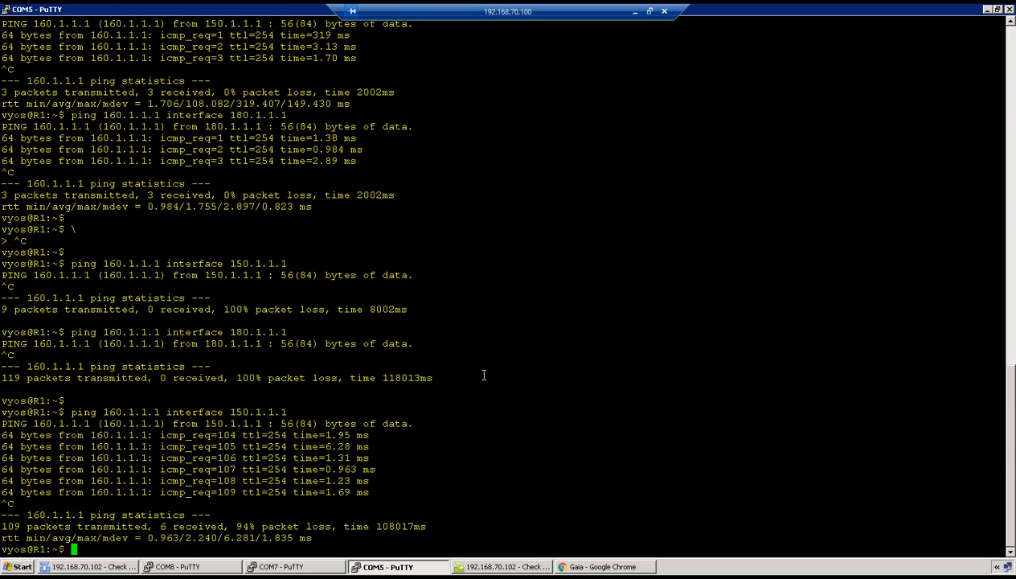
{"action": "type", "text": "ping 160.1.1.1 interface 150.1.1.1"}
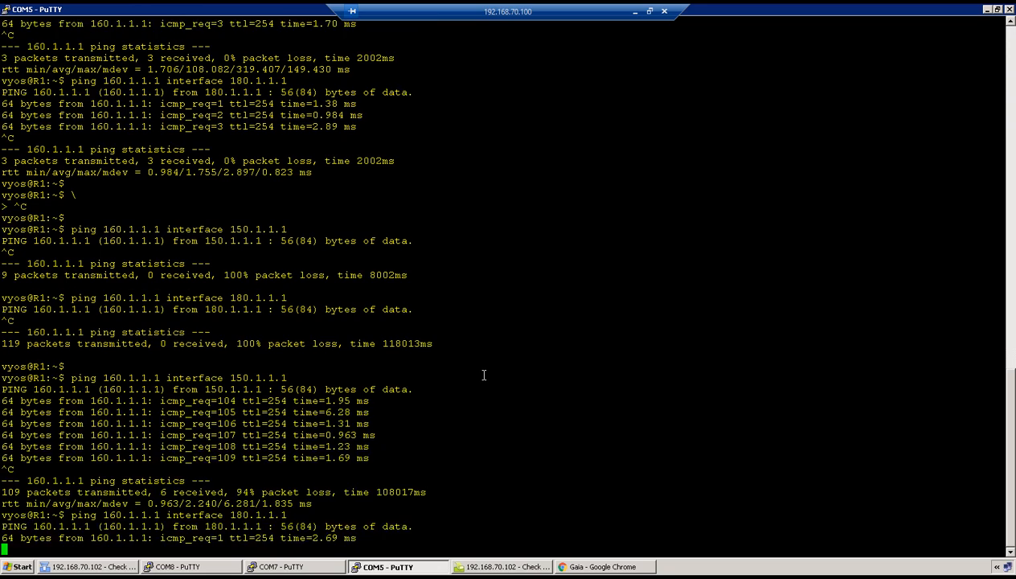
{"action": "left_click", "coordinate": [602, 565]}
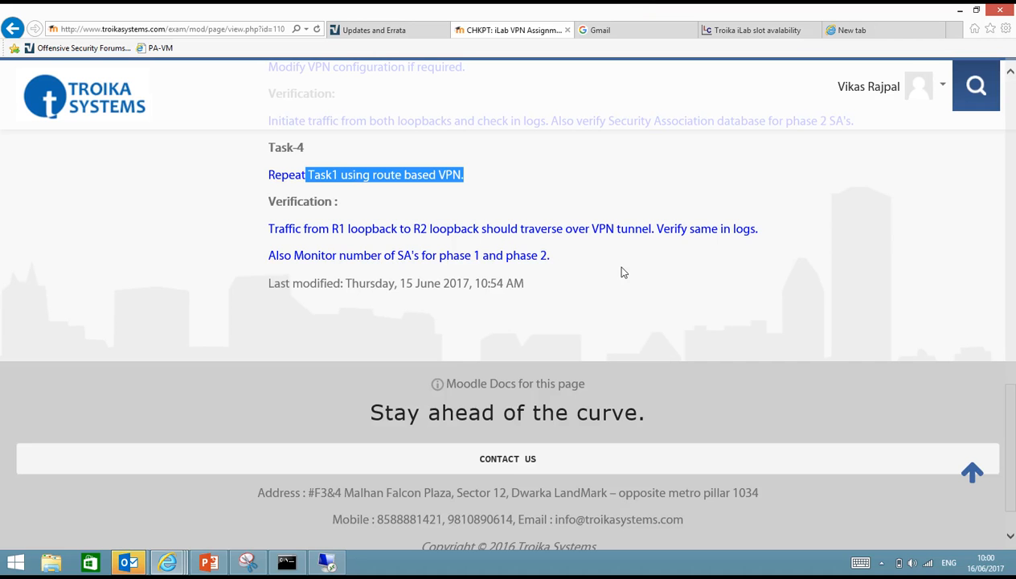